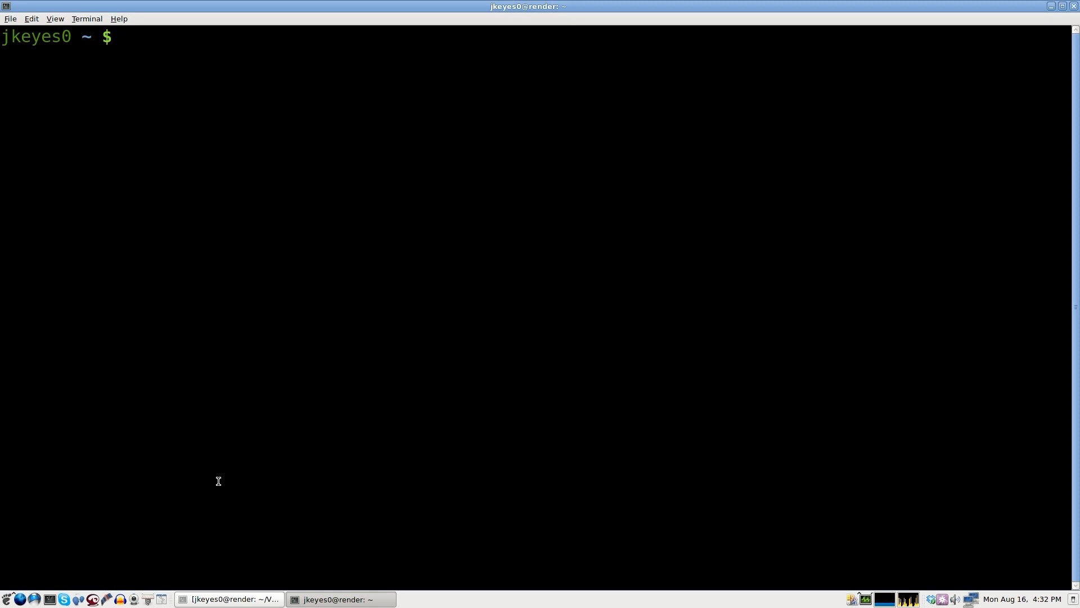
Launch nano from the shell with a new empty buffer
{"action": "type", "text": "na"}
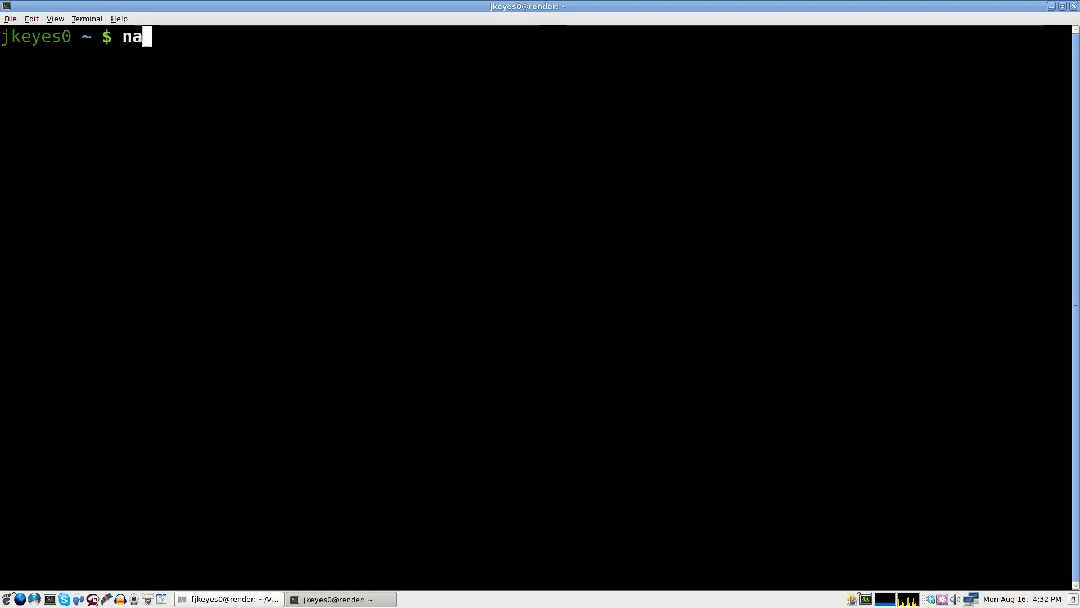
{"action": "key", "text": "Return"}
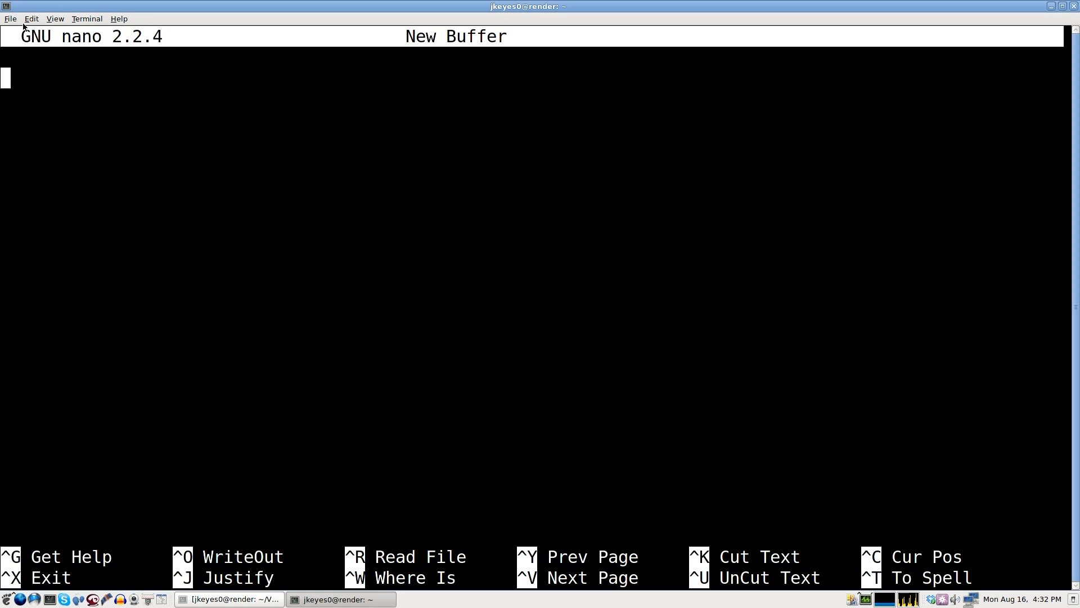
{"action": "mouse_move", "coordinate": [322, 112]}
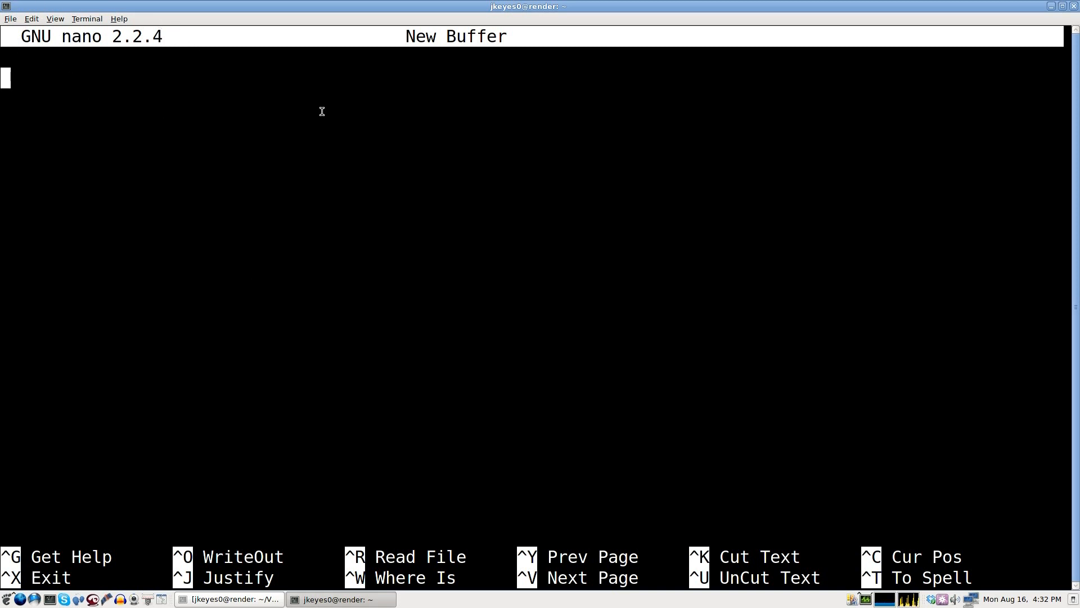
{"action": "mouse_move", "coordinate": [418, 46]}
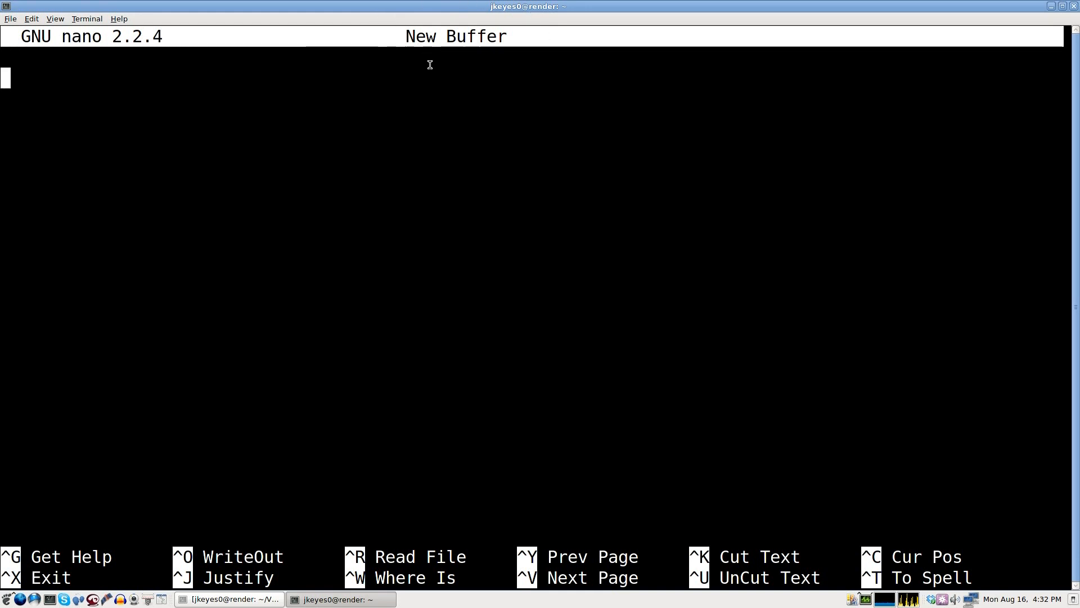
{"action": "mouse_move", "coordinate": [949, 532]}
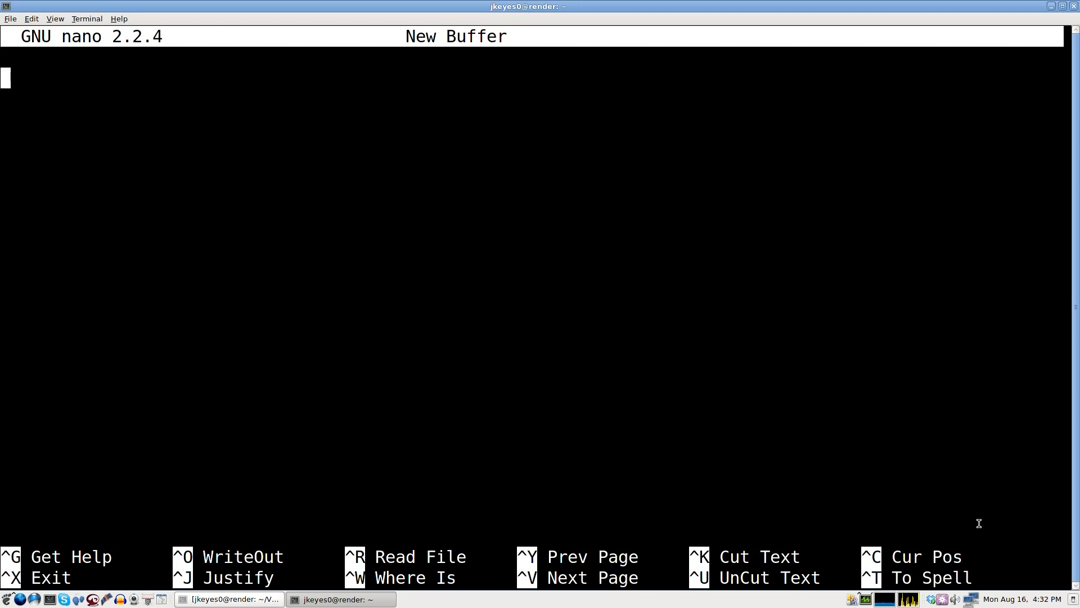
{"action": "mouse_move", "coordinate": [201, 506]}
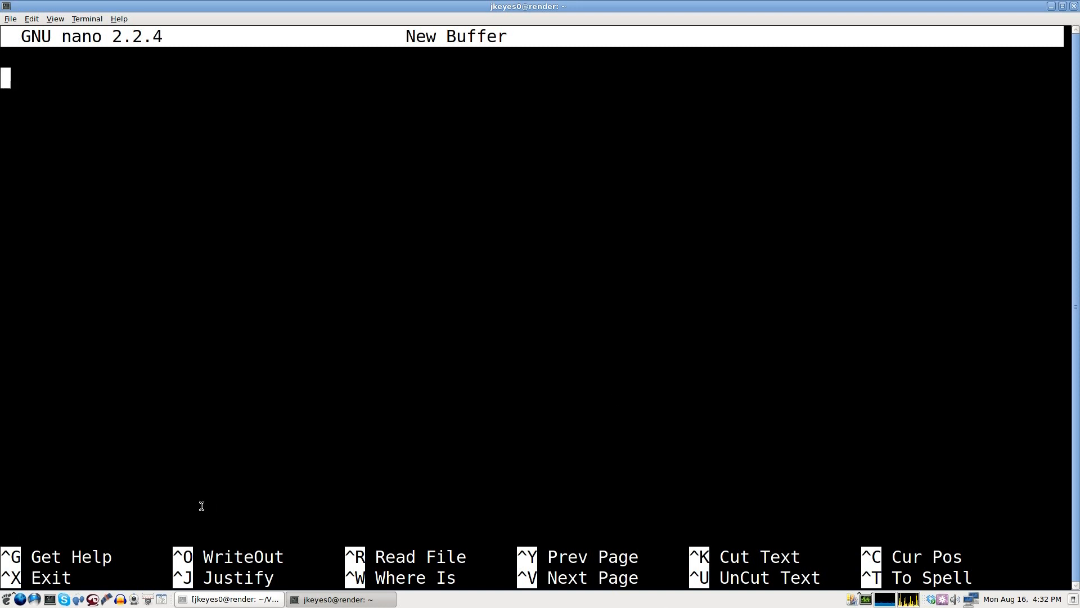
{"action": "mouse_move", "coordinate": [229, 548]}
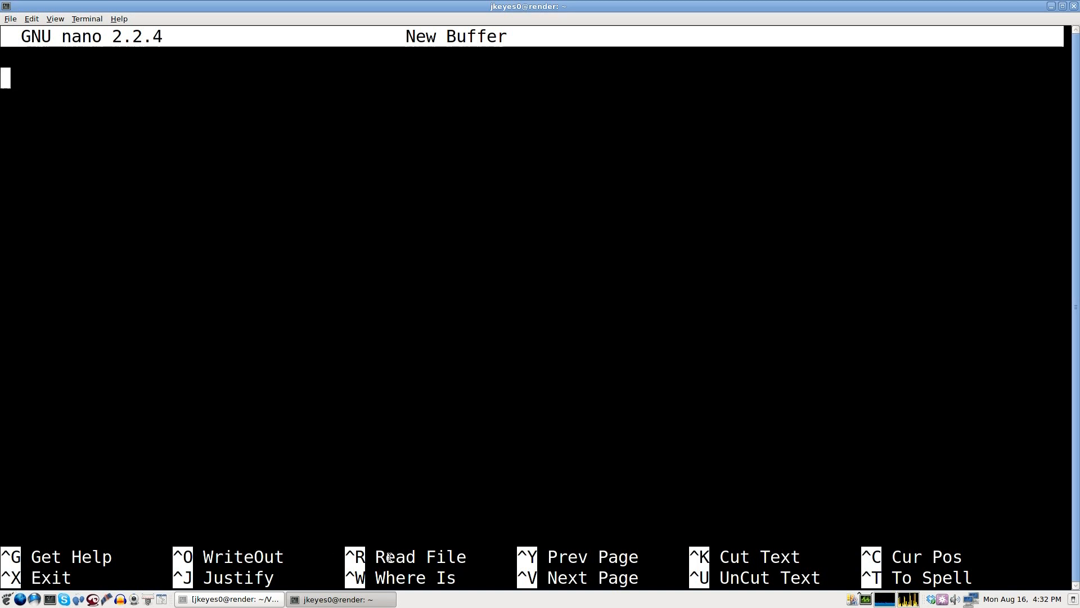
{"action": "mouse_move", "coordinate": [173, 410]}
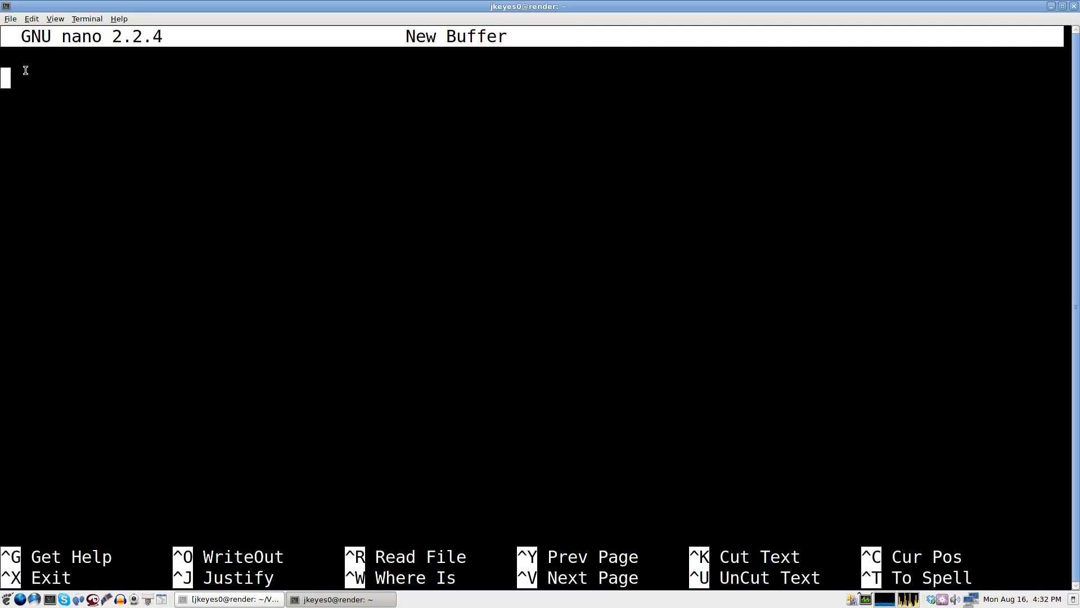
{"action": "mouse_move", "coordinate": [51, 118]}
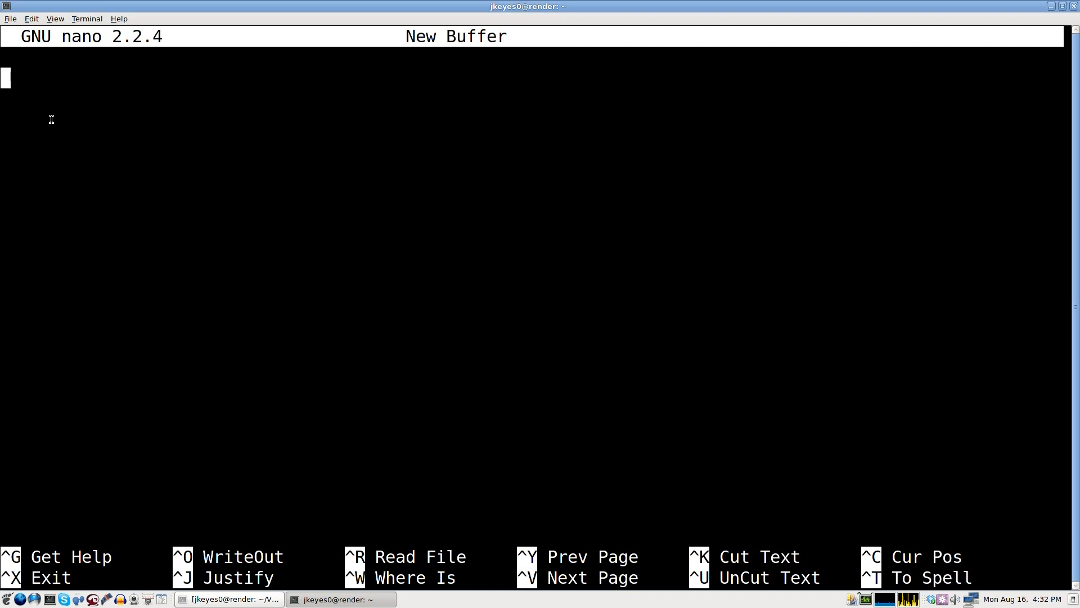
Enter the sentence 'This is a test.' into the empty buffer
{"action": "type", "text": "This"}
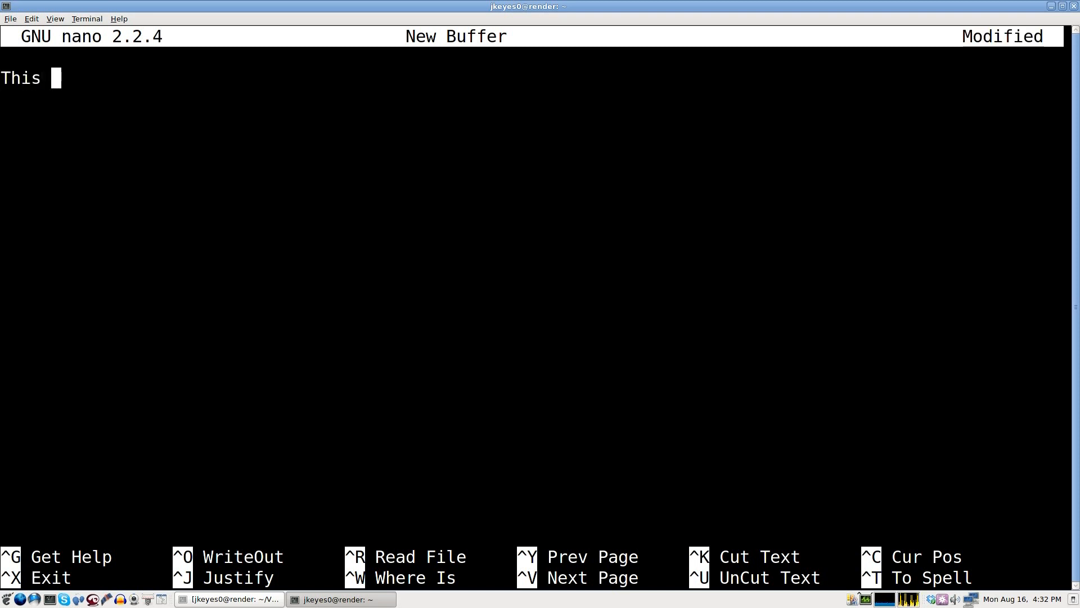
{"action": "type", "text": "is a test."}
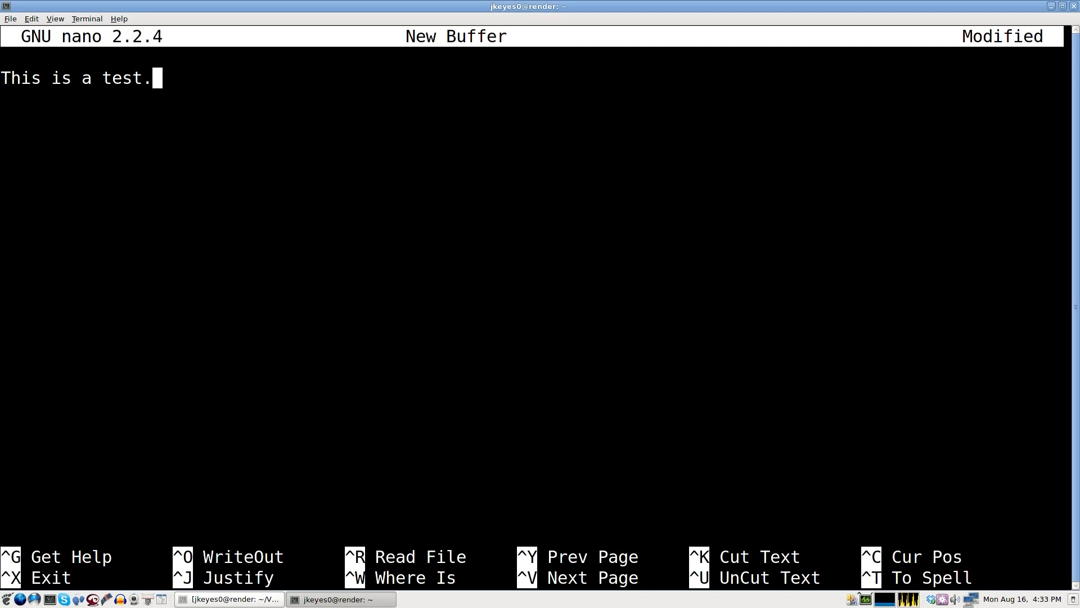
{"action": "mouse_move", "coordinate": [205, 98]}
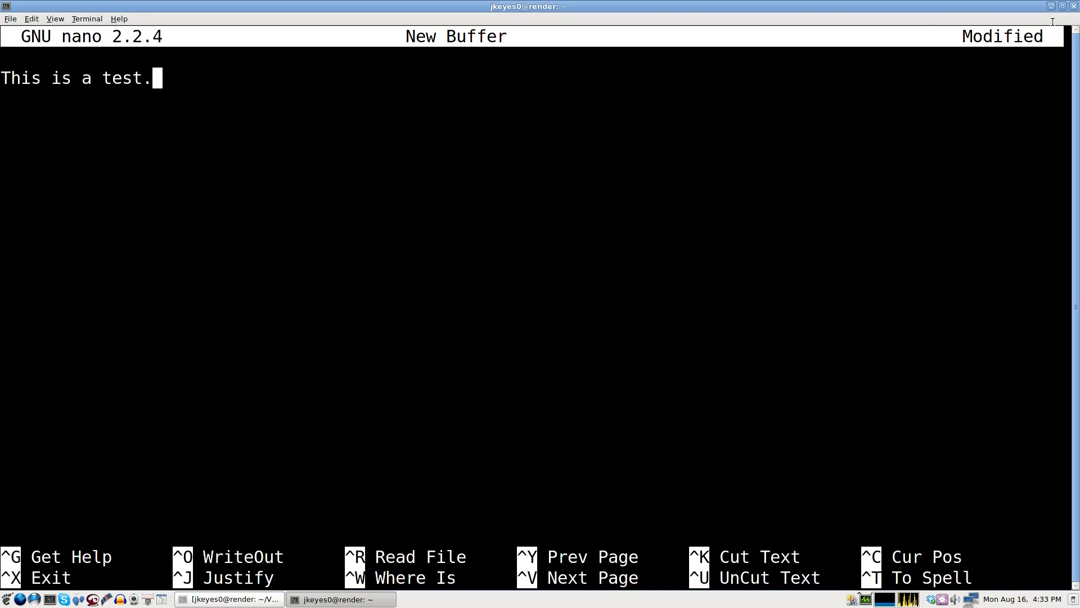
{"action": "mouse_move", "coordinate": [440, 304]}
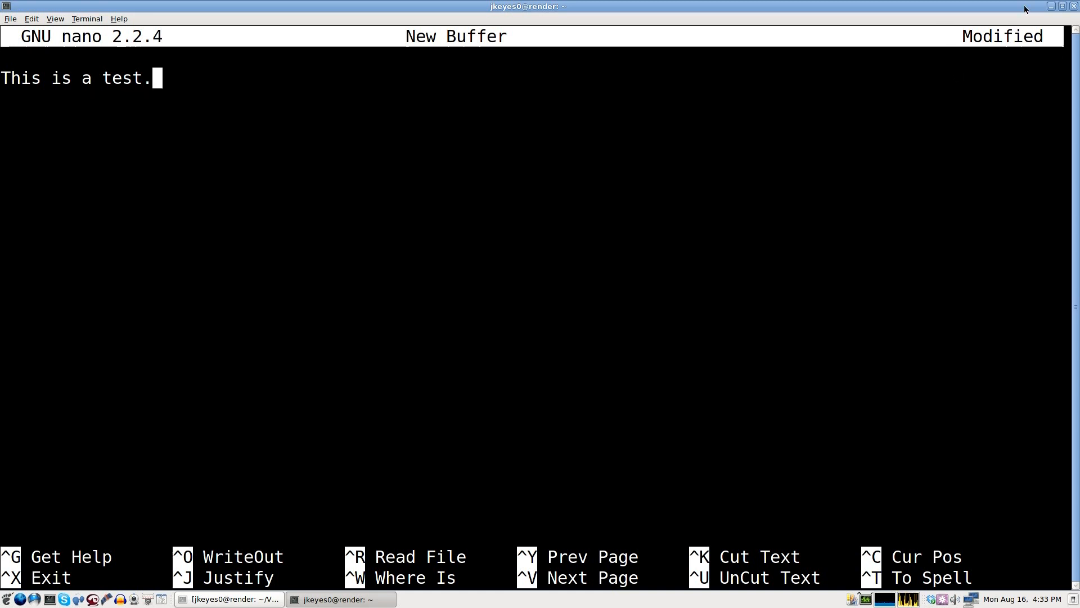
{"action": "mouse_move", "coordinate": [834, 205]}
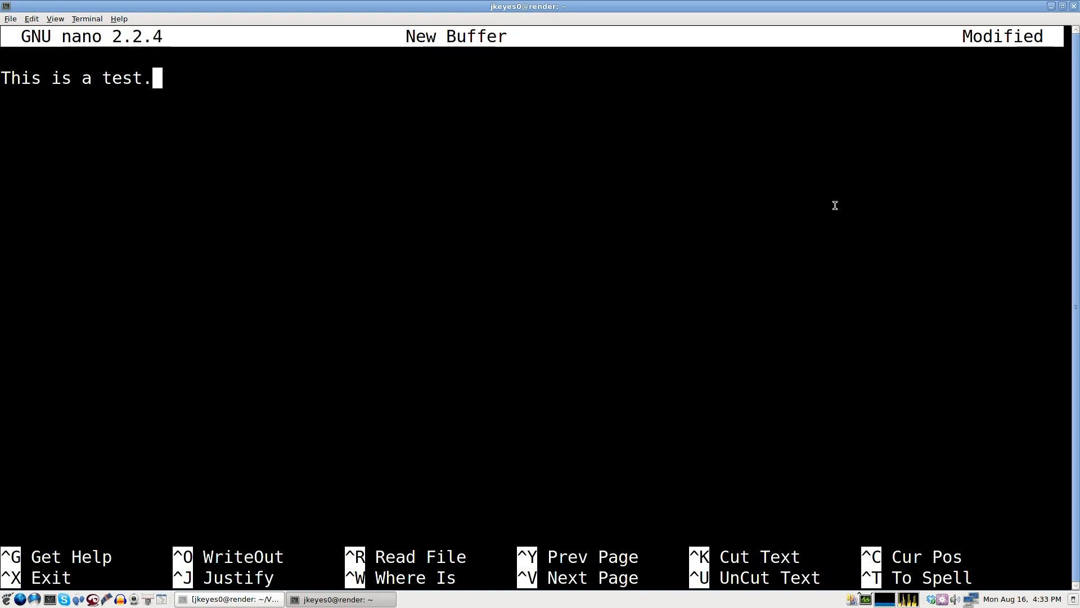
Exit nano, saving the buffer as twiltest.txt, and list the home folder
{"action": "key", "text": "ctrl+x"}
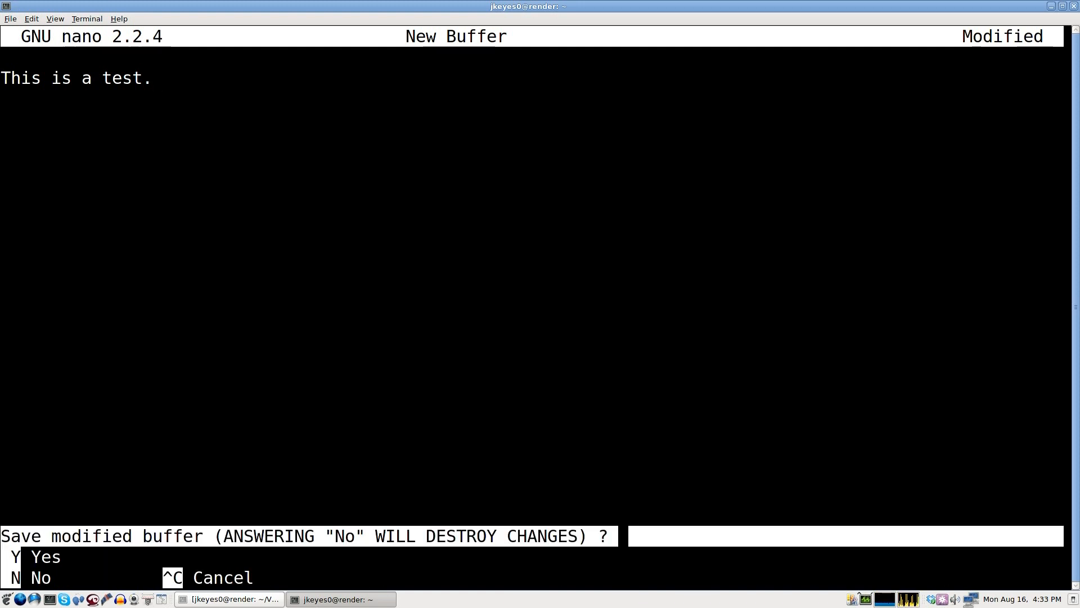
{"action": "key", "text": "y"}
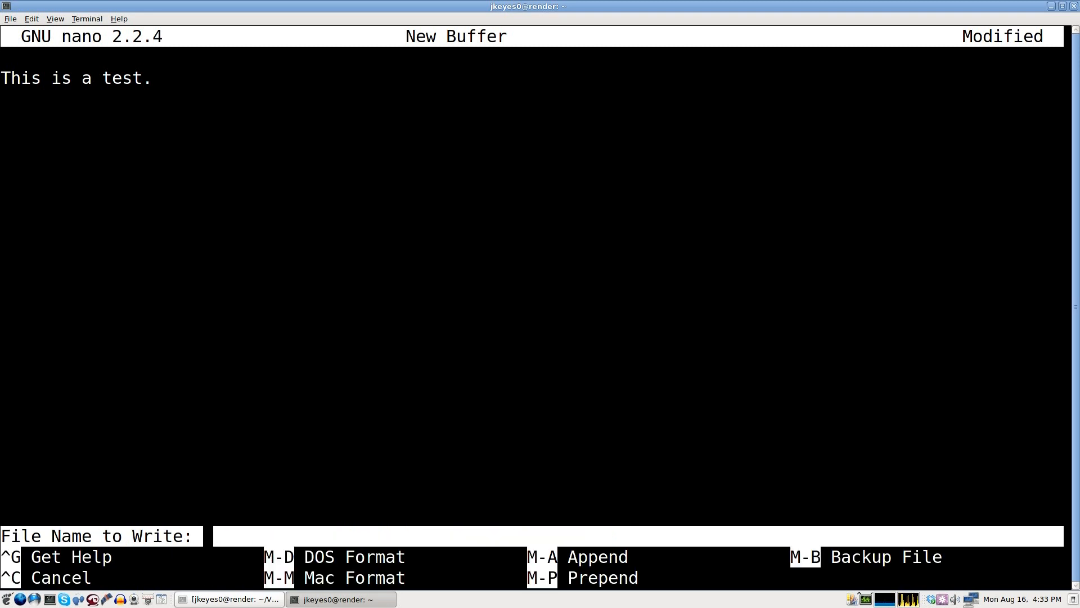
{"action": "type", "text": "twiltest.txt"}
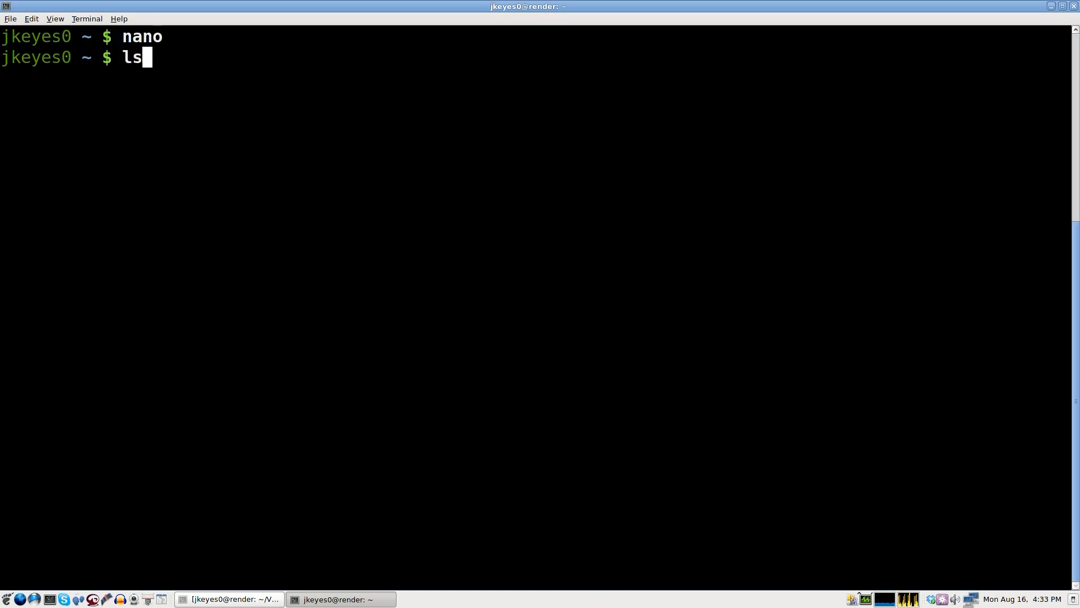
{"action": "key", "text": "Return"}
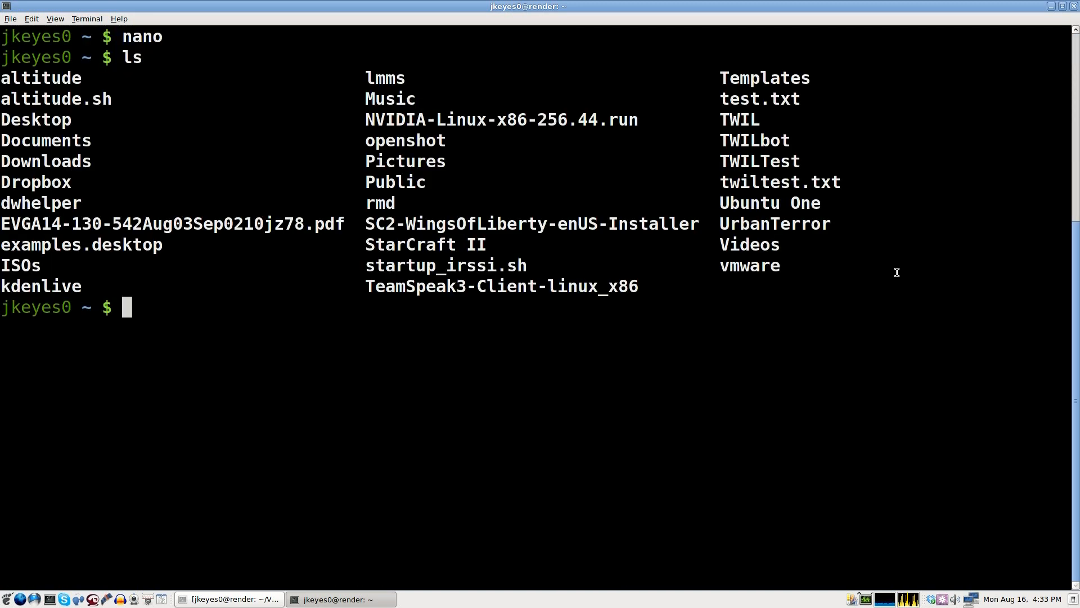
{"action": "mouse_move", "coordinate": [799, 182]}
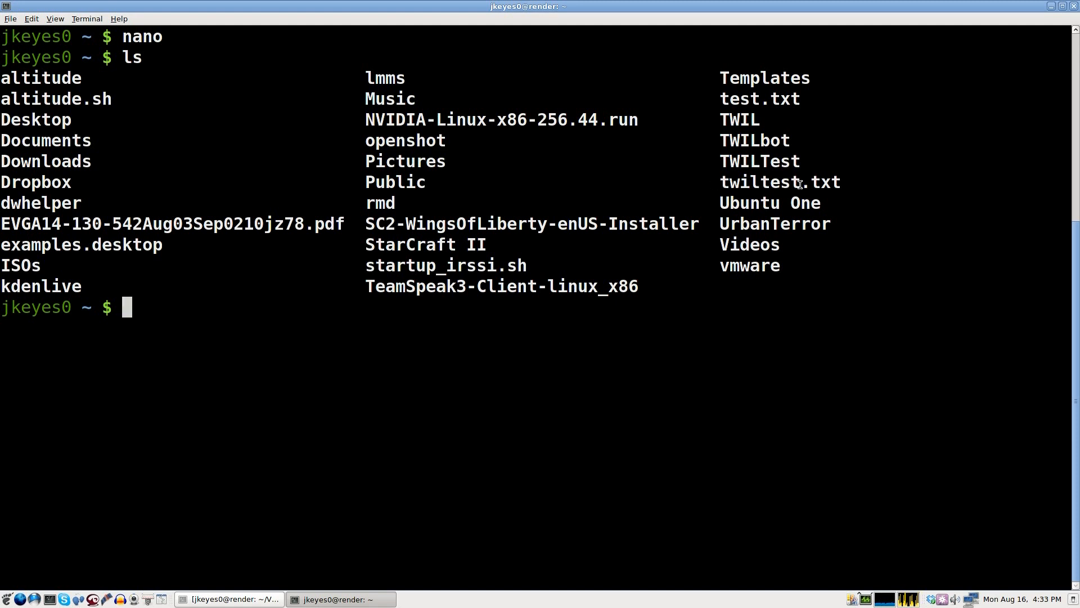
{"action": "mouse_move", "coordinate": [891, 383]}
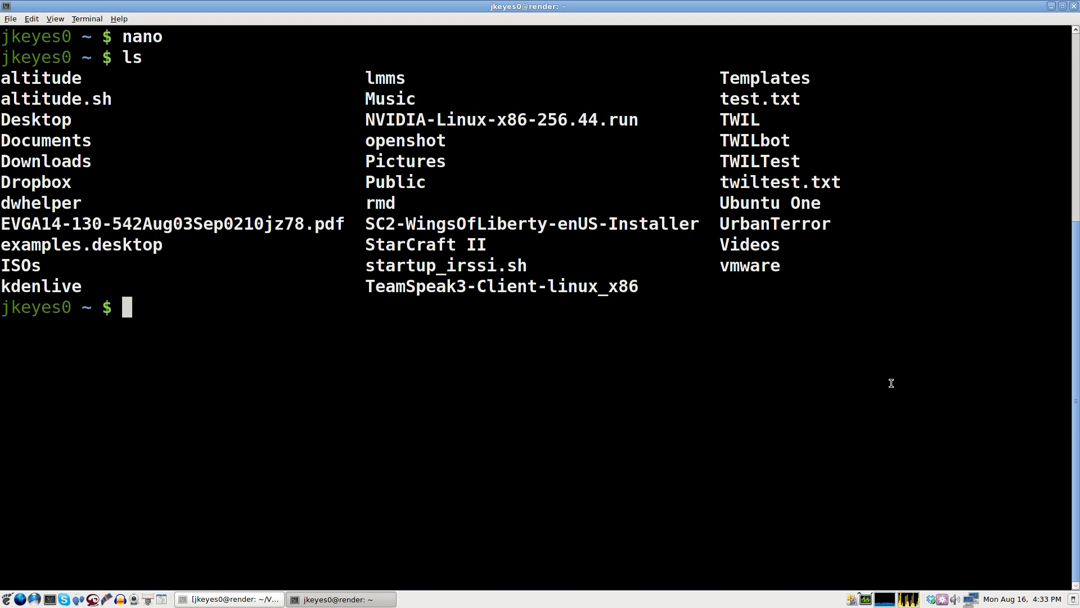
Move into the TWILTest folder and list its files
{"action": "type", "text": "c"}
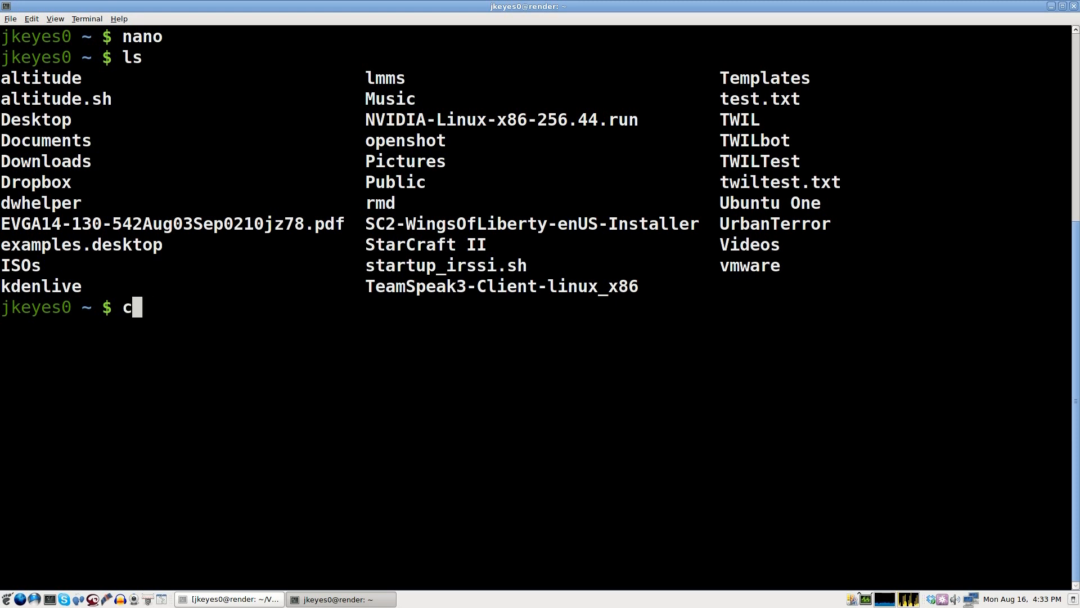
{"action": "key", "text": "Return"}
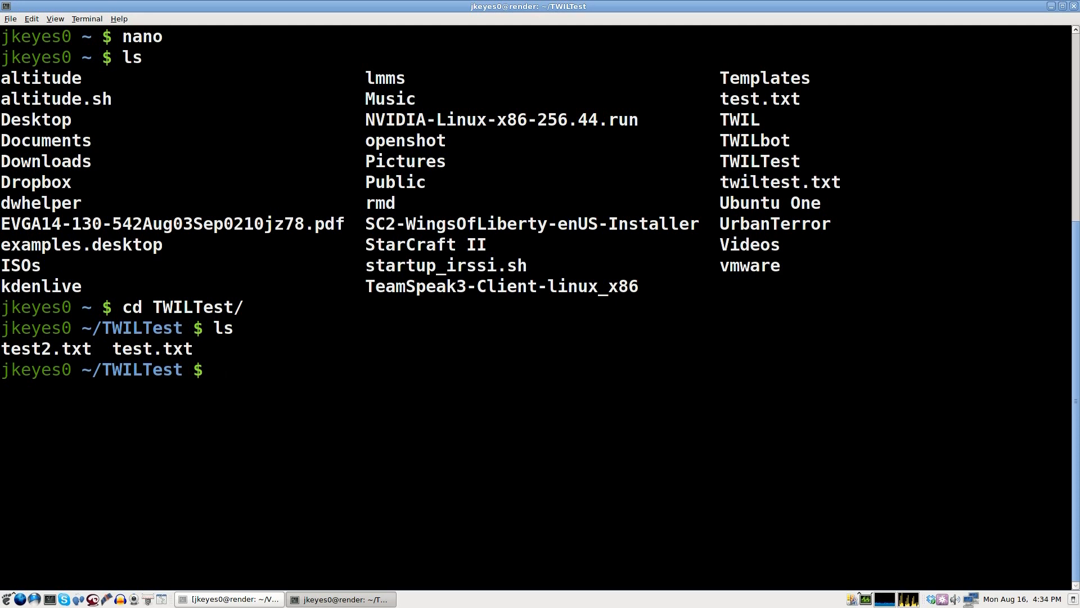
Open test.txt in nano from the TWILTest folder
{"action": "type", "text": "n"}
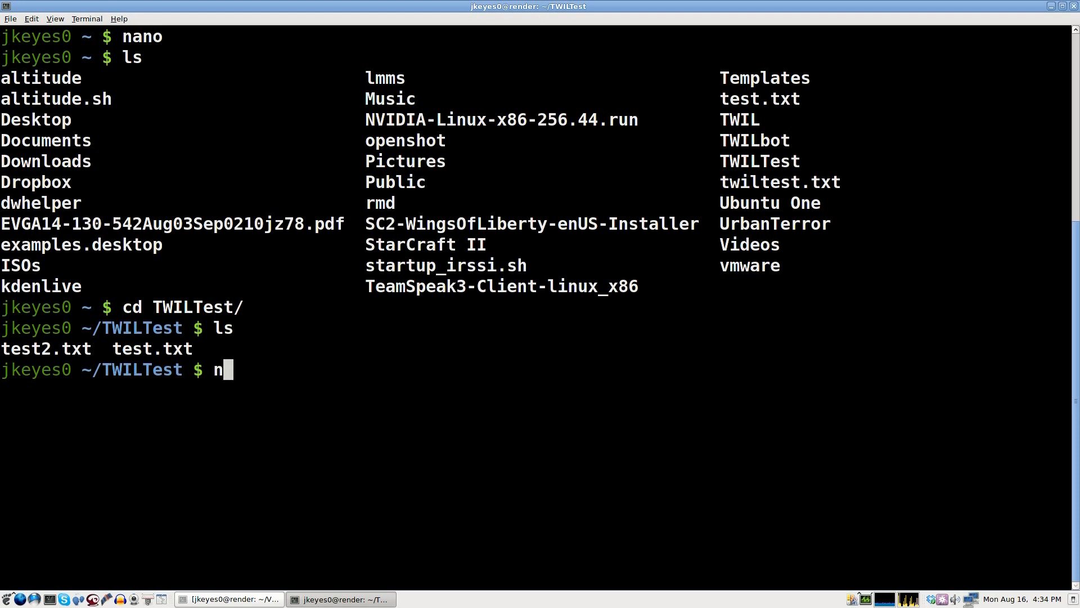
{"action": "type", "text": "ano"}
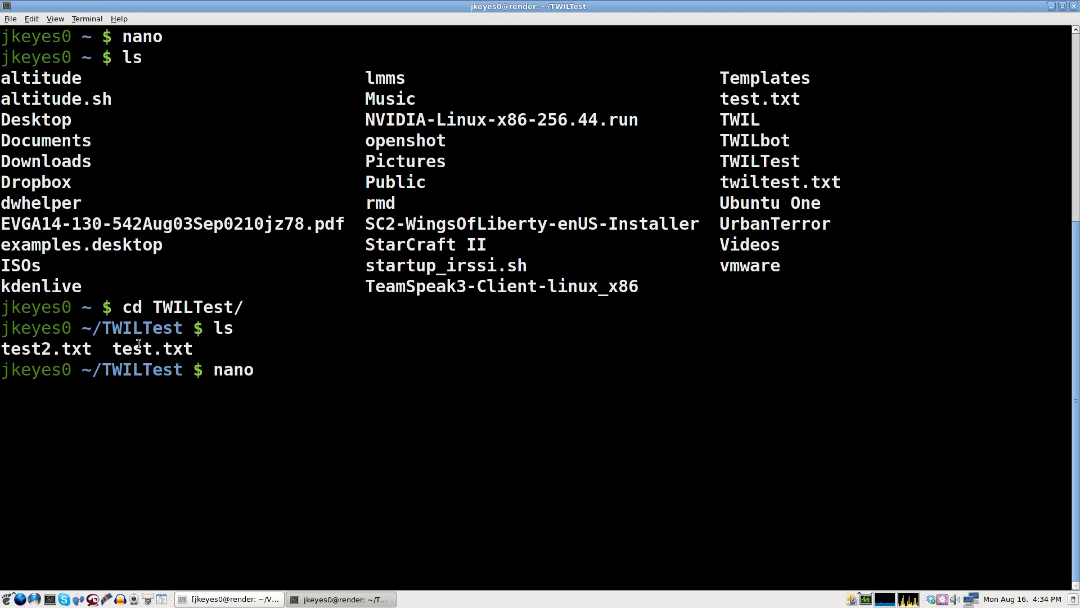
{"action": "mouse_move", "coordinate": [324, 514]}
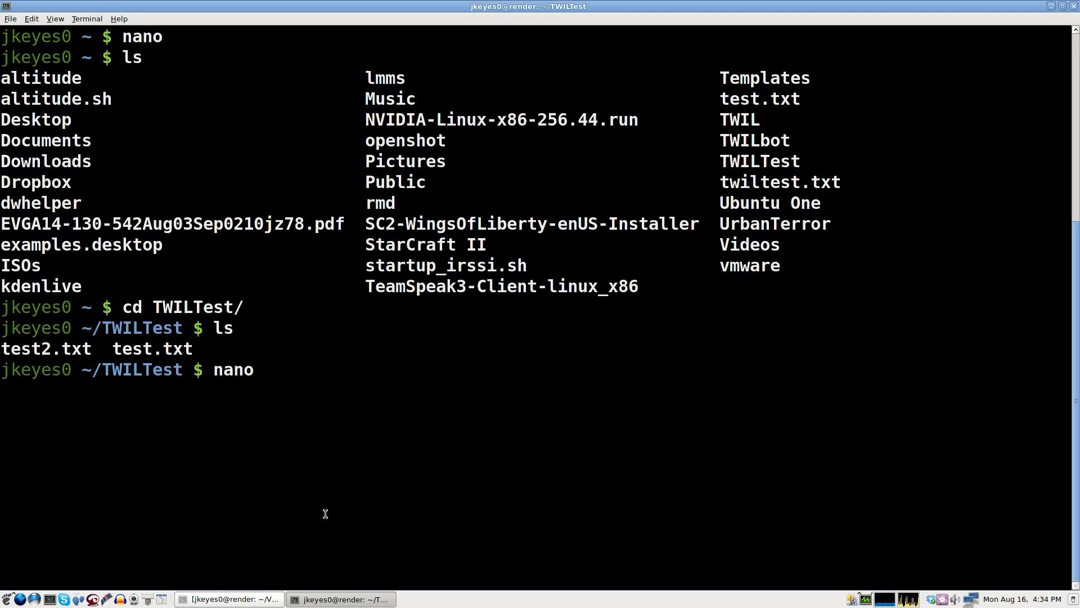
{"action": "type", "text": "te"}
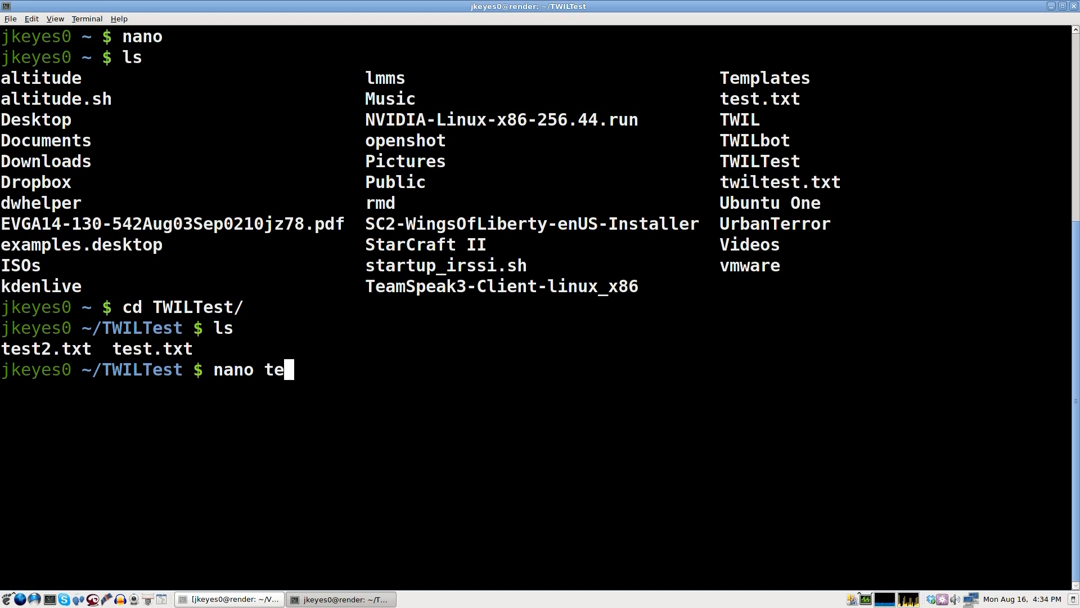
{"action": "type", "text": "st.txt"}
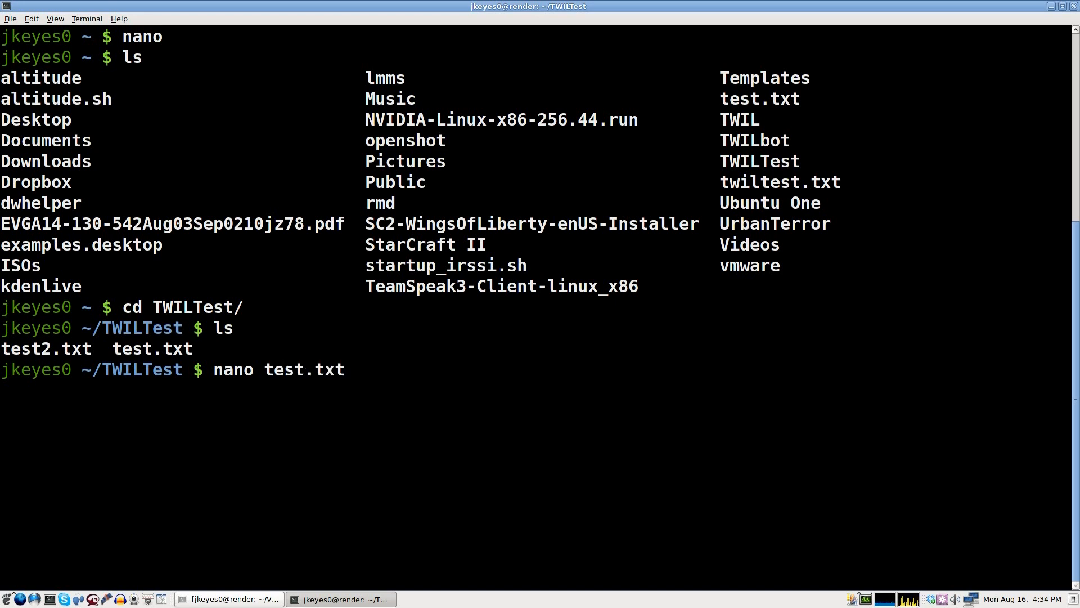
{"action": "key", "text": "Return"}
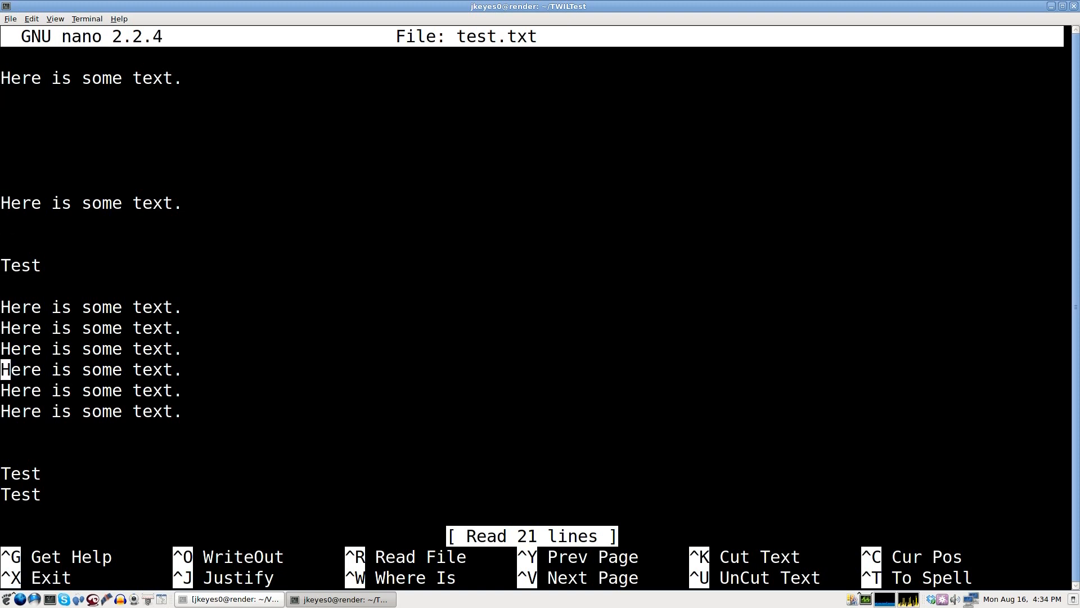
Change the Test line to 'This is a Test text.' and save the file
{"action": "key", "text": "Up"}
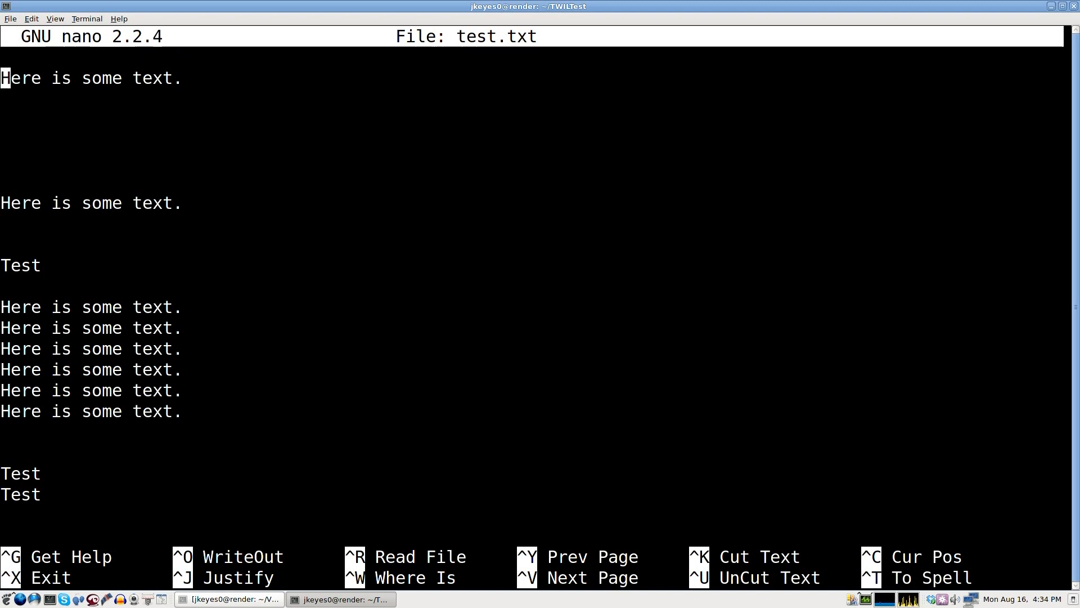
{"action": "key", "text": "Right"}
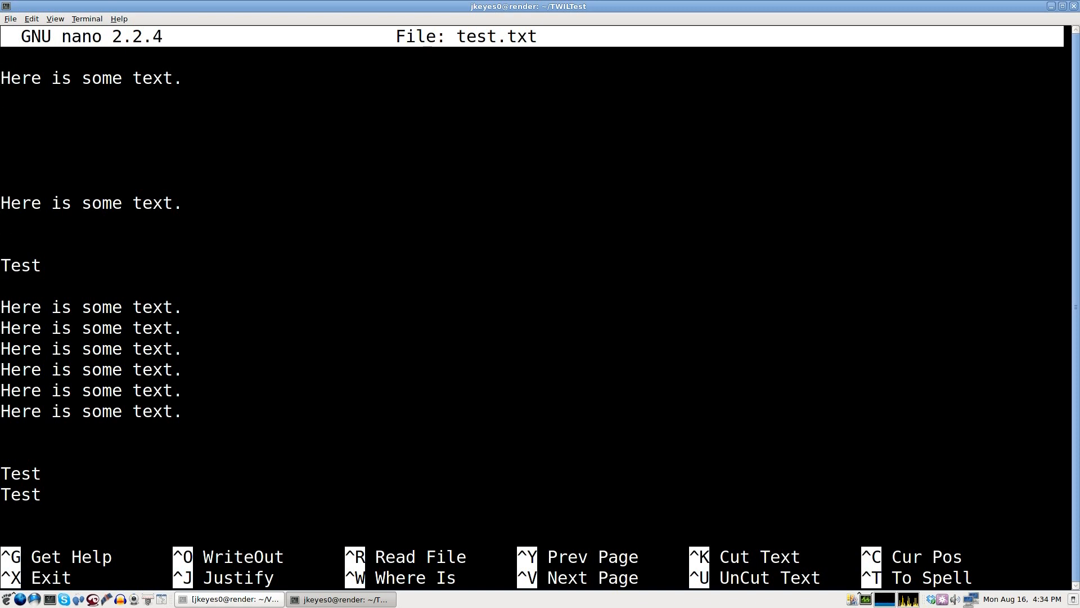
{"action": "type", "text": "This is a"}
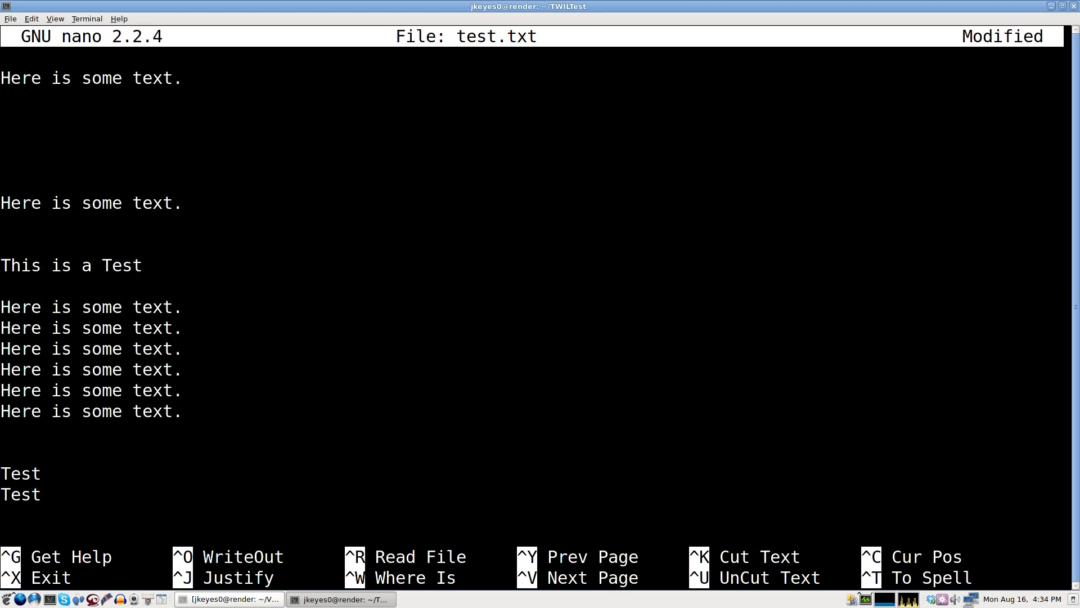
{"action": "type", "text": "text."}
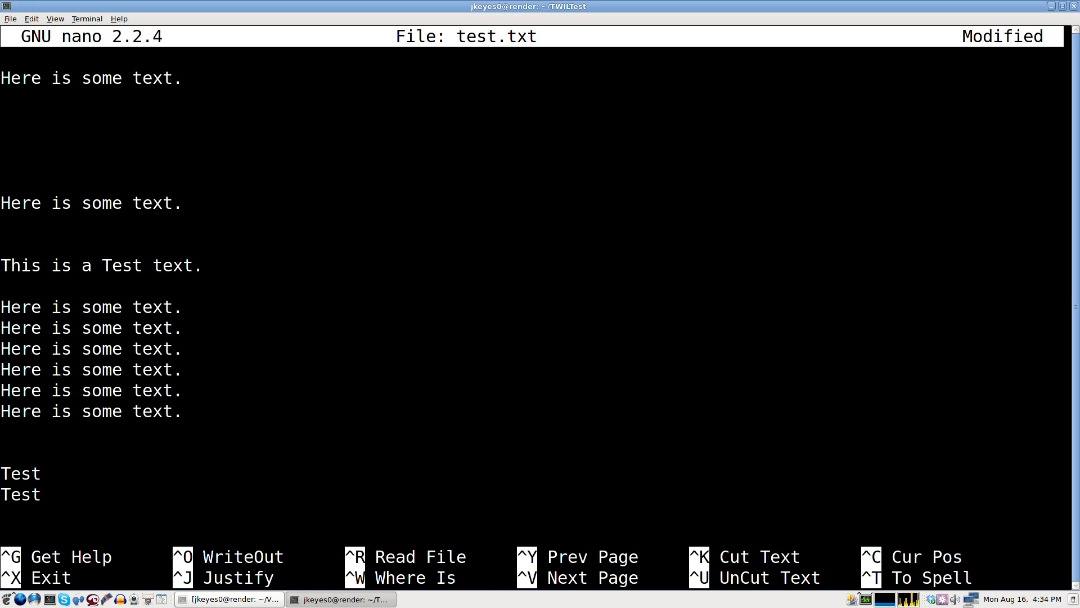
{"action": "key", "text": "ctrl+o"}
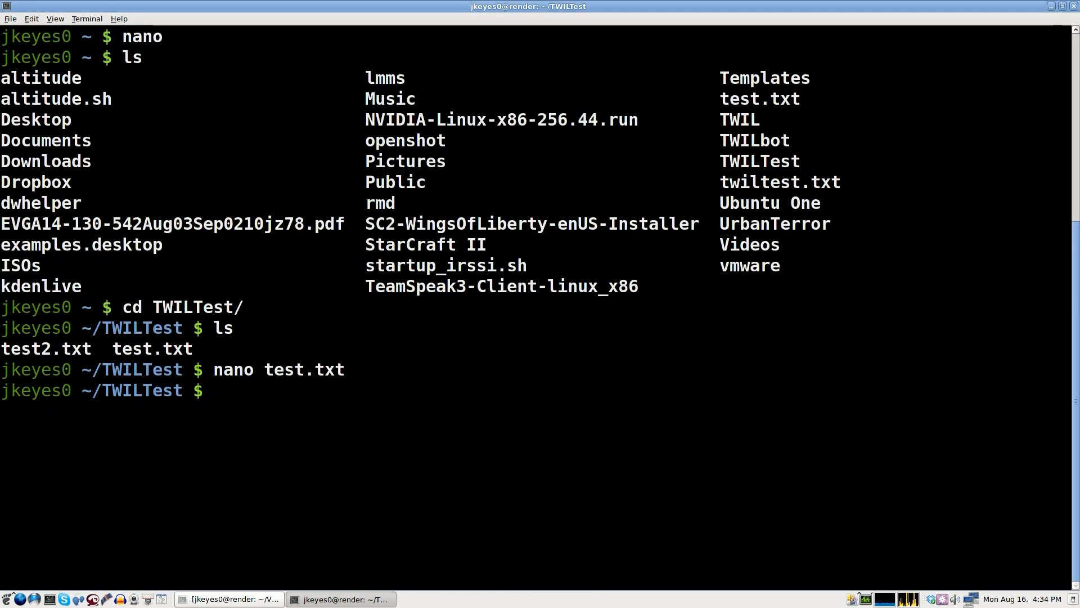
Read test.txt into a fresh nano buffer and paste 'Here is some text.' lines below Test
{"action": "key", "text": "Return"}
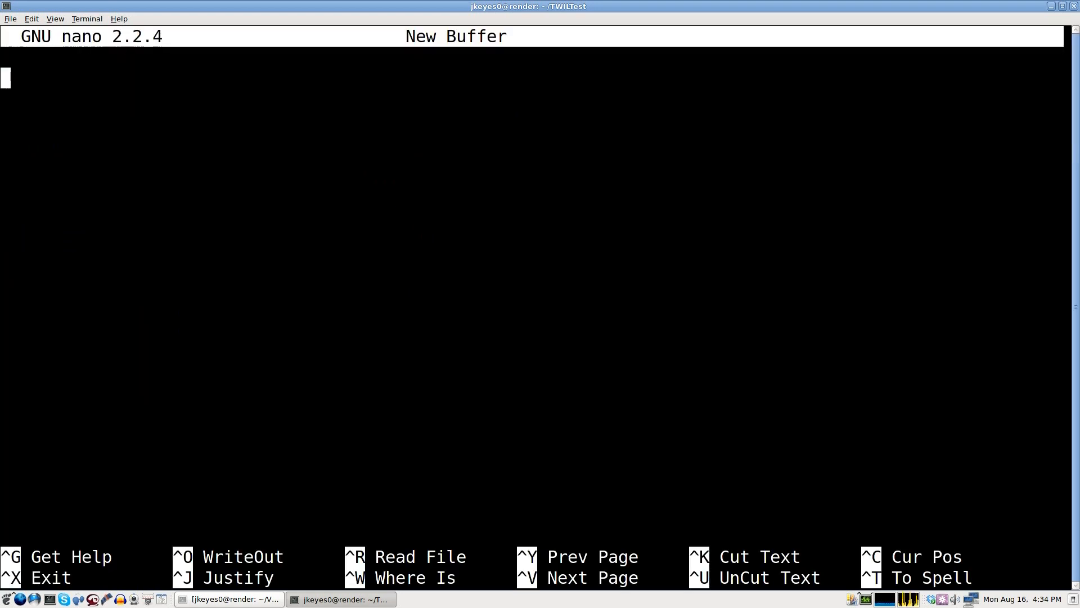
{"action": "mouse_move", "coordinate": [770, 562]}
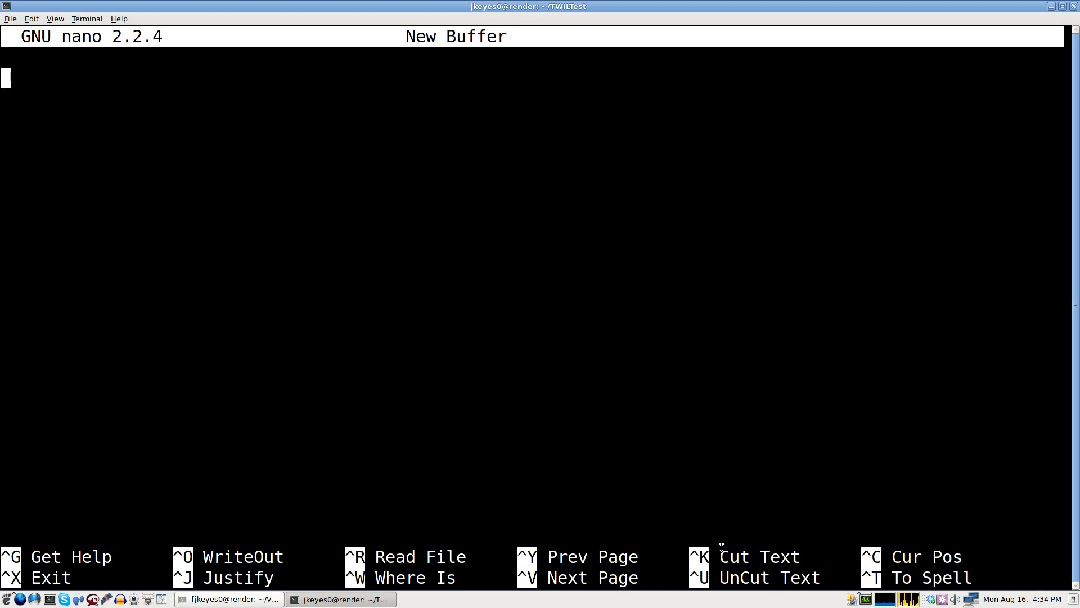
{"action": "key", "text": "ctrl+x"}
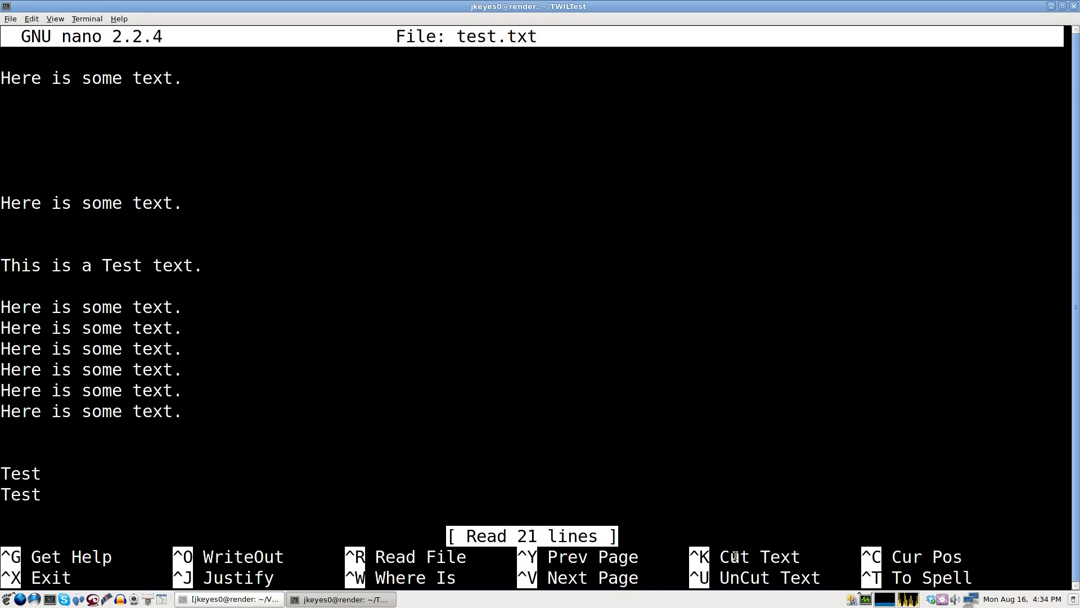
{"action": "key", "text": "ctrl+k"}
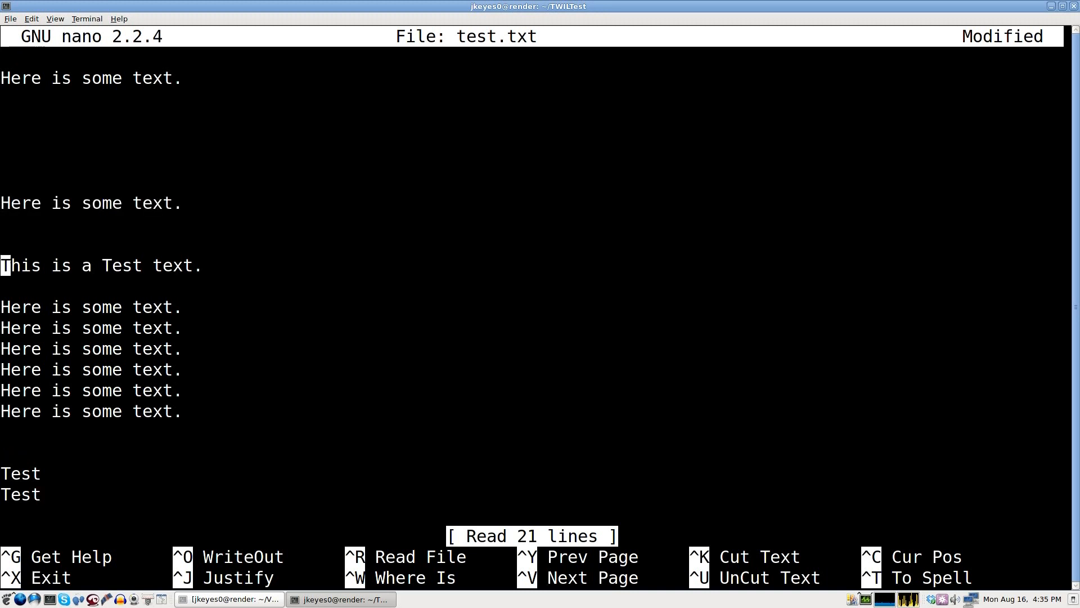
{"action": "key", "text": "Delete"}
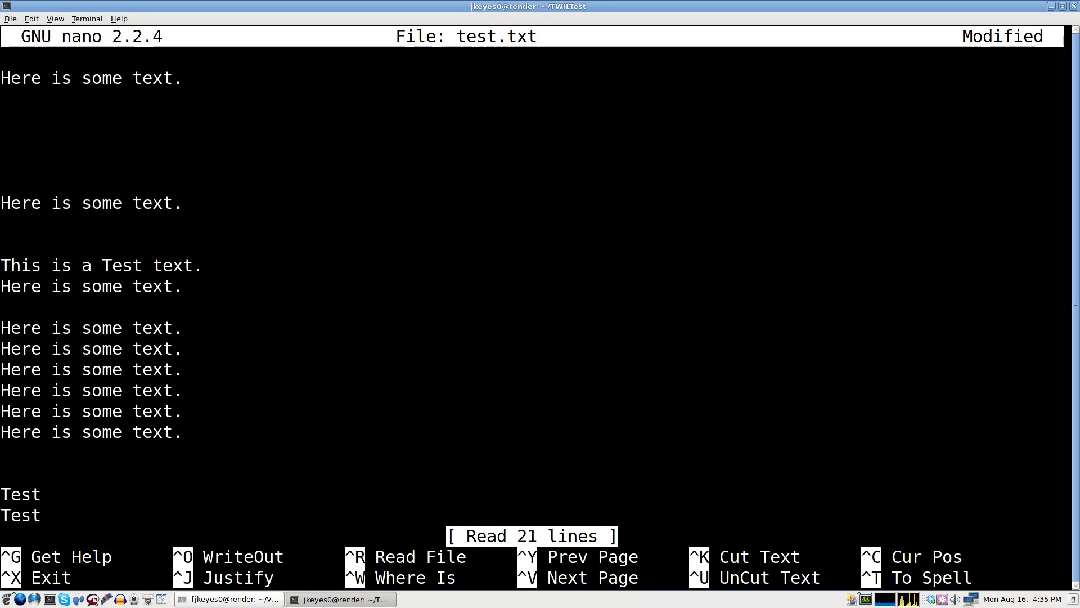
{"action": "key", "text": "Return"}
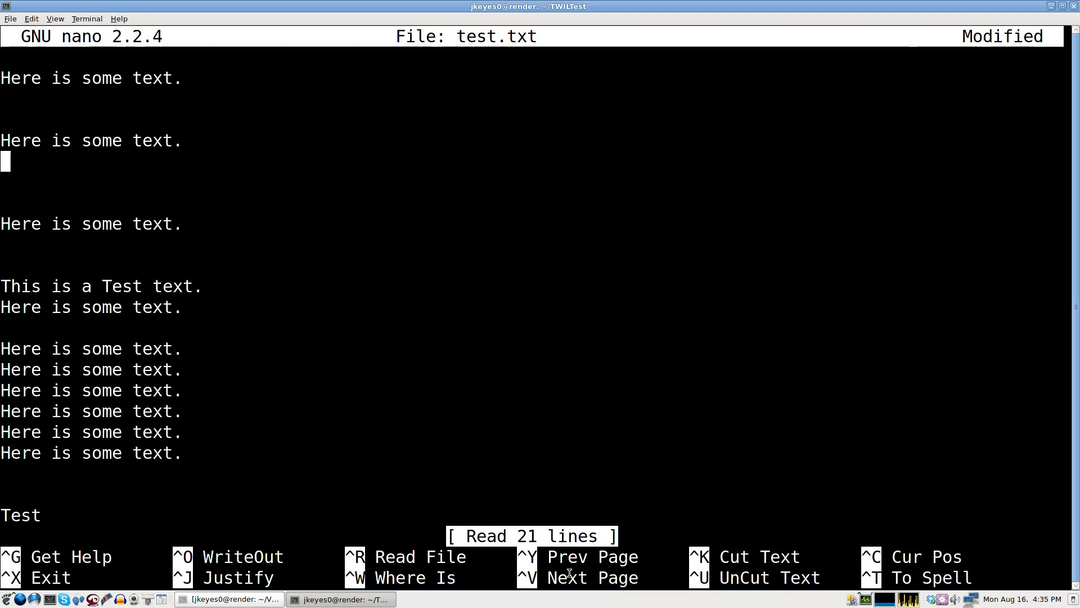
{"action": "mouse_move", "coordinate": [493, 433]}
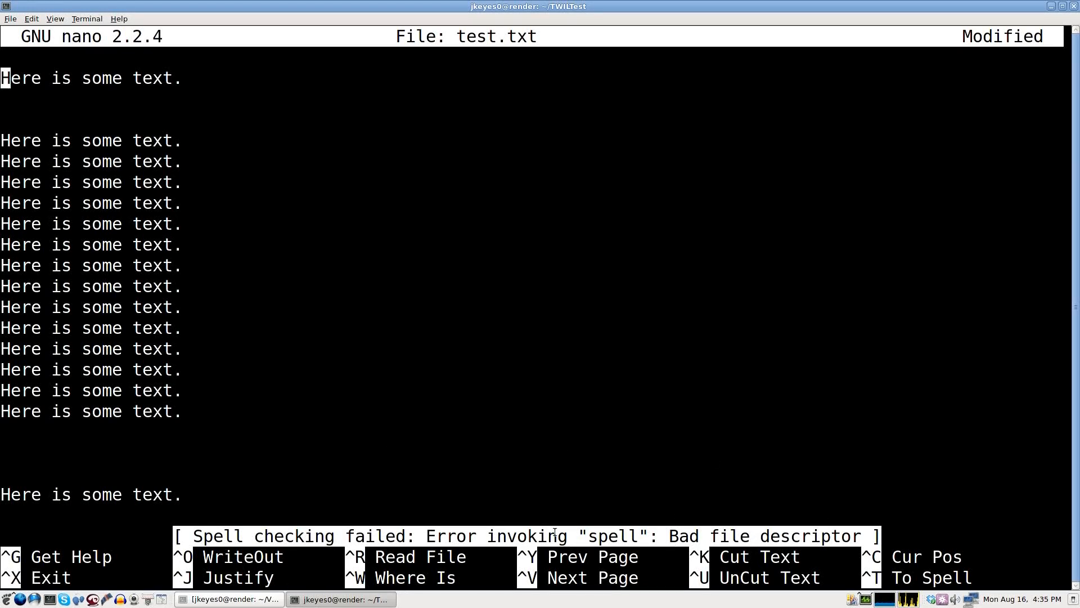
{"action": "mouse_move", "coordinate": [644, 536]}
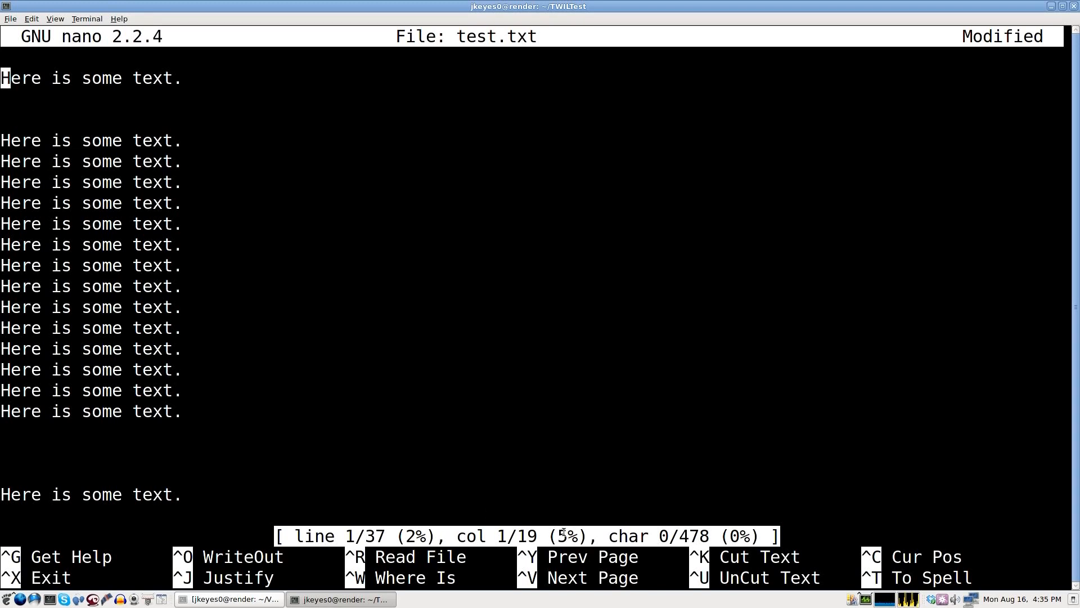
{"action": "mouse_move", "coordinate": [660, 522]}
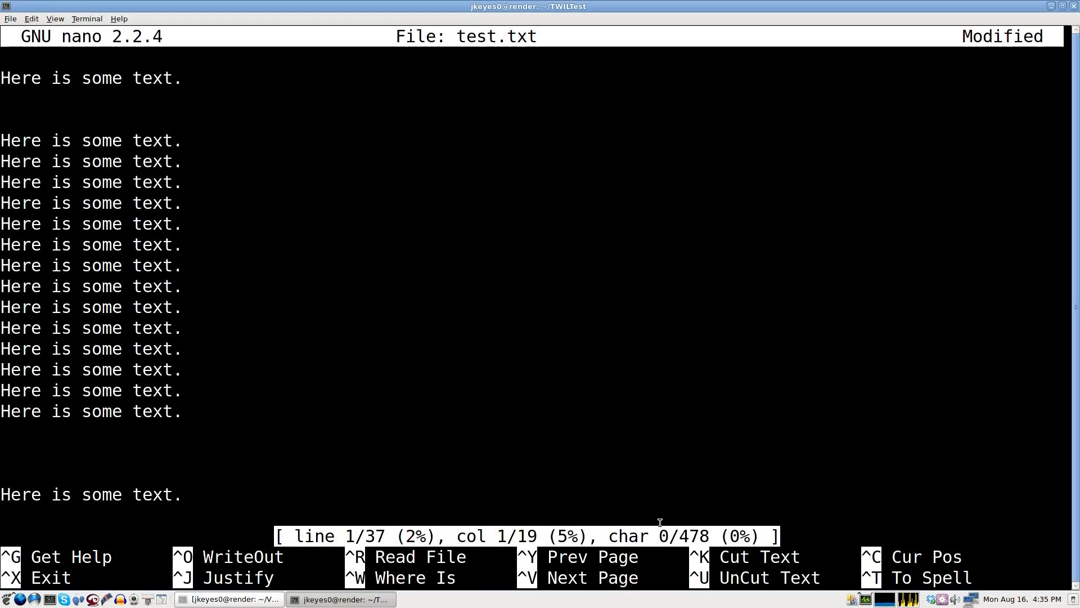
Justify the repeated 'Here is some text.' lines into one wrapped paragraph
{"action": "left_click", "coordinate": [6, 120]}
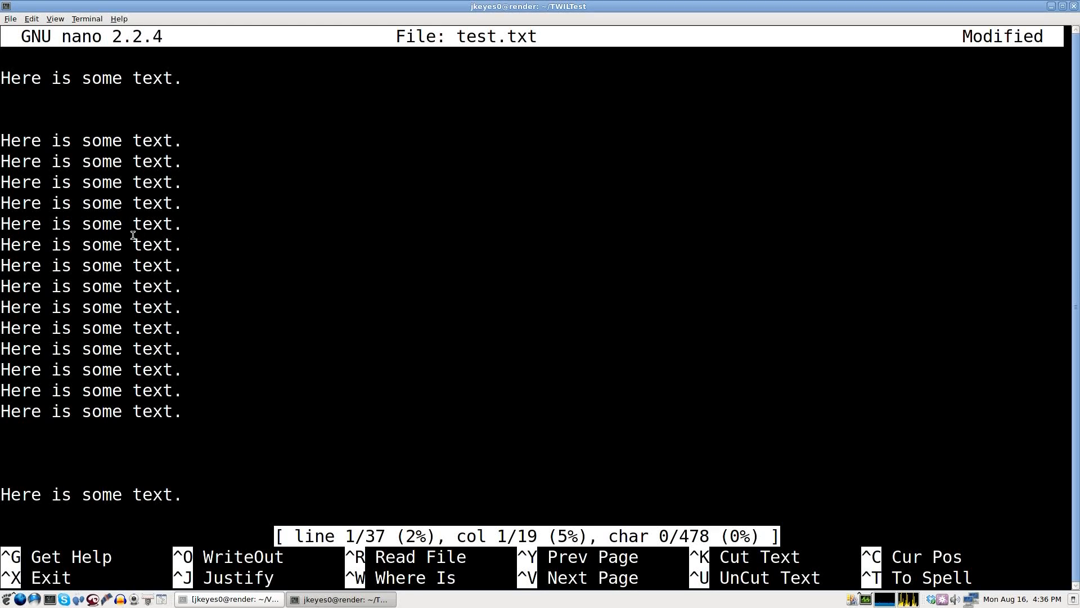
{"action": "key", "text": "ctrl+j"}
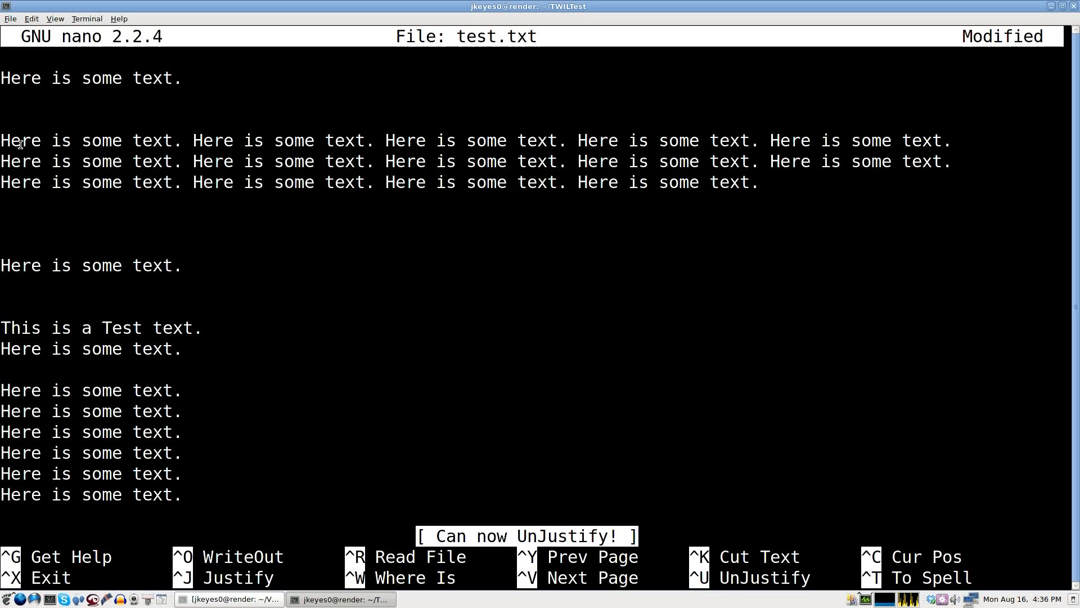
{"action": "mouse_move", "coordinate": [799, 207]}
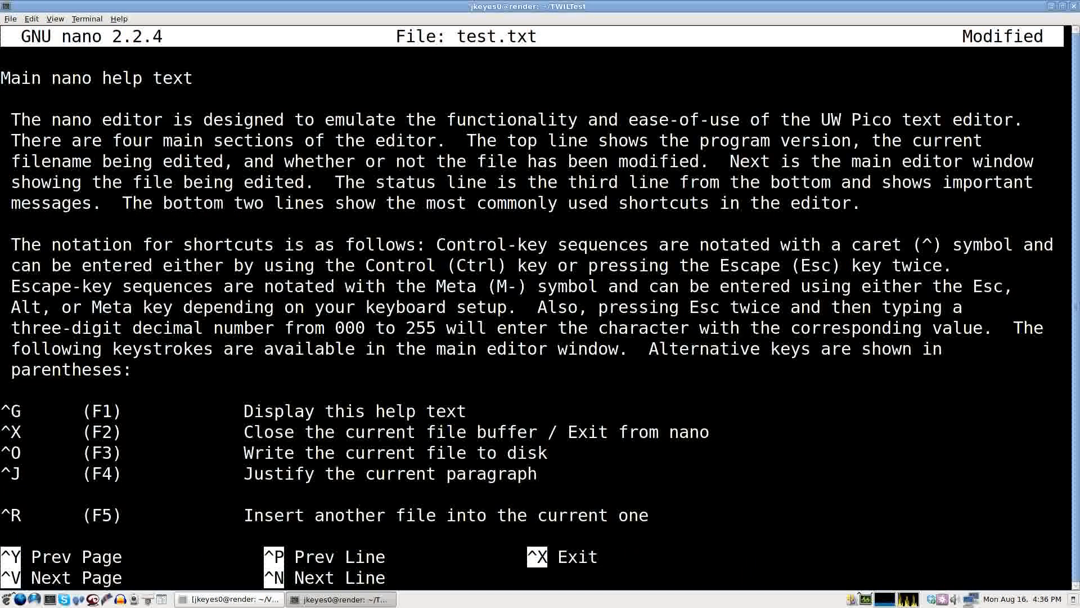
Scroll through nano's built-in help down to the list of toggle options
{"action": "scroll", "scroll_direction": "down", "scroll_amount": 3}
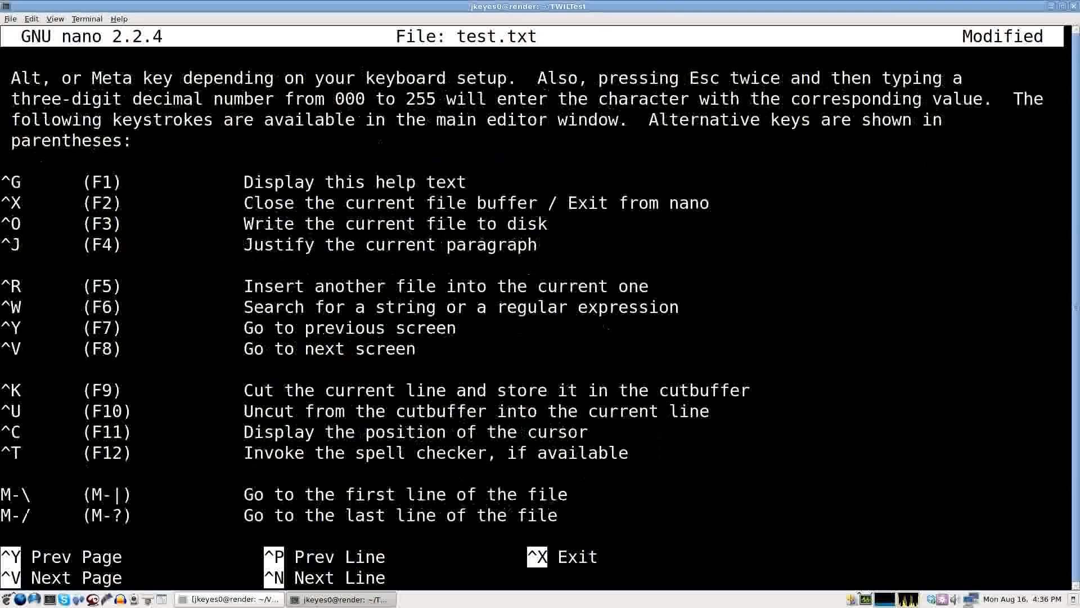
{"action": "mouse_move", "coordinate": [141, 458]}
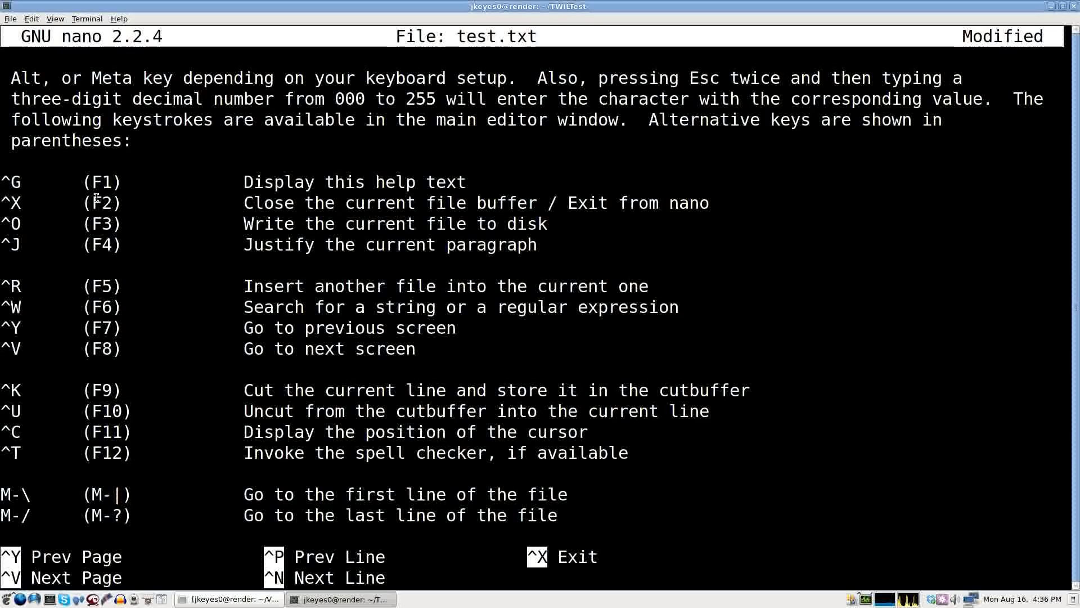
{"action": "scroll", "scroll_direction": "down", "scroll_amount": 3}
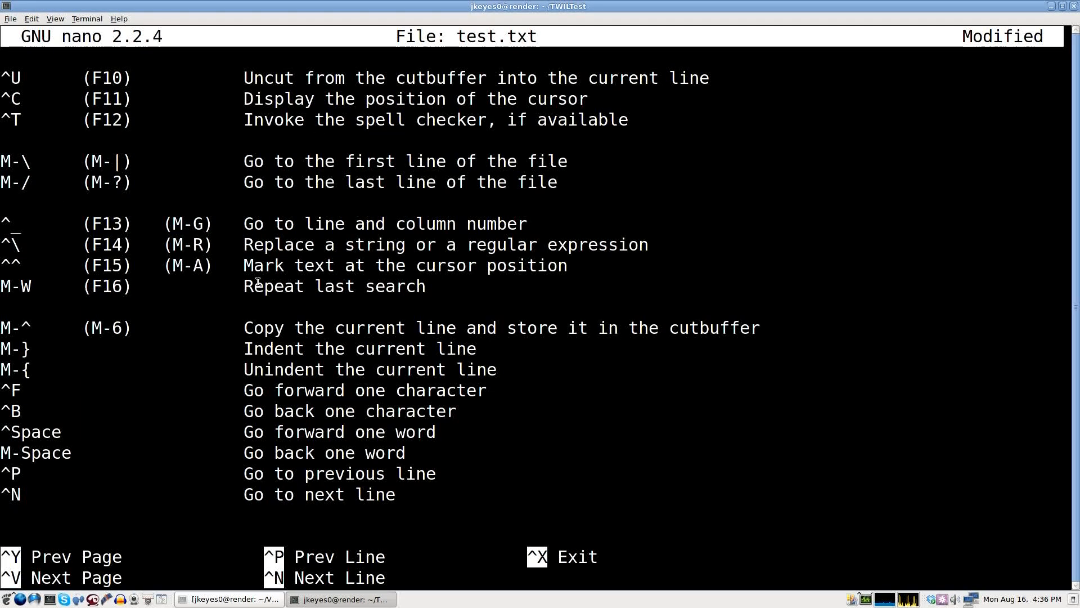
{"action": "scroll", "scroll_direction": "down", "scroll_amount": 3}
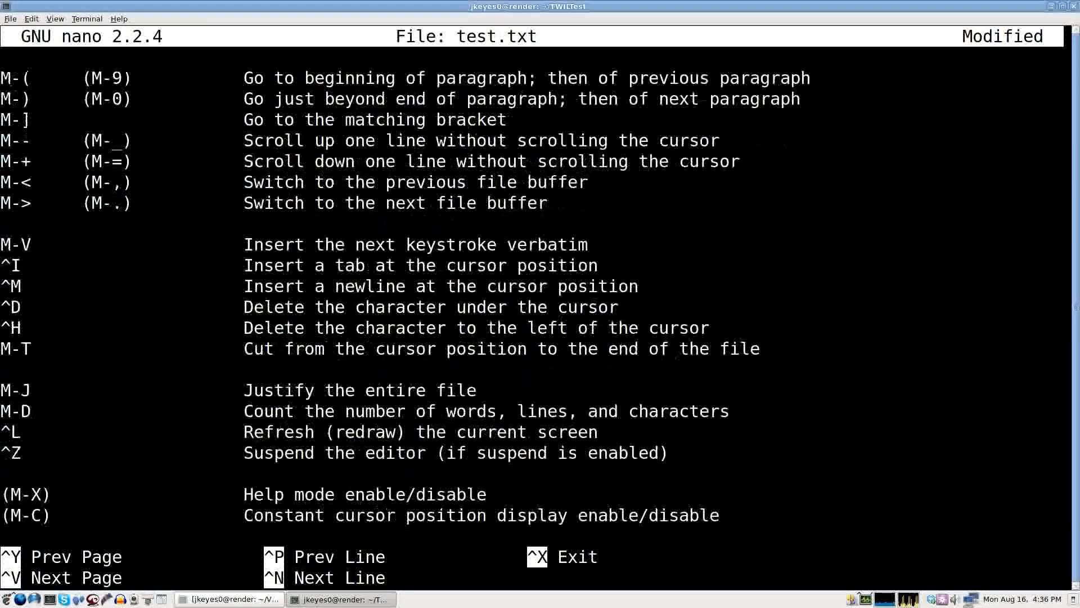
{"action": "scroll", "scroll_direction": "down", "scroll_amount": 3}
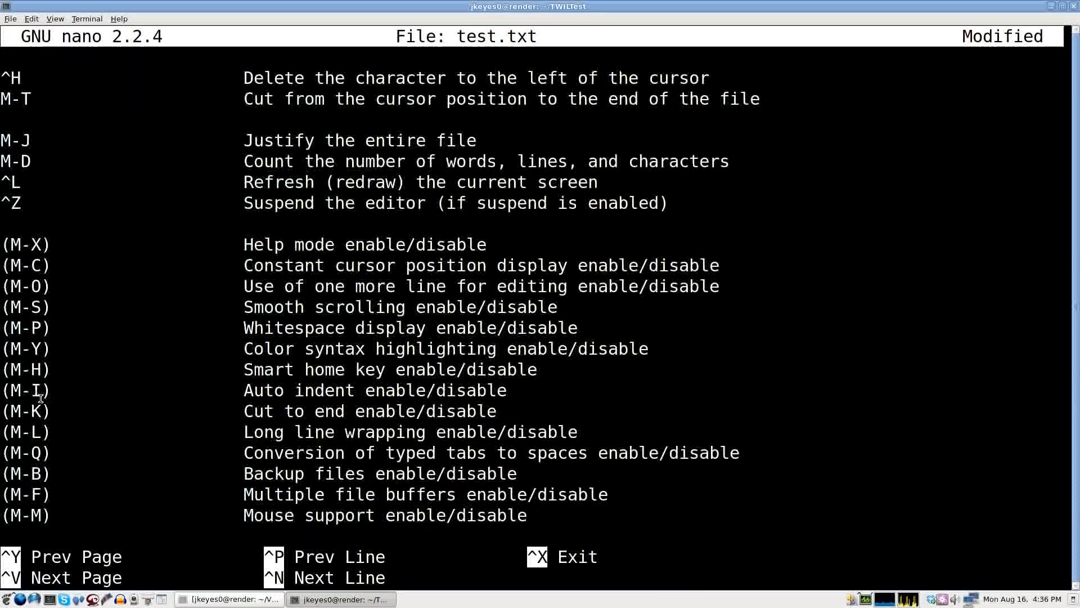
{"action": "scroll", "scroll_direction": "down", "scroll_amount": 3}
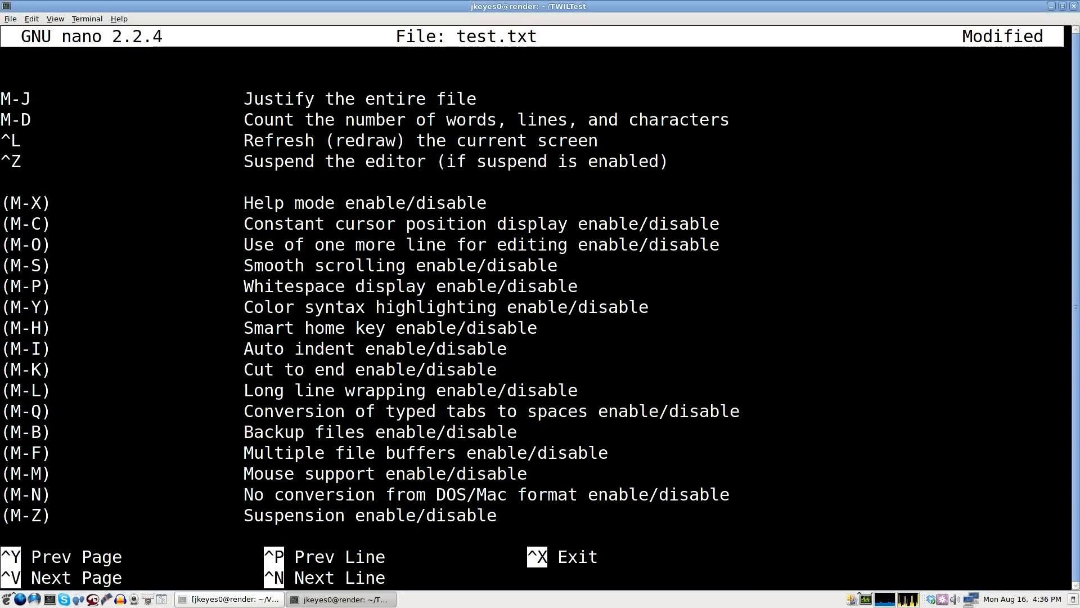
{"action": "mouse_move", "coordinate": [469, 540]}
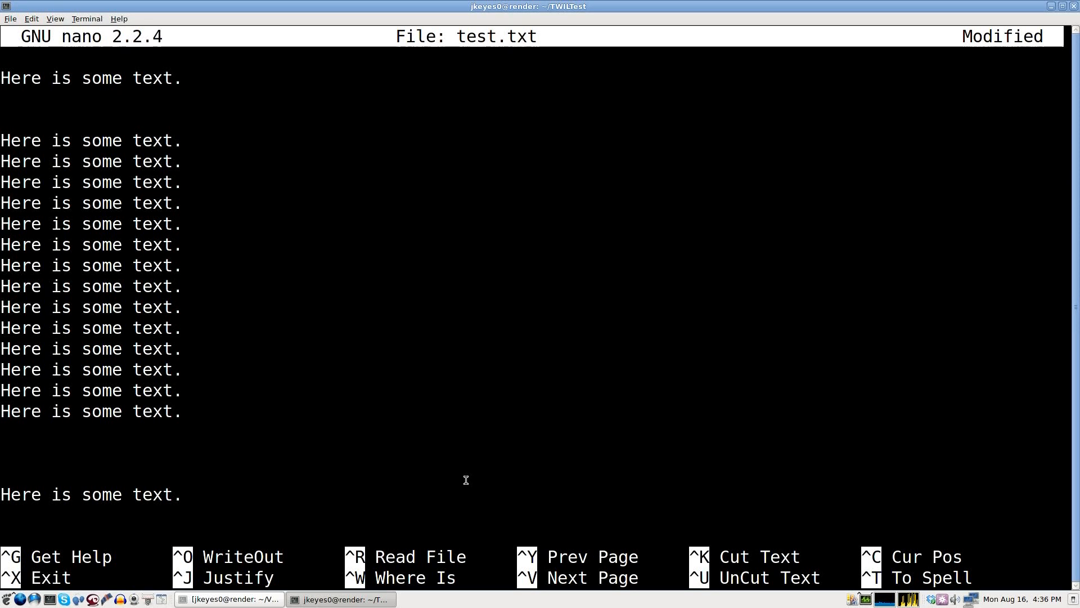
Search the file for 'Test' and jump to its occurrence
{"action": "left_click", "coordinate": [6, 224]}
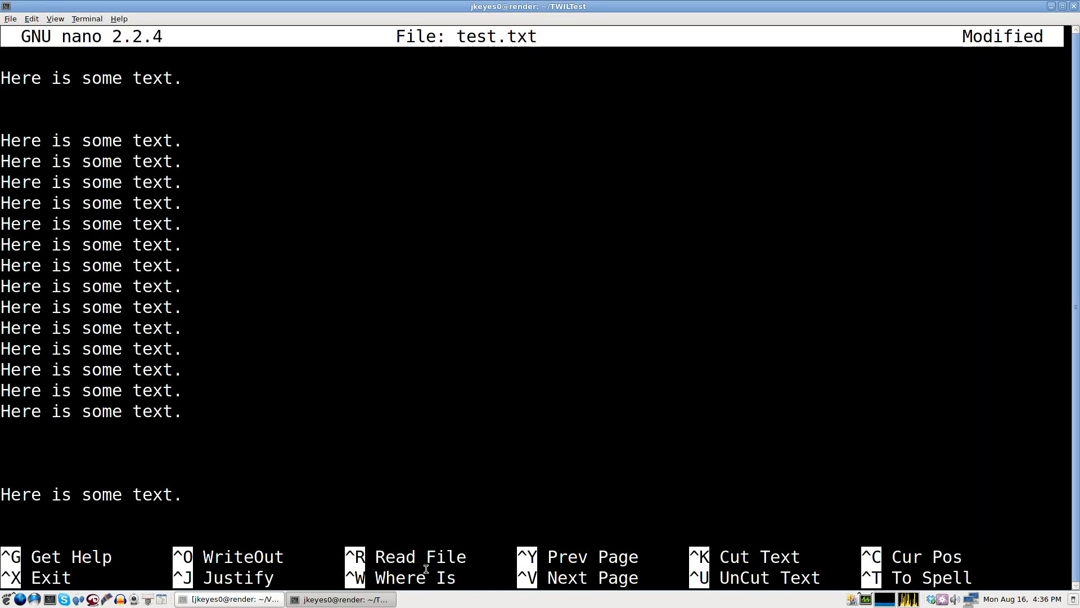
{"action": "key", "text": "ctrl+w"}
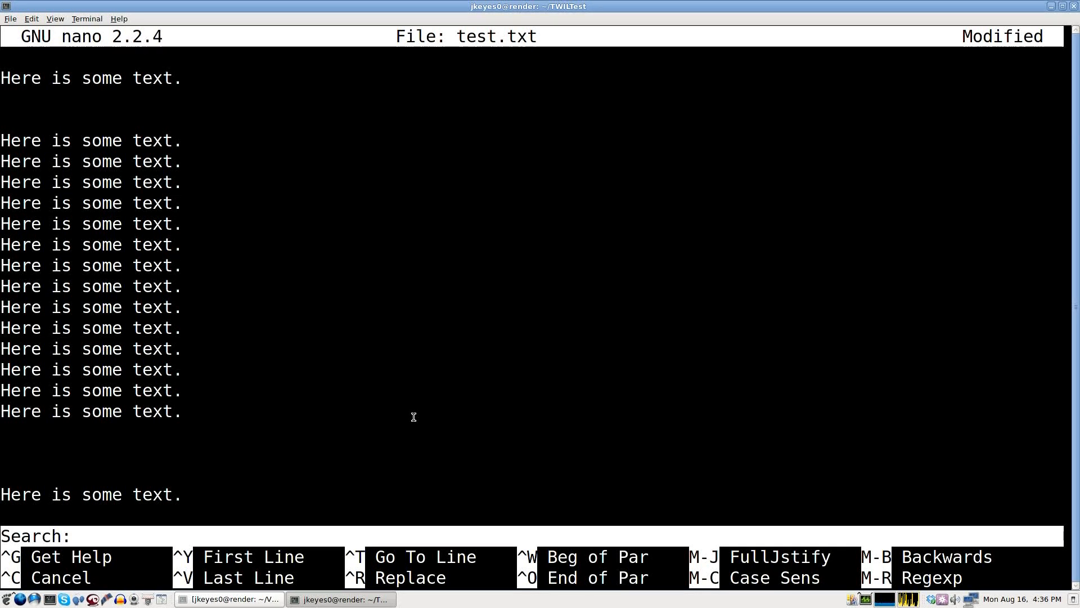
{"action": "type", "text": "Test"}
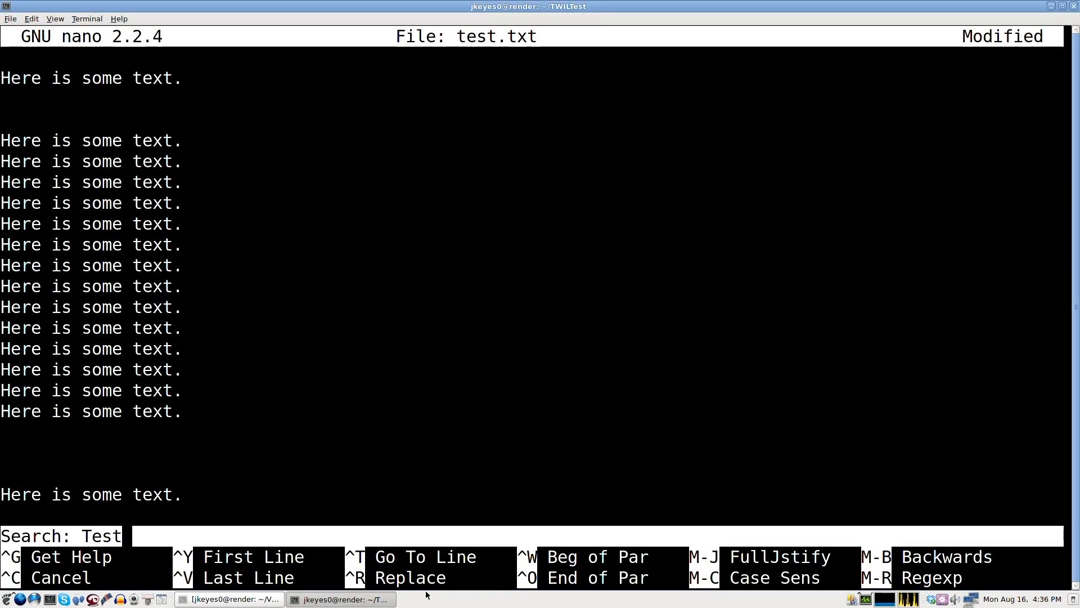
{"action": "mouse_move", "coordinate": [320, 542]}
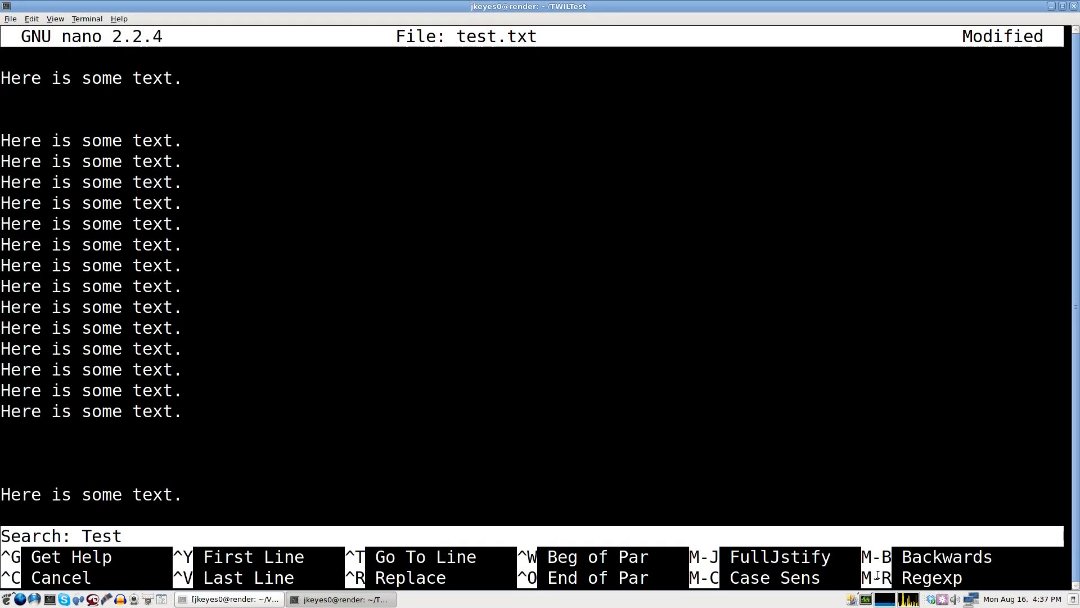
{"action": "mouse_move", "coordinate": [633, 382]}
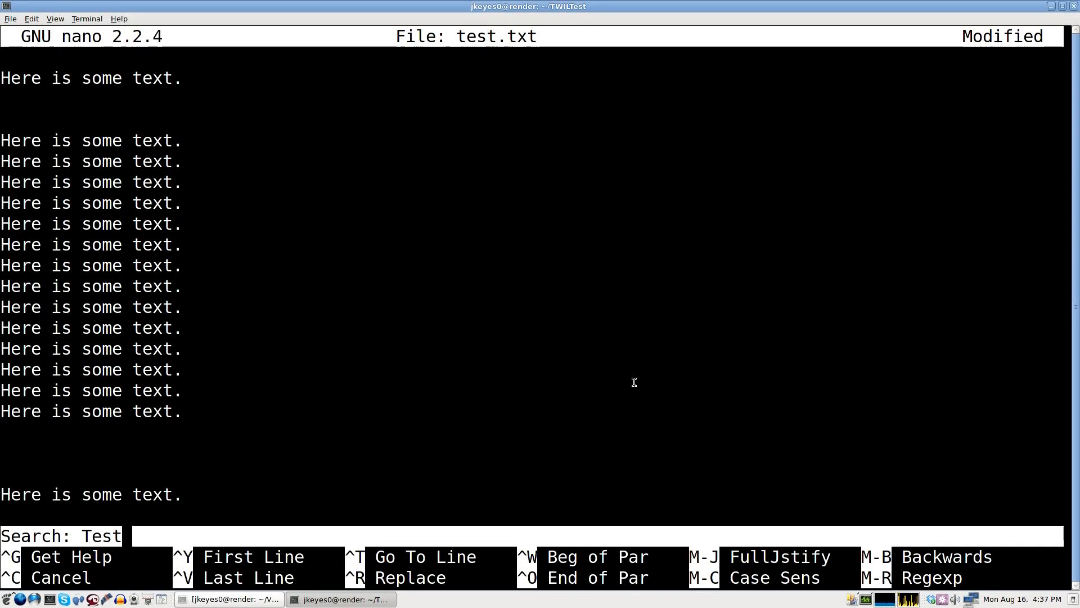
{"action": "key", "text": "Return"}
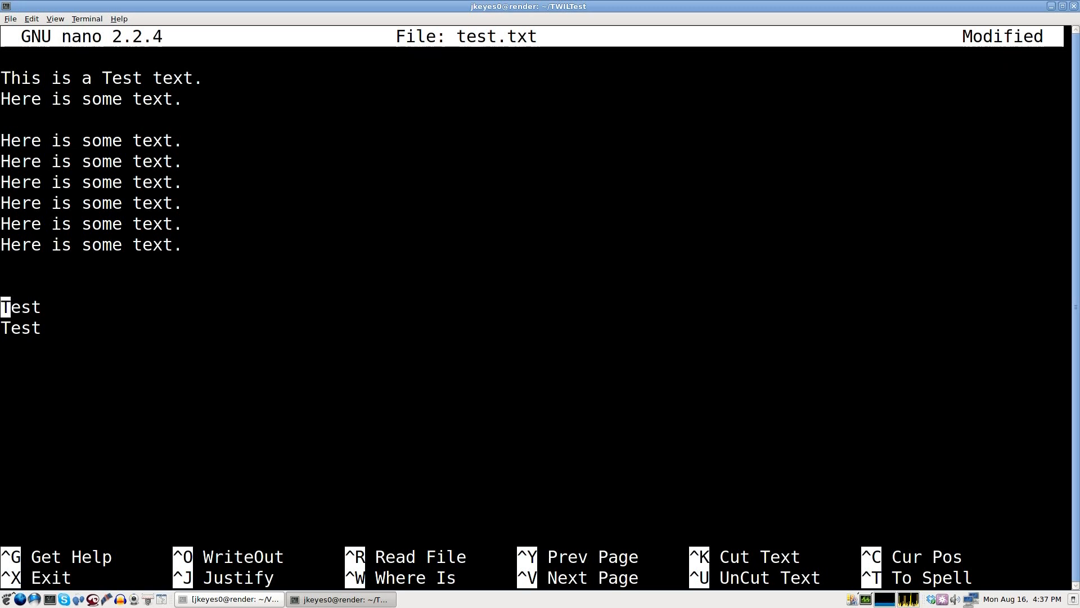
Write test.txt to disk and exit nano
{"action": "key", "text": "ctrl+o"}
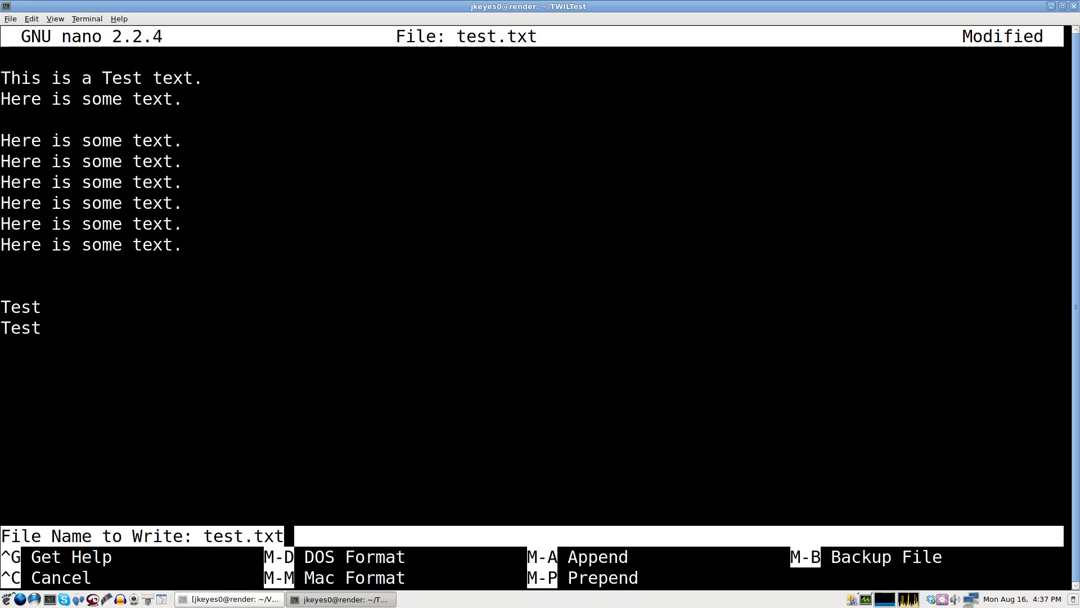
{"action": "key", "text": "Return"}
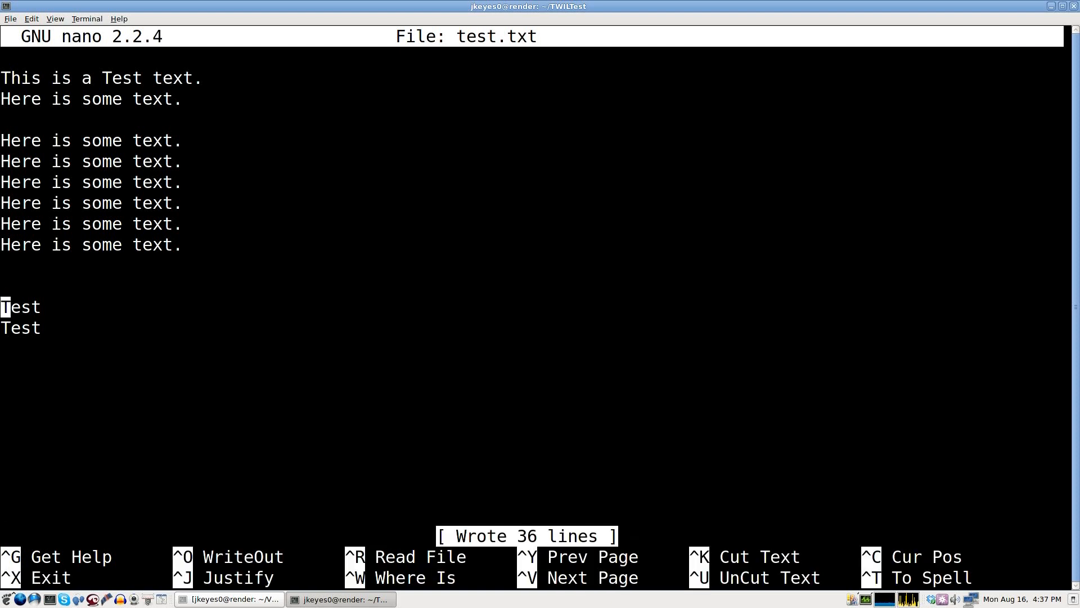
{"action": "key", "text": "ctrl+x"}
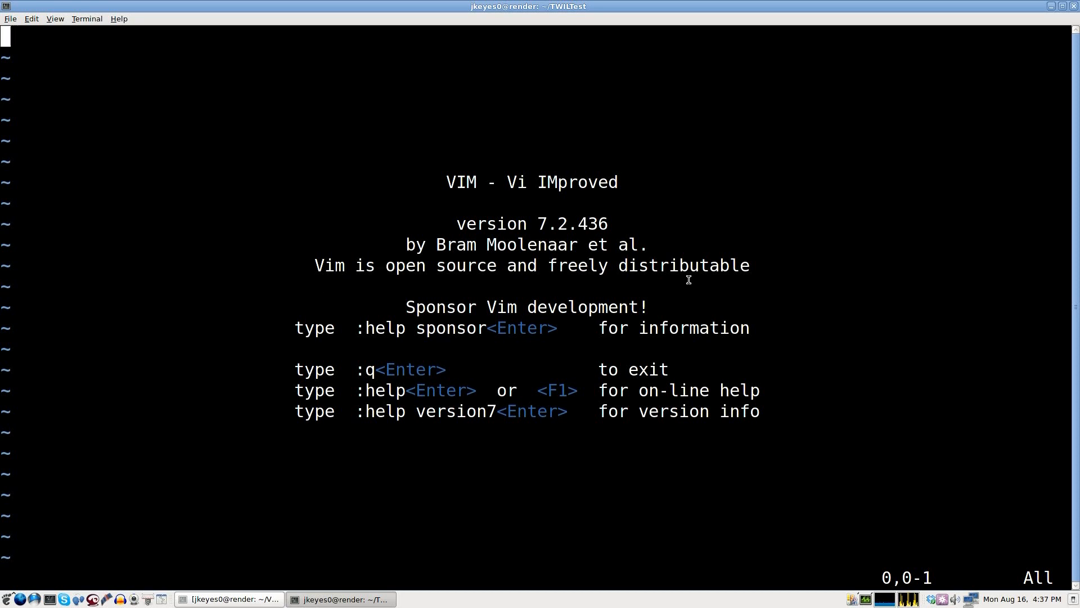
{"action": "mouse_move", "coordinate": [363, 328]}
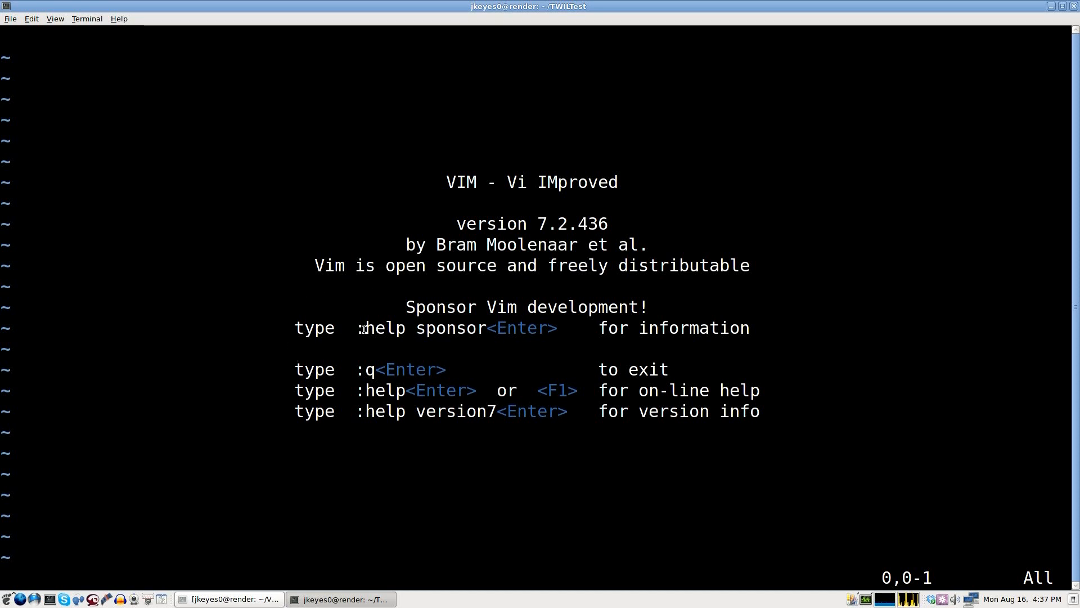
{"action": "mouse_move", "coordinate": [764, 304]}
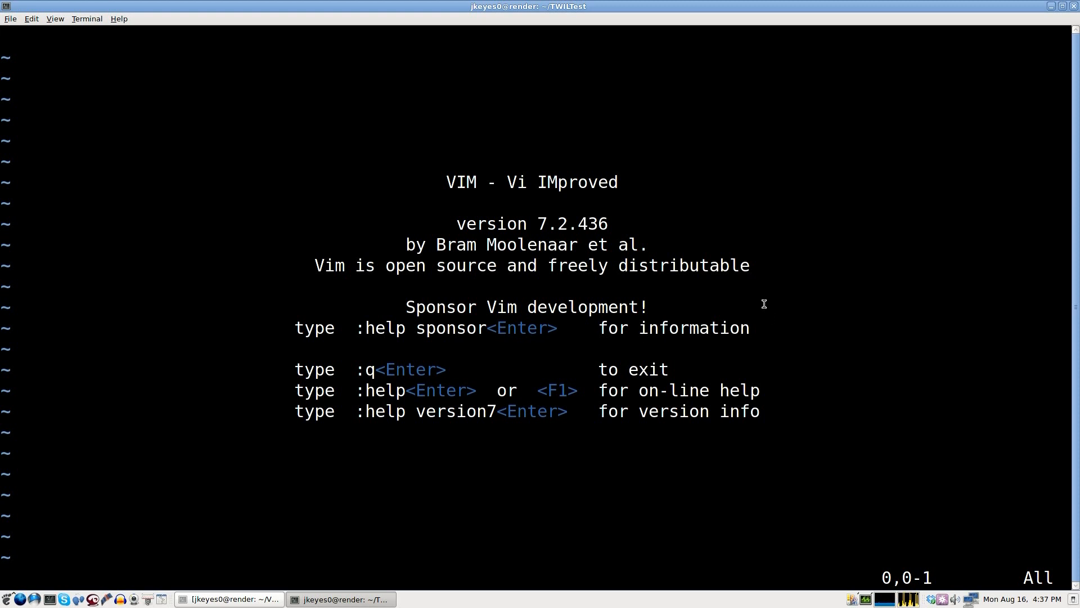
{"action": "mouse_move", "coordinate": [368, 374]}
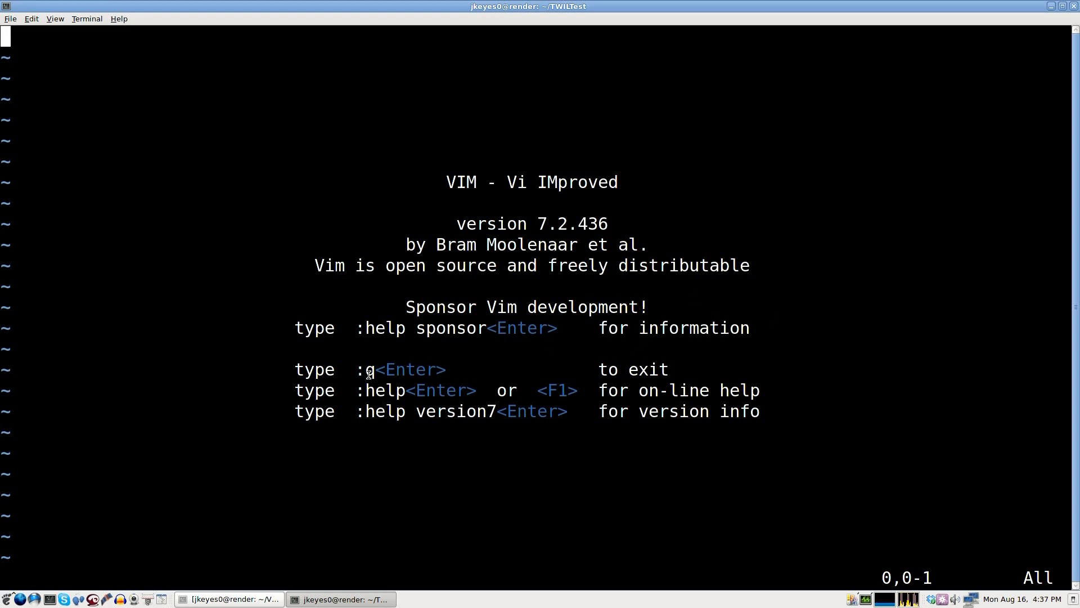
{"action": "mouse_move", "coordinate": [632, 390]}
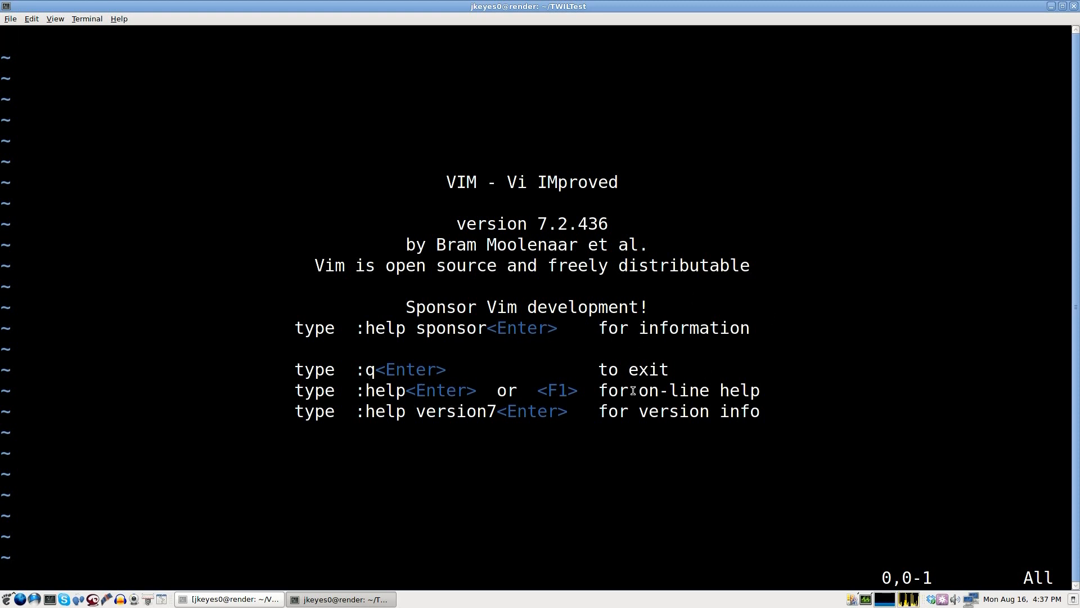
{"action": "mouse_move", "coordinate": [567, 417]}
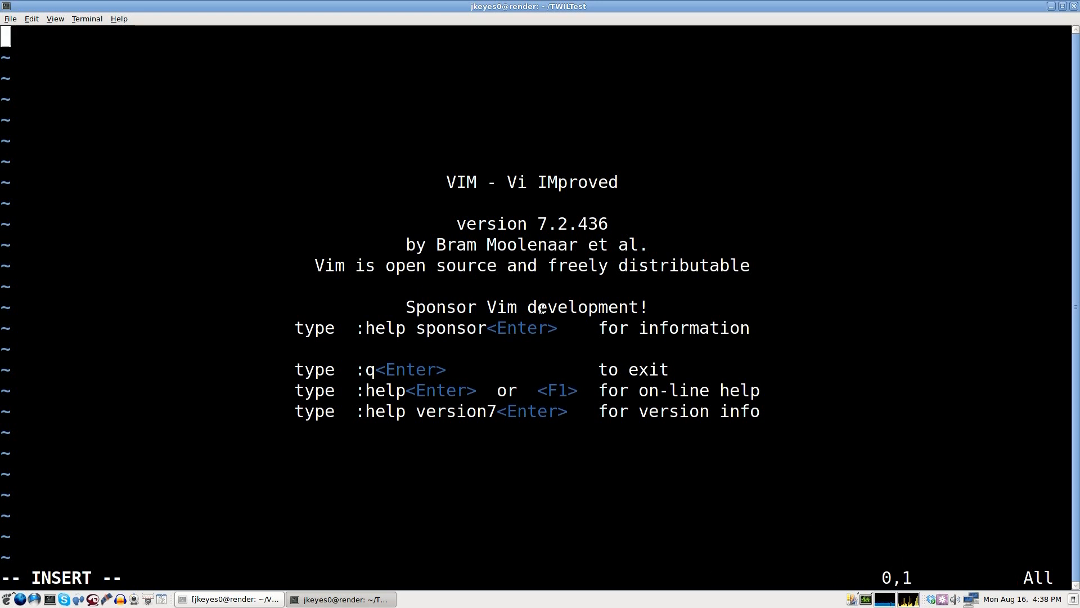
Insert the line 'This is a test.' and return to Normal mode
{"action": "type", "text": "This is"}
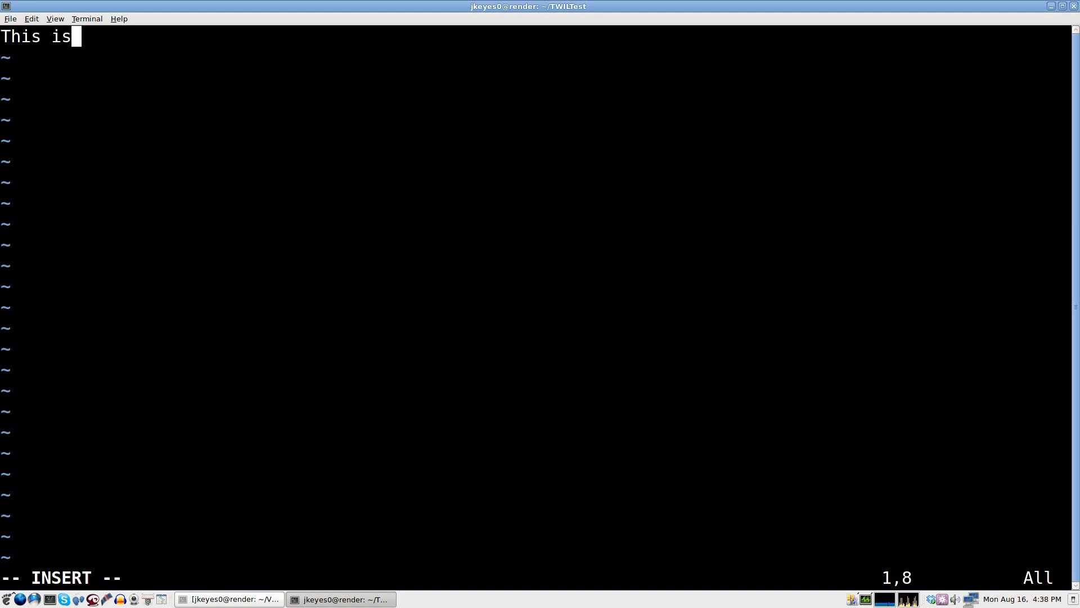
{"action": "type", "text": "a test."}
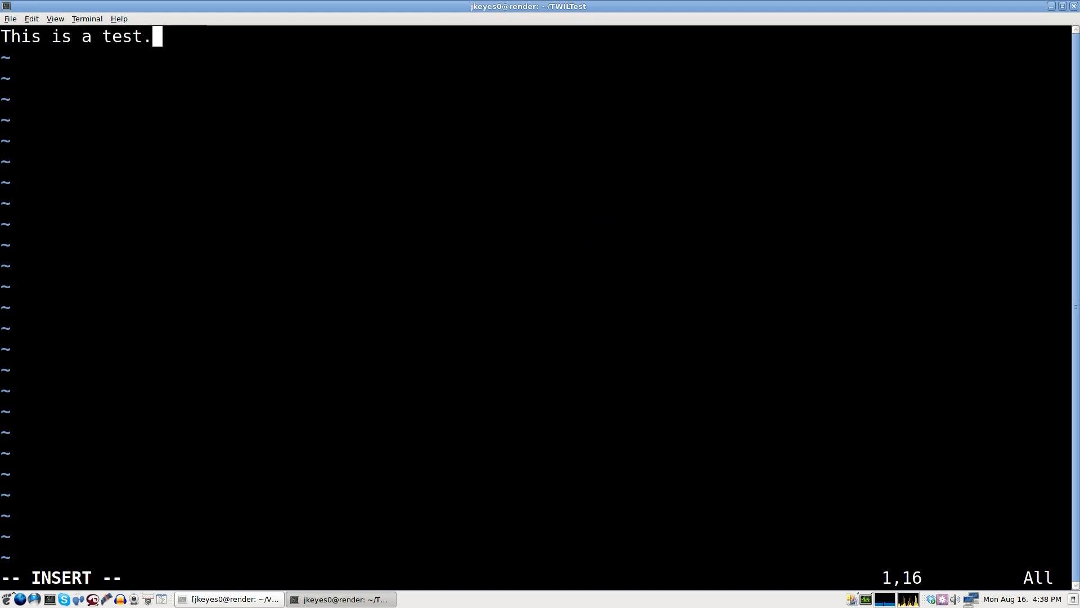
{"action": "key", "text": "Escape"}
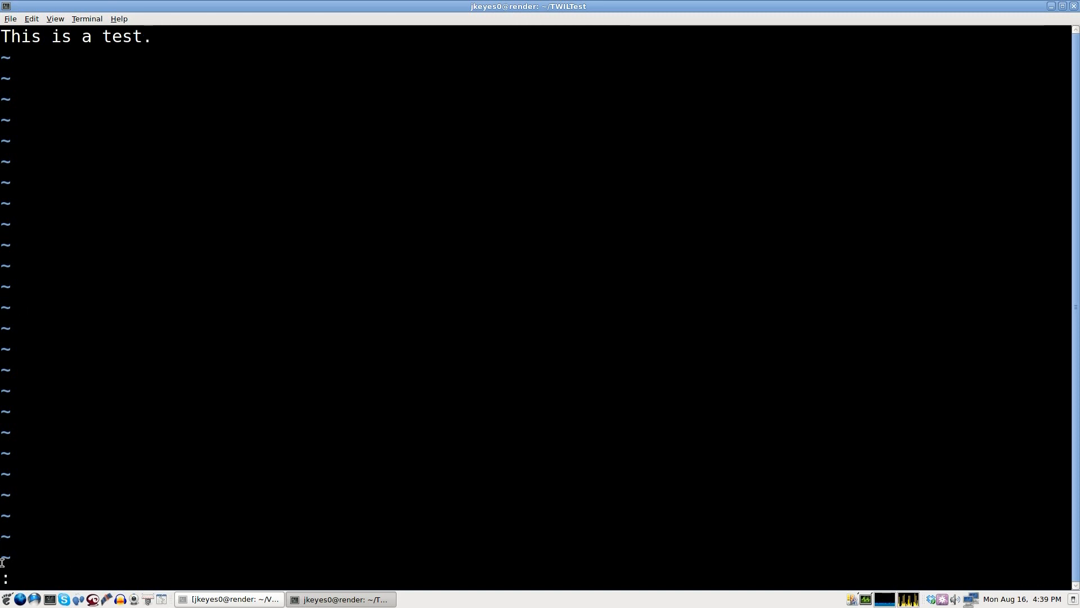
Save the buffer as testdoc.txt with :wq and quit Vim
{"action": "type", "text": ":q"}
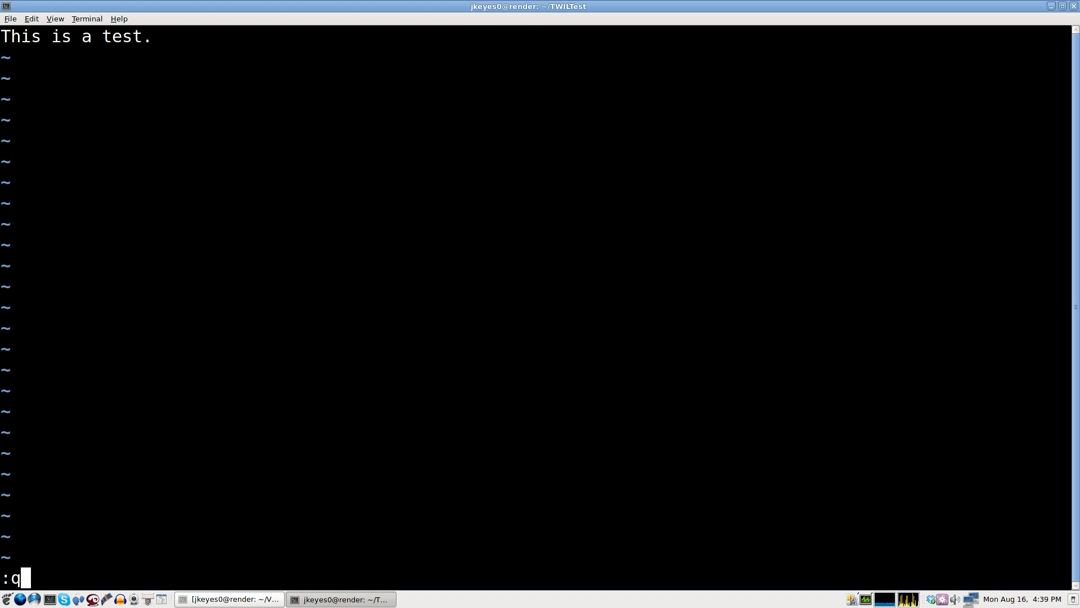
{"action": "key", "text": "Return"}
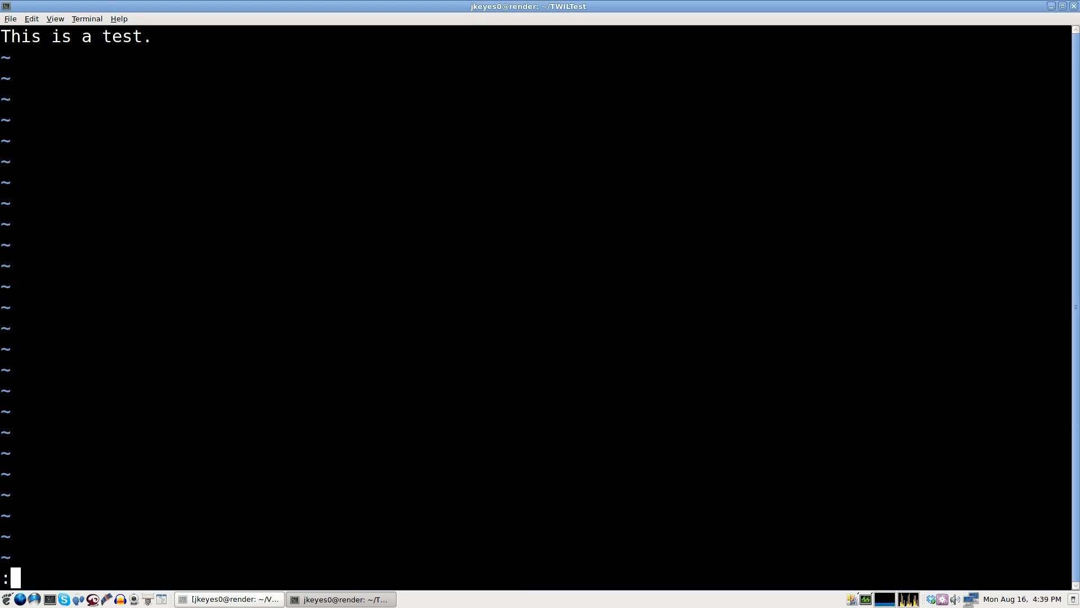
{"action": "type", "text": "wq"}
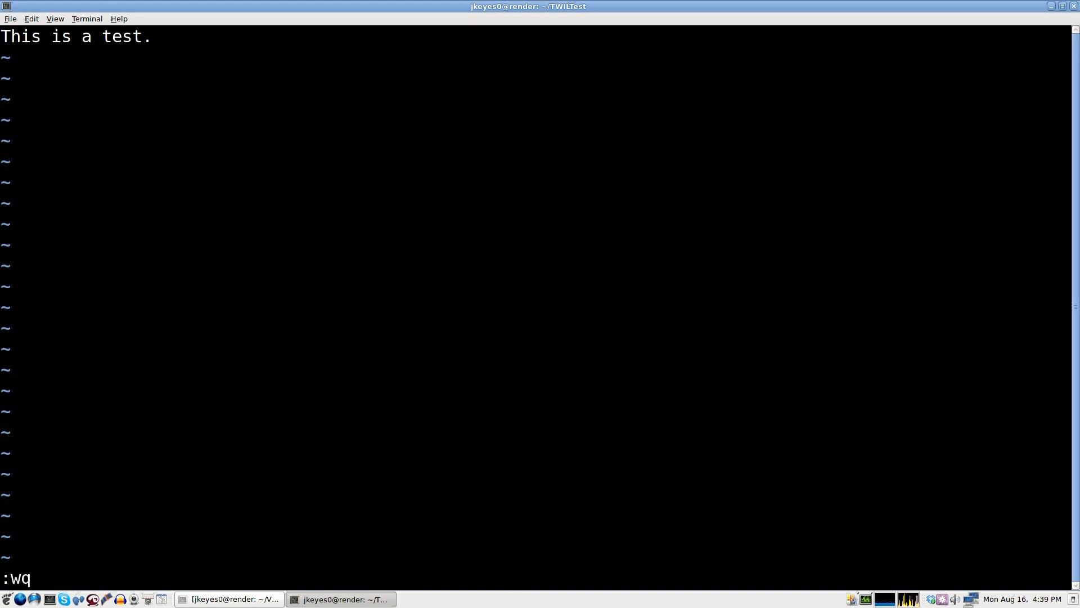
{"action": "type", "text": "testdoc."}
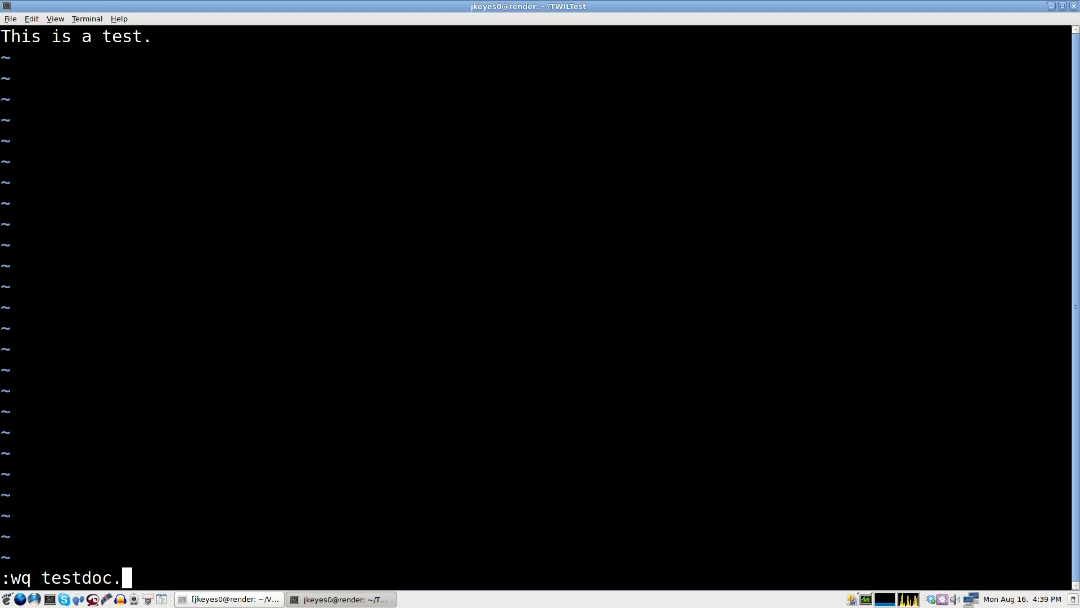
{"action": "key", "text": "Return"}
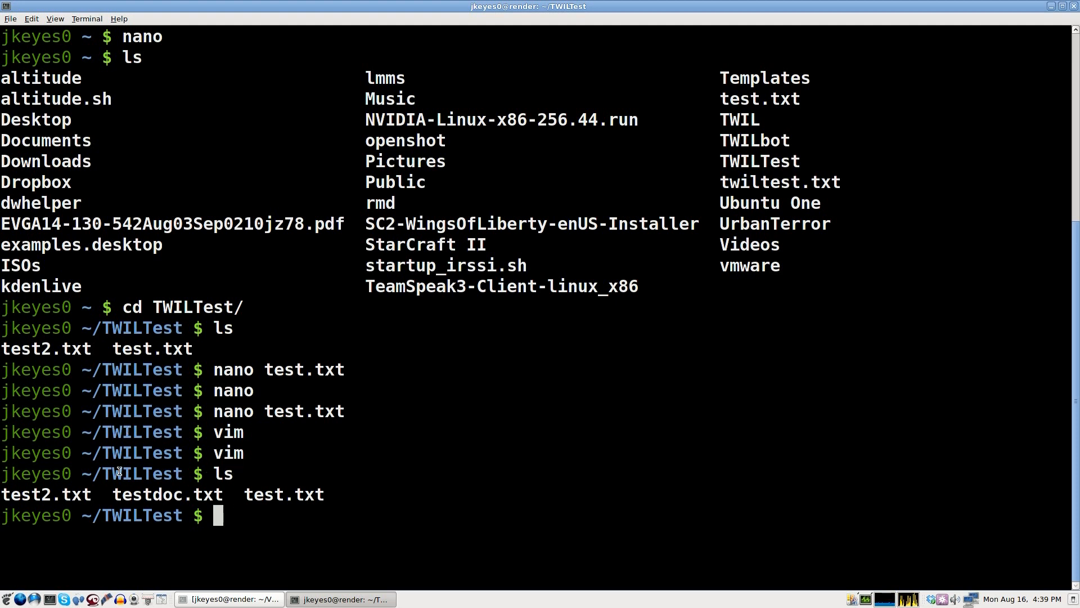
{"action": "mouse_move", "coordinate": [430, 519]}
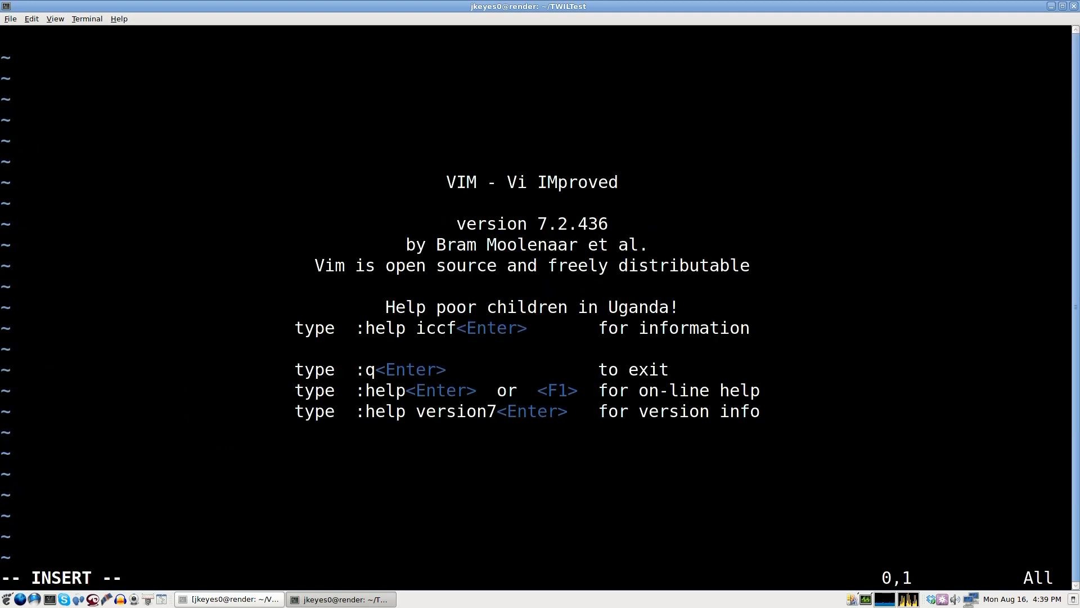
Discard the 'Test txt' scratch line with :q! and ready another vim command at the prompt
{"action": "type", "text": "Test txt"}
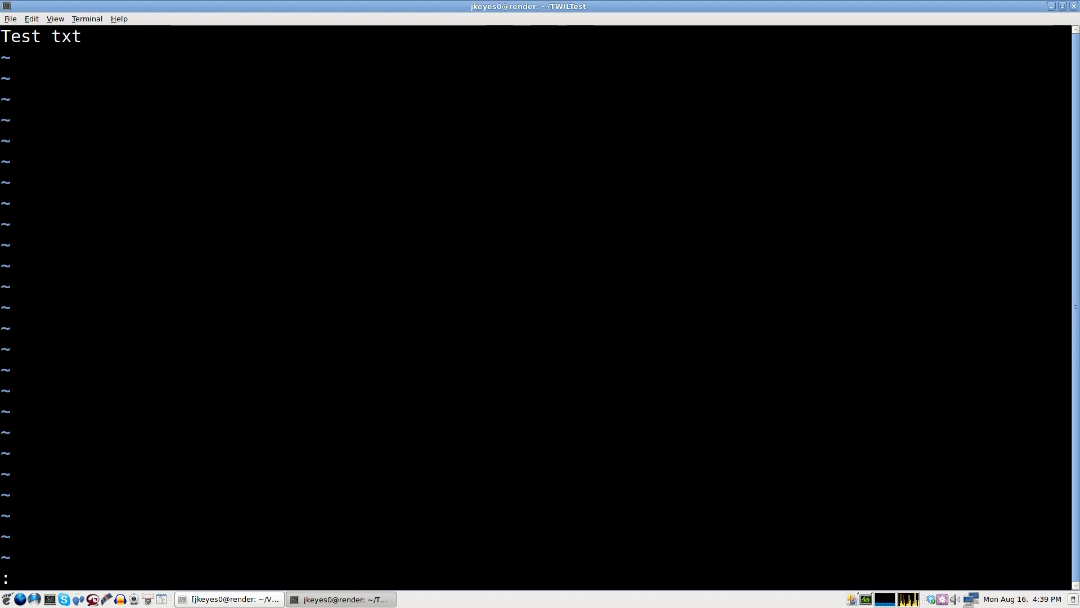
{"action": "type", "text": "q!"}
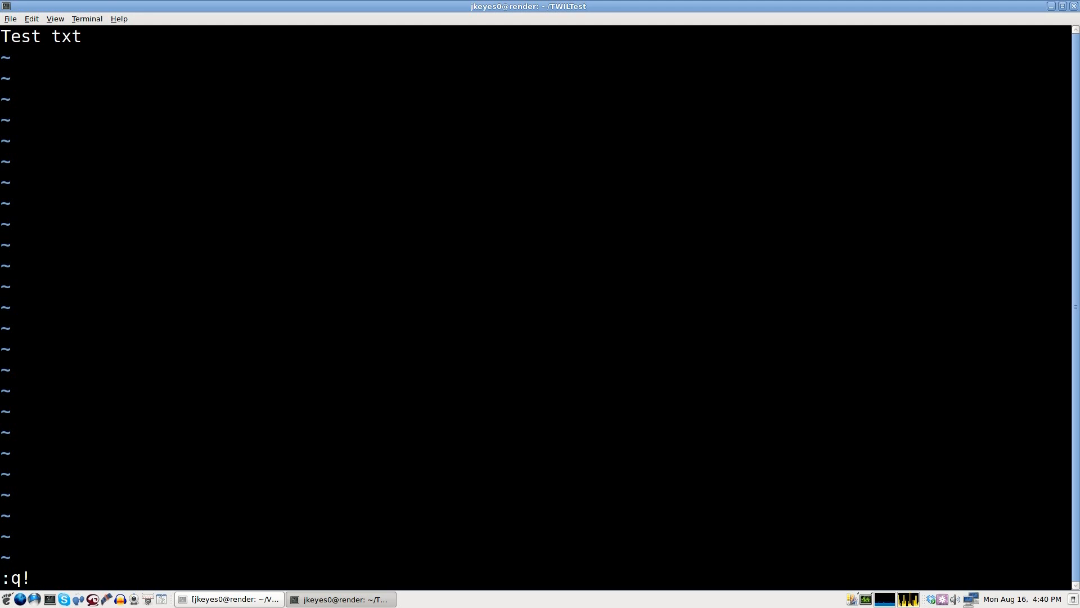
{"action": "key", "text": "Return"}
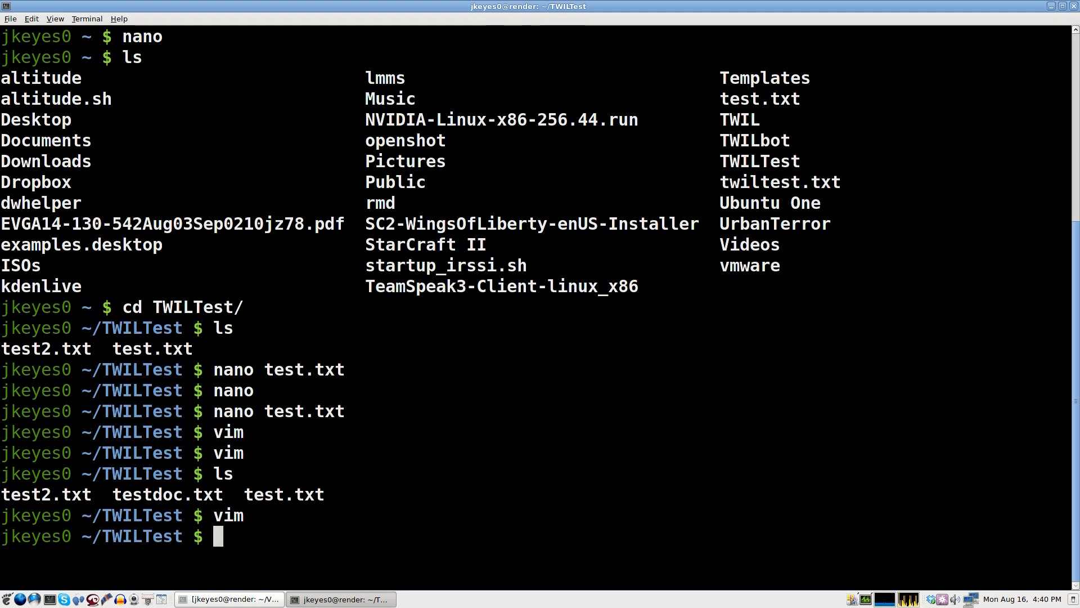
{"action": "type", "text": "vim"}
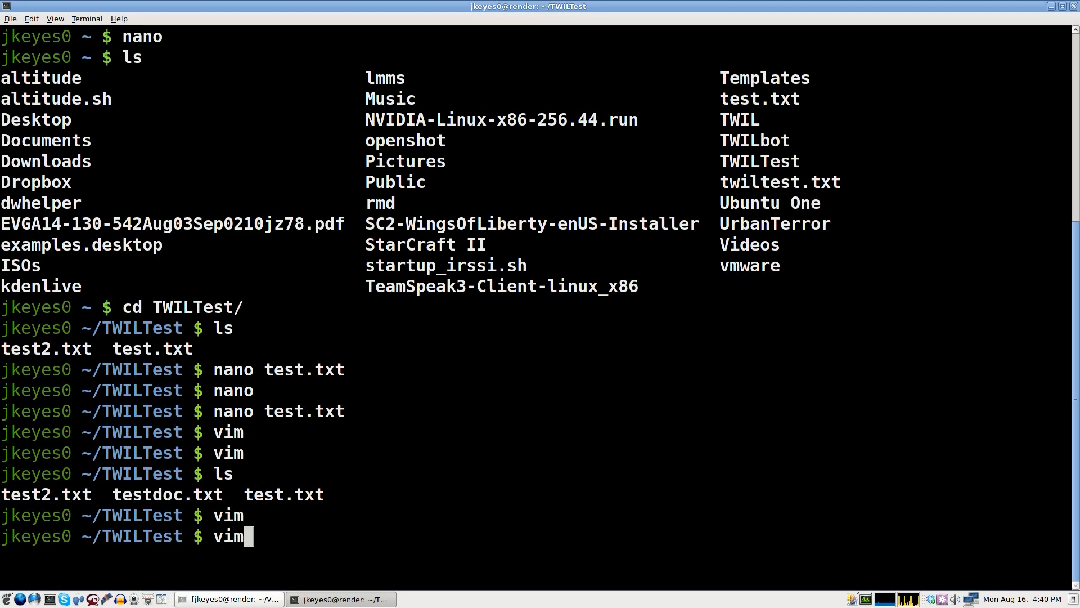
Start Vim again and bring up the main help file with :help
{"action": "key", "text": "Return"}
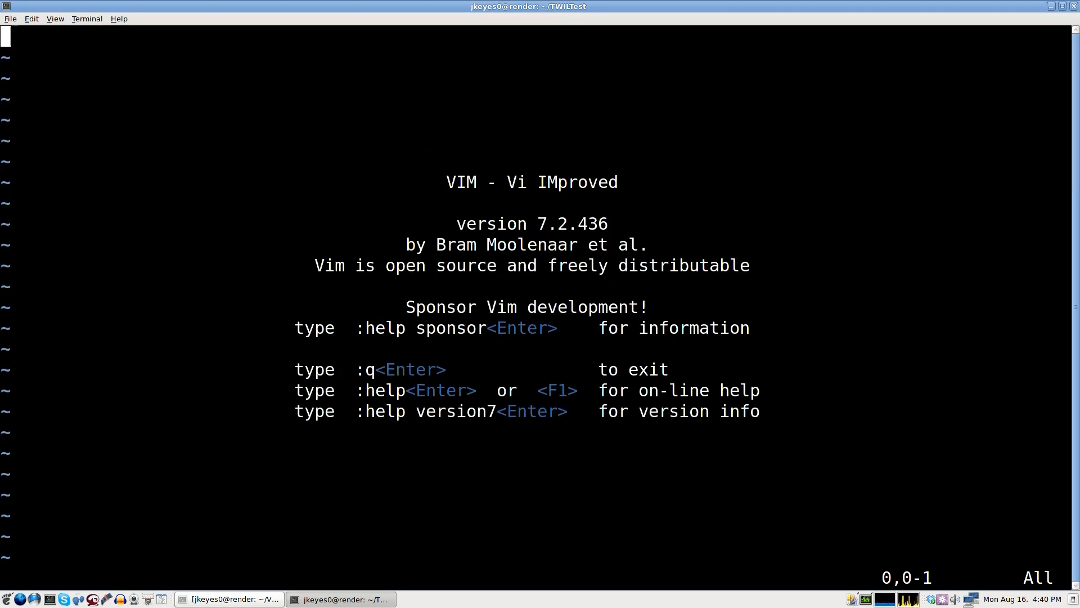
{"action": "type", "text": ":help"}
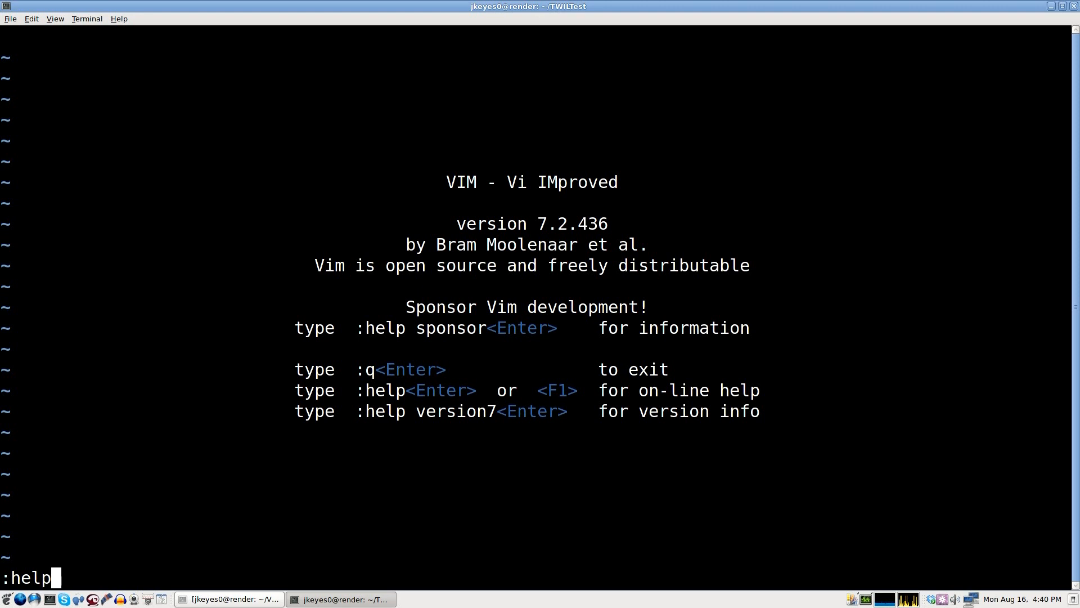
{"action": "key", "text": "Return"}
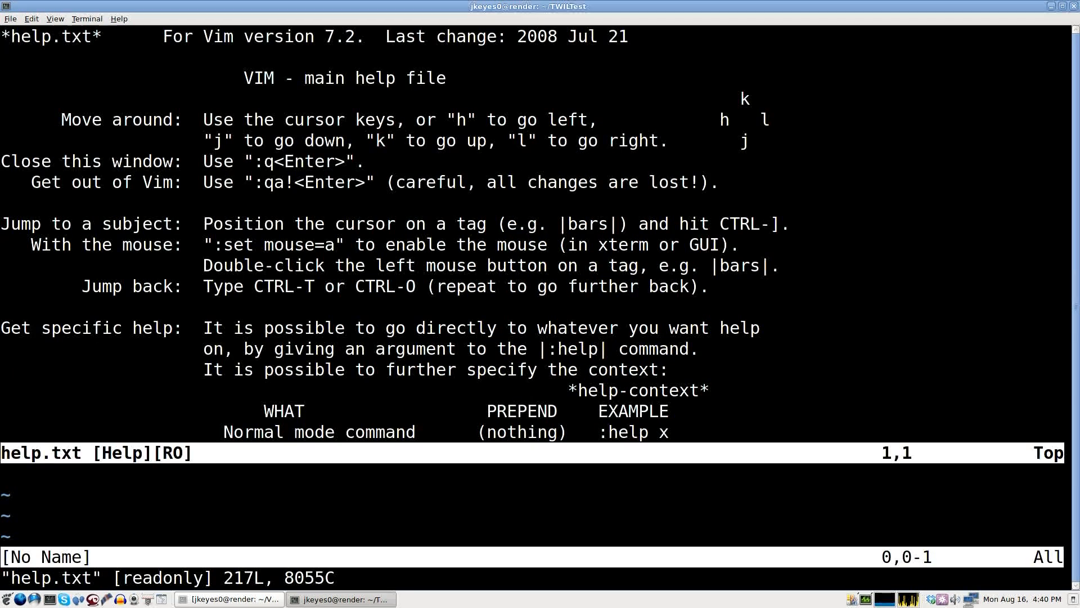
Read down through help.txt to the LOCAL ADDITIONS section
{"action": "key", "text": "j"}
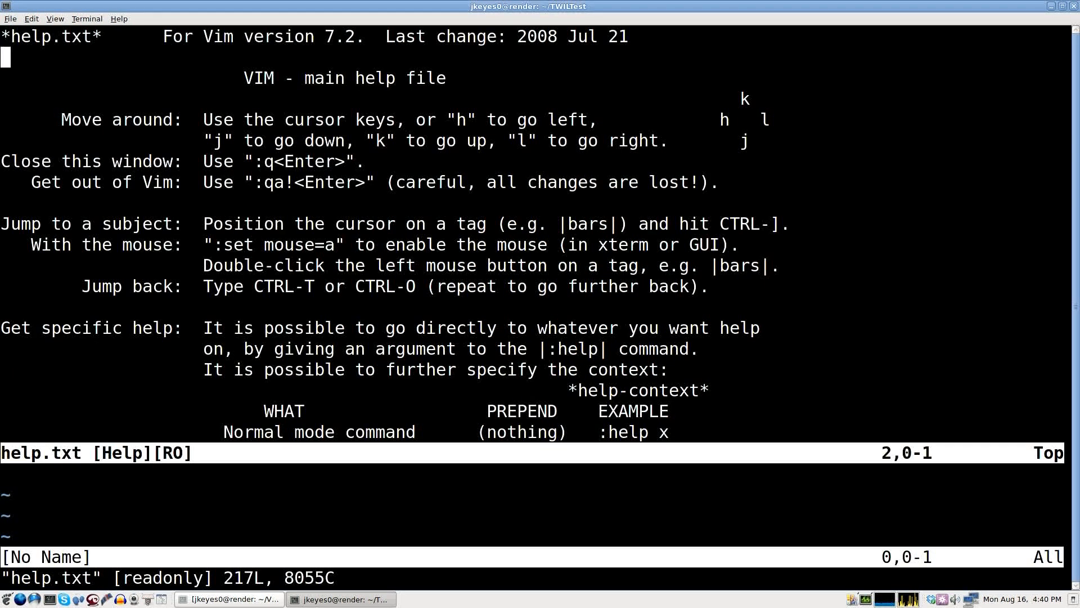
{"action": "key", "text": "j"}
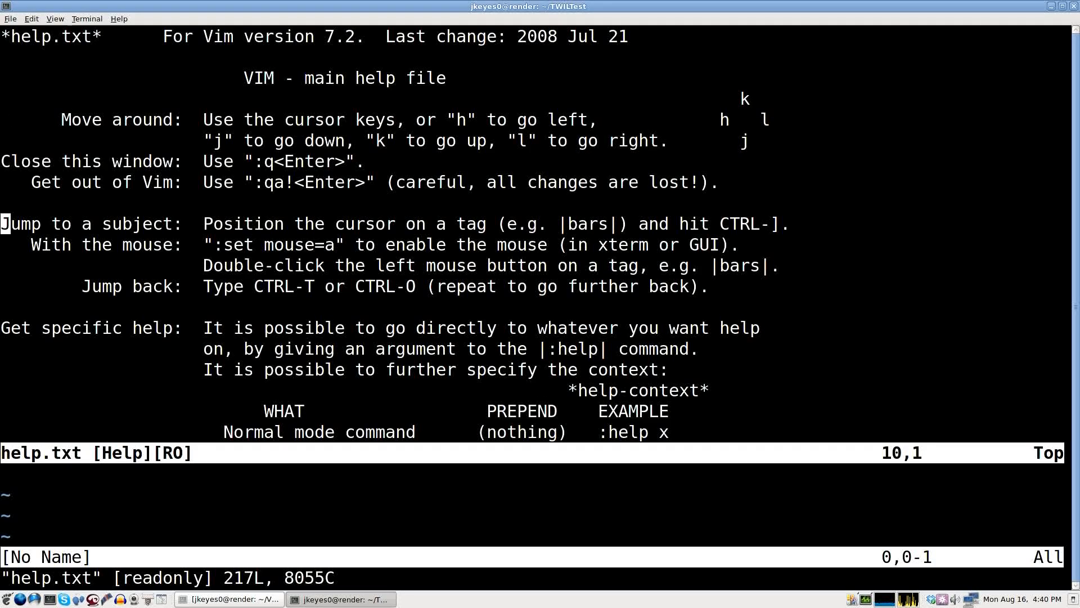
{"action": "scroll", "scroll_direction": "down", "scroll_amount": 3}
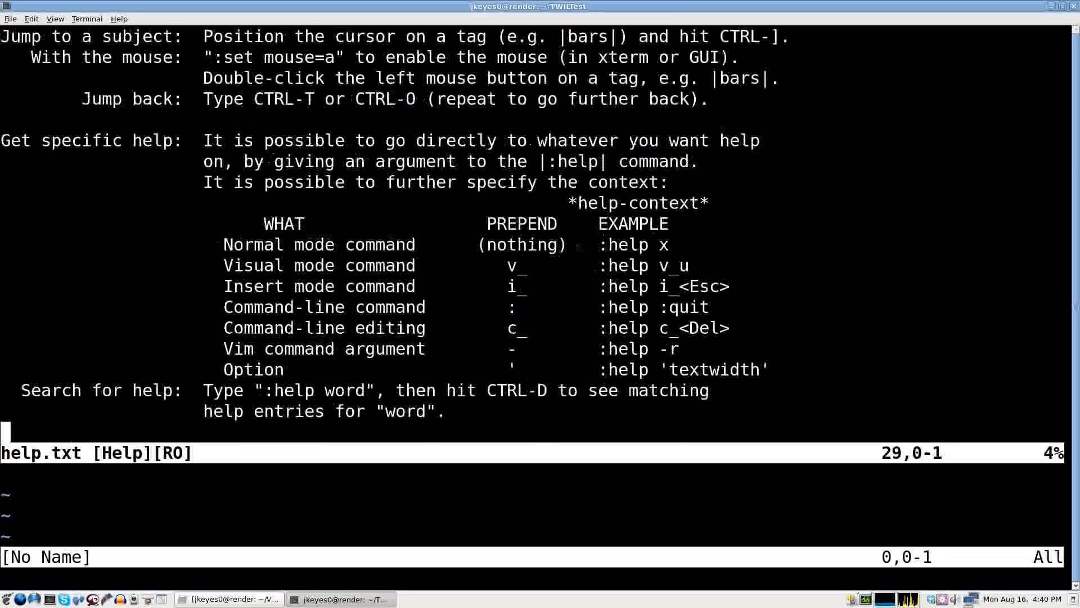
{"action": "scroll", "scroll_direction": "down", "scroll_amount": 3}
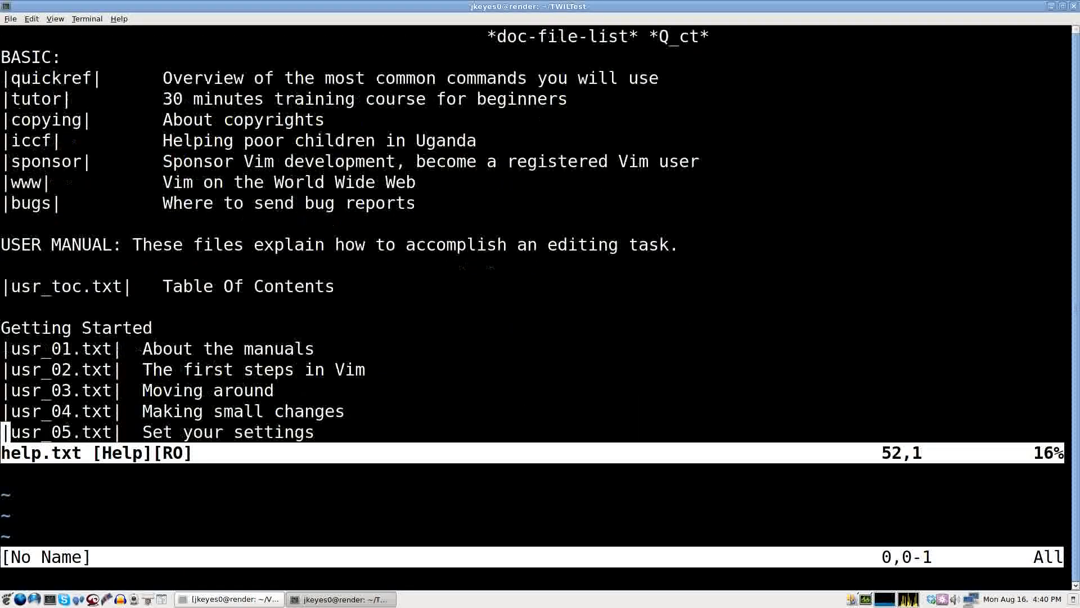
{"action": "scroll", "scroll_direction": "down", "scroll_amount": 3}
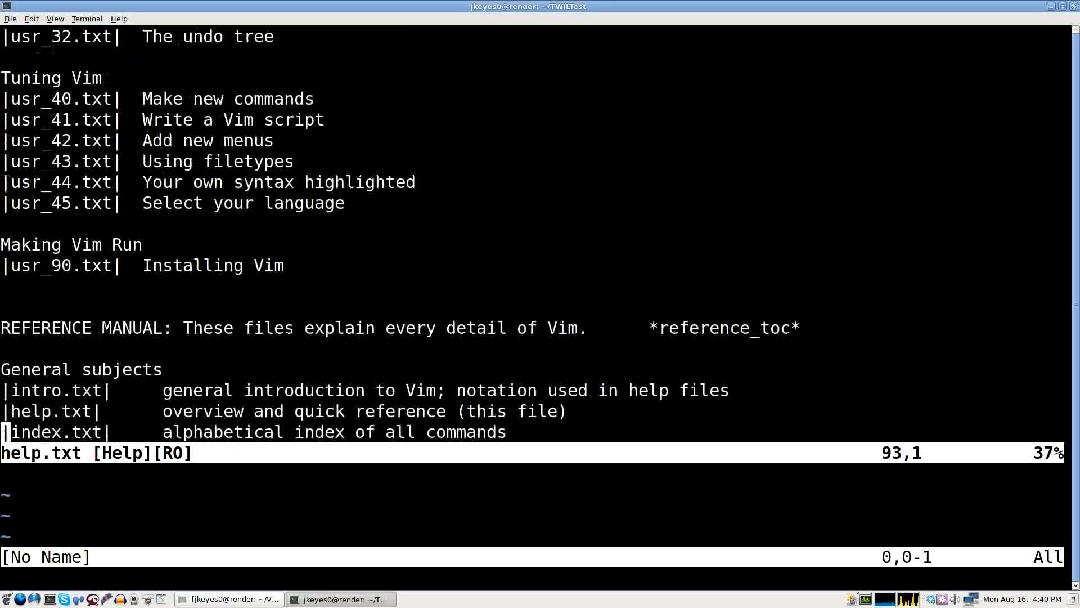
{"action": "scroll", "scroll_direction": "down", "scroll_amount": 3}
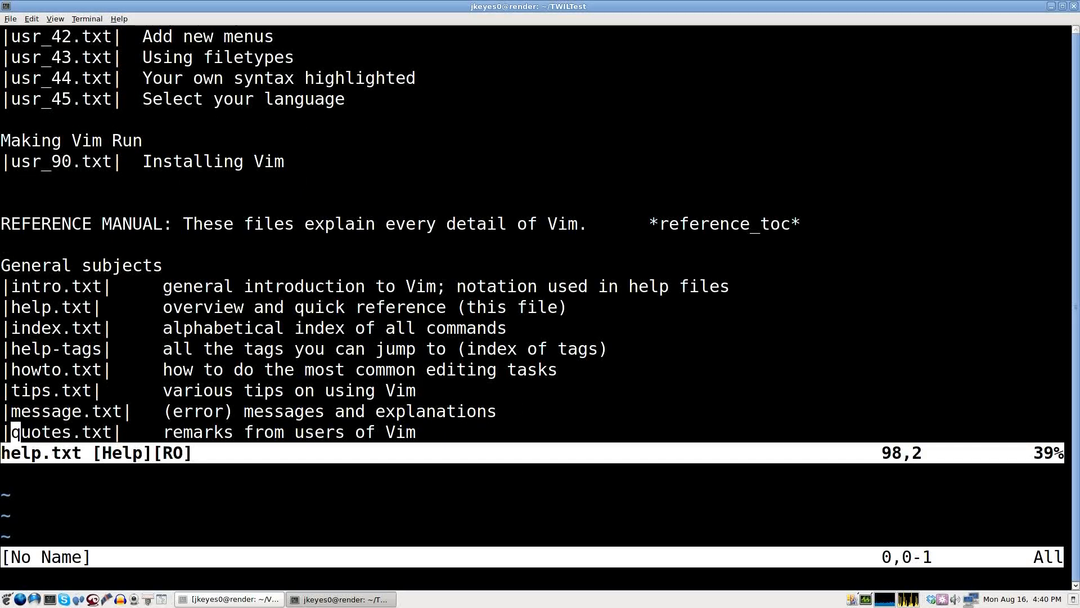
{"action": "scroll", "scroll_direction": "down", "scroll_amount": 3}
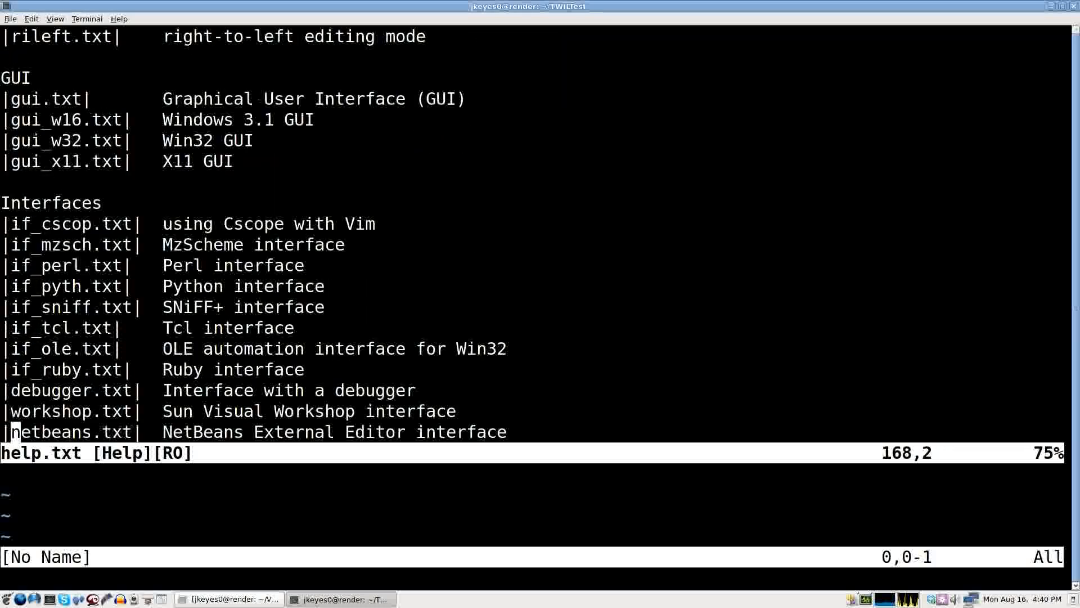
{"action": "scroll", "scroll_direction": "down", "scroll_amount": 3}
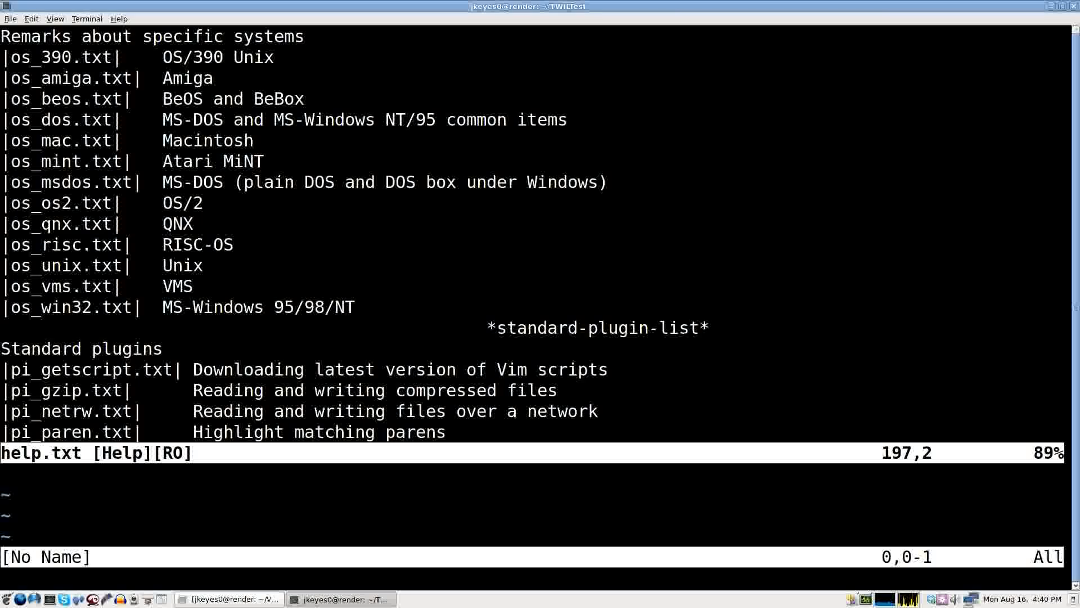
{"action": "scroll", "scroll_direction": "down", "scroll_amount": 3}
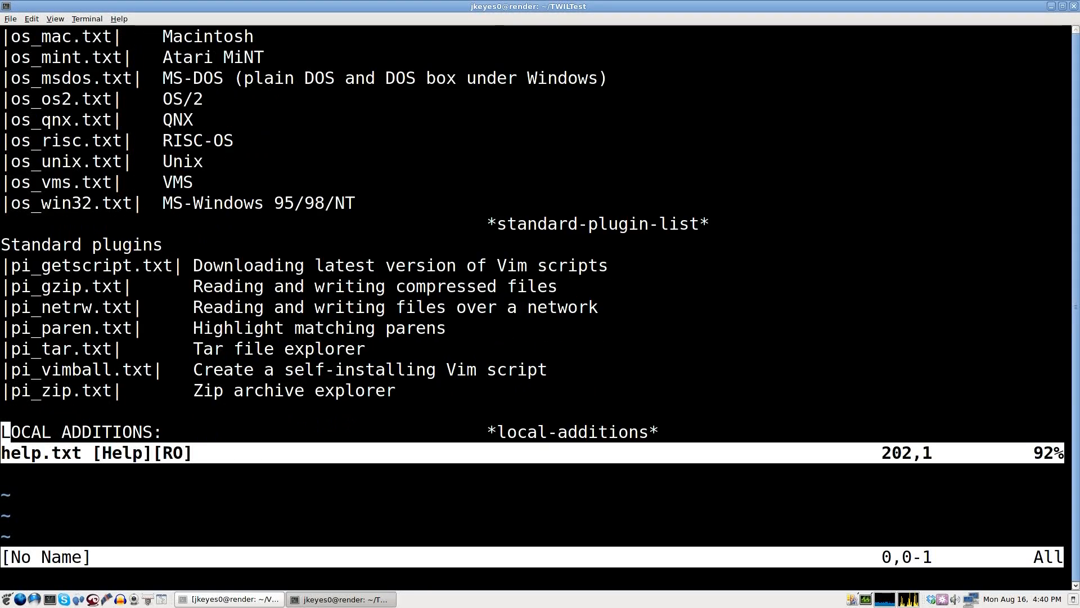
{"action": "scroll", "scroll_direction": "down", "scroll_amount": 3}
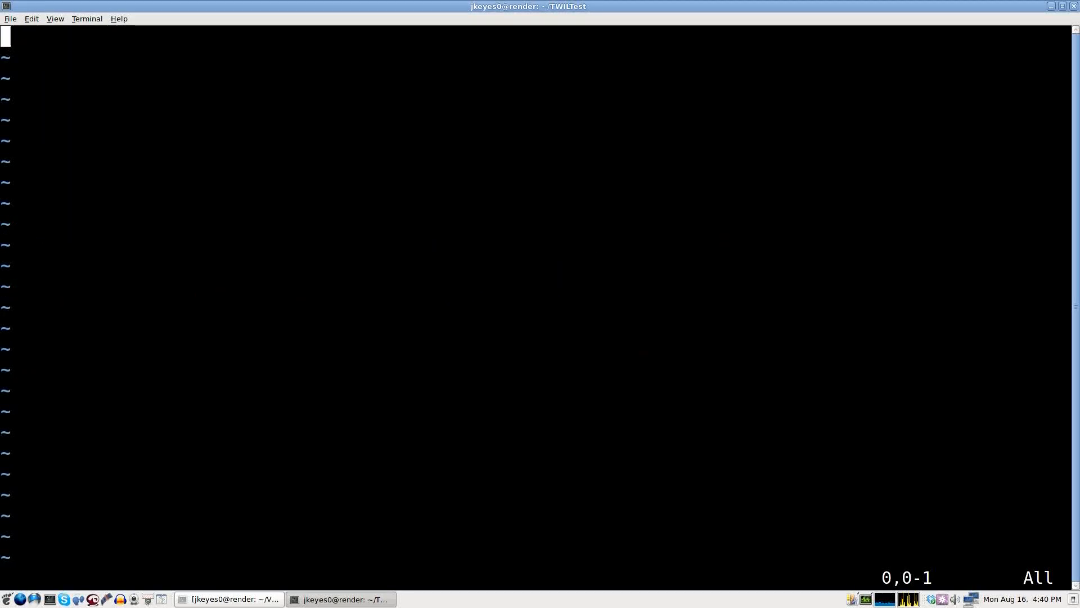
Quit the empty Vim buffer with :q back to the TWILTest prompt
{"action": "type", "text": ":q"}
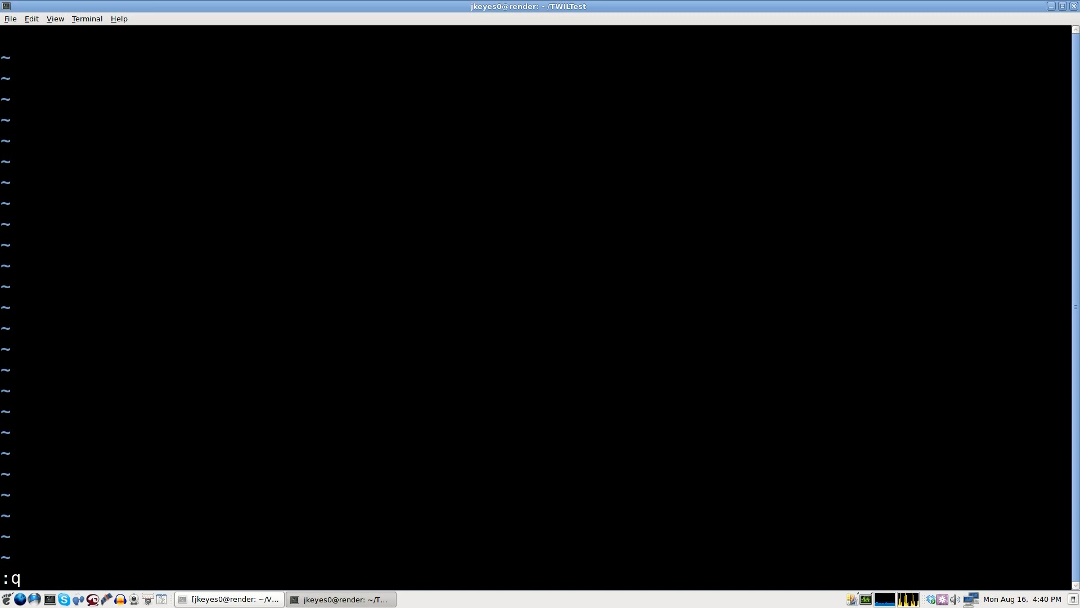
{"action": "key", "text": "Return"}
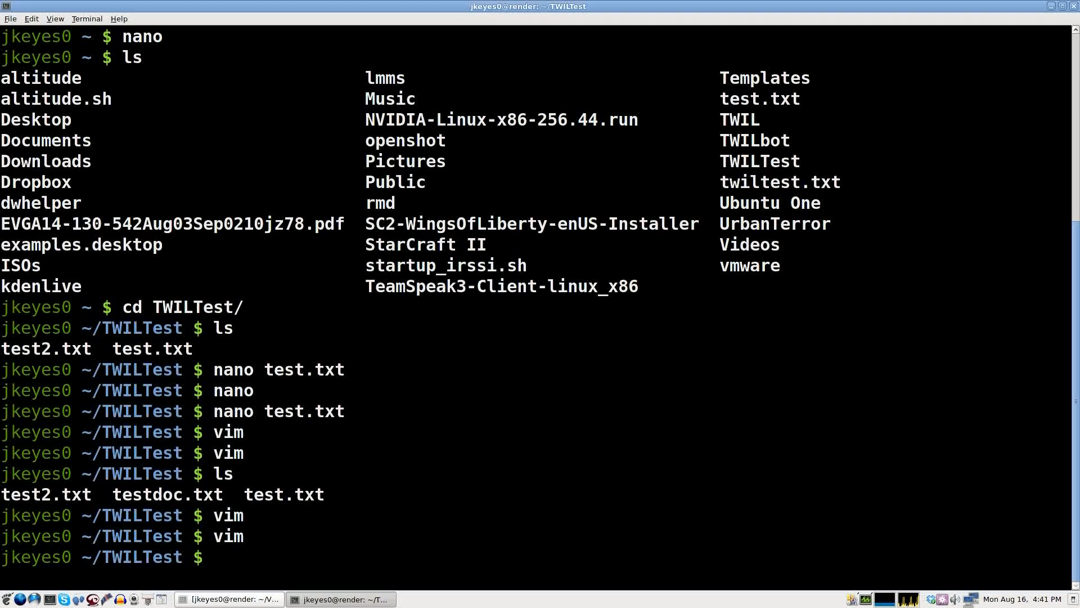
Load /etc/pacman.conf in nano as a regular user
{"action": "type", "text": "nano /"}
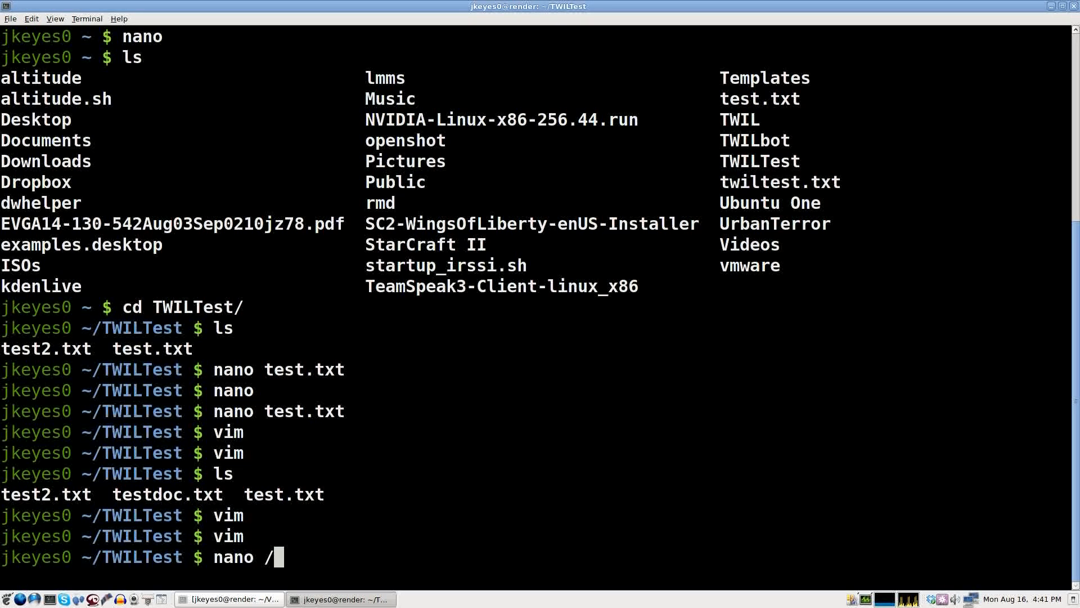
{"action": "type", "text": "etc/pacman"}
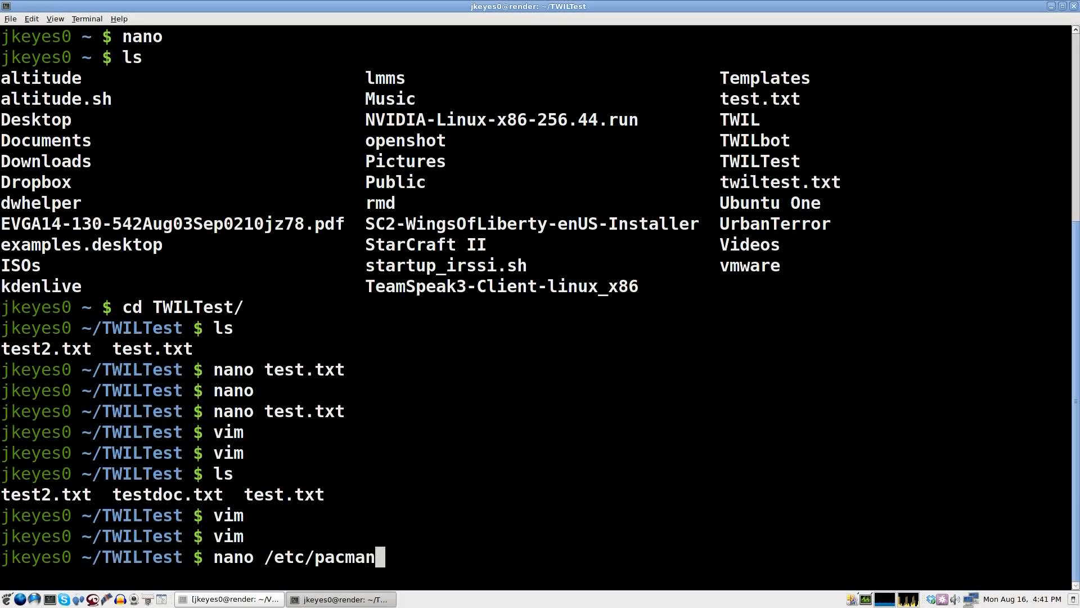
{"action": "key", "text": "Return"}
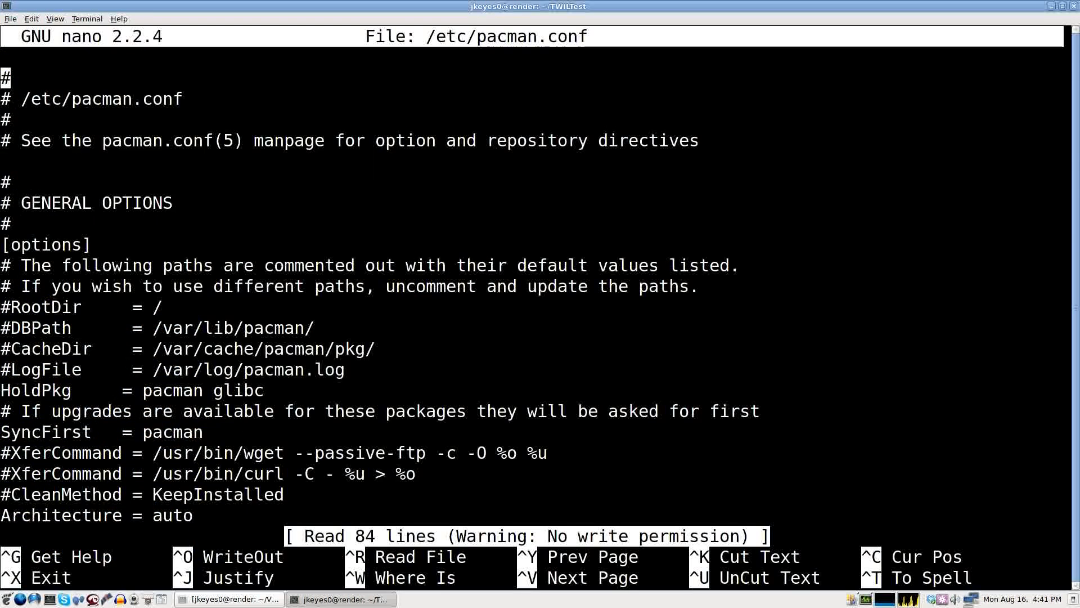
{"action": "mouse_move", "coordinate": [239, 302]}
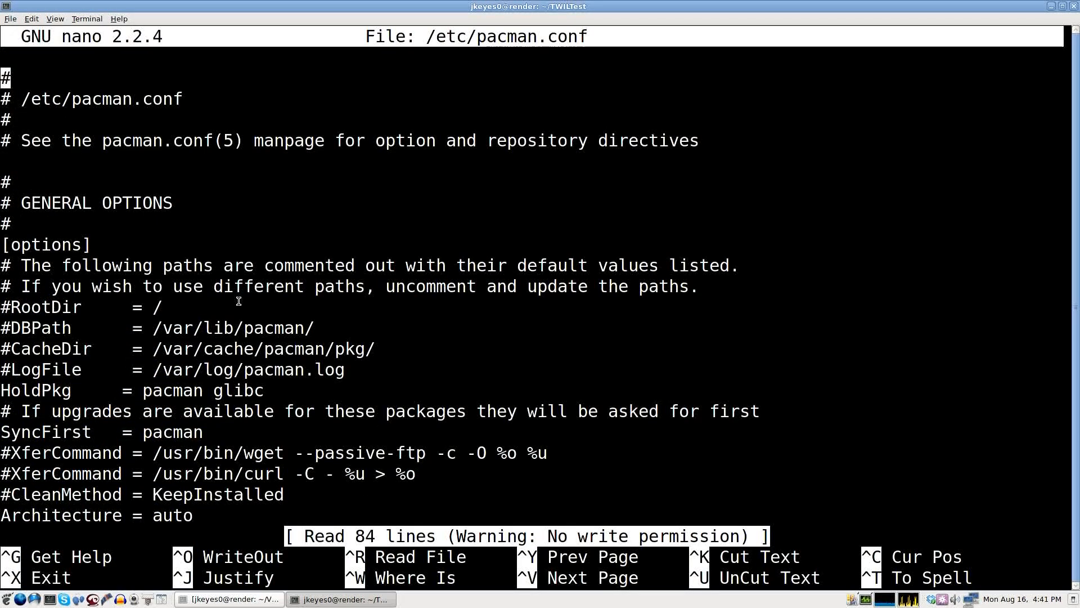
{"action": "mouse_move", "coordinate": [762, 525]}
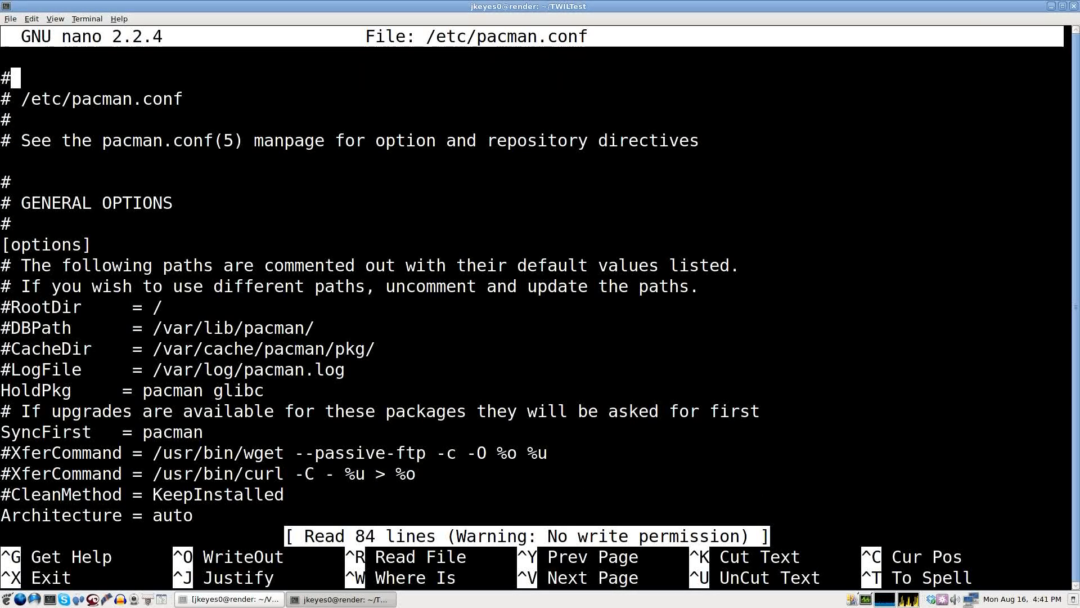
Add 'This is a test' on the first line, hit Permission denied on write-out, and exit nano
{"action": "type", "text": "This is a test"}
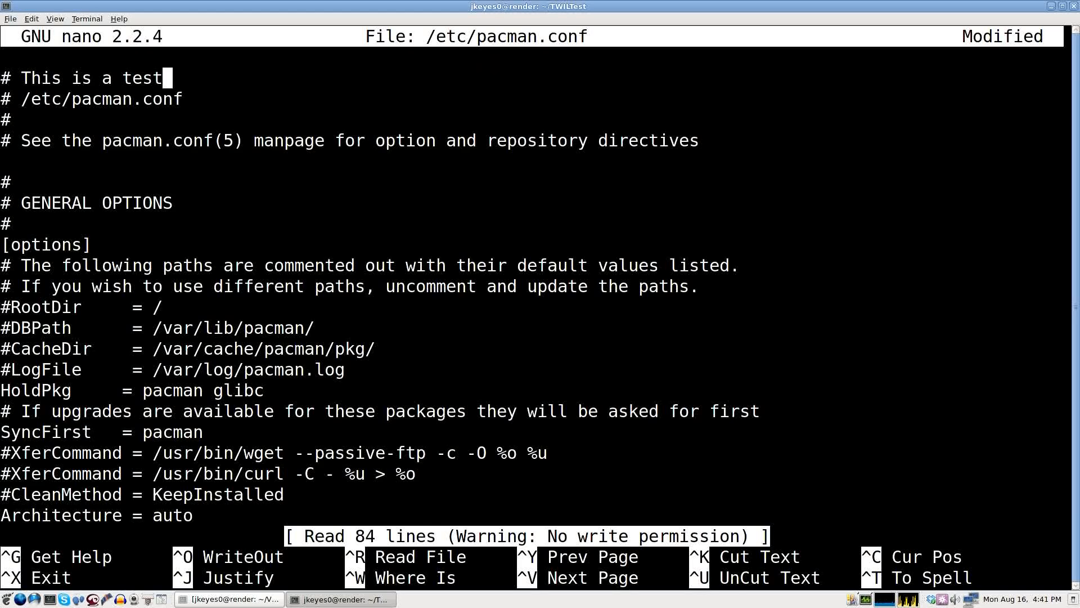
{"action": "key", "text": "ctrl+o"}
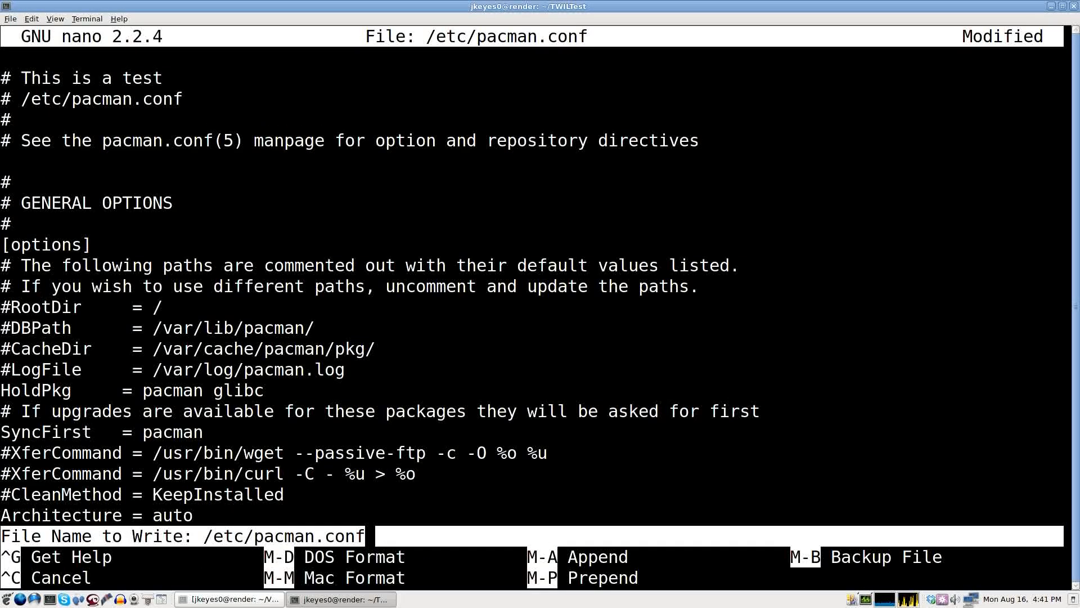
{"action": "key", "text": "Return"}
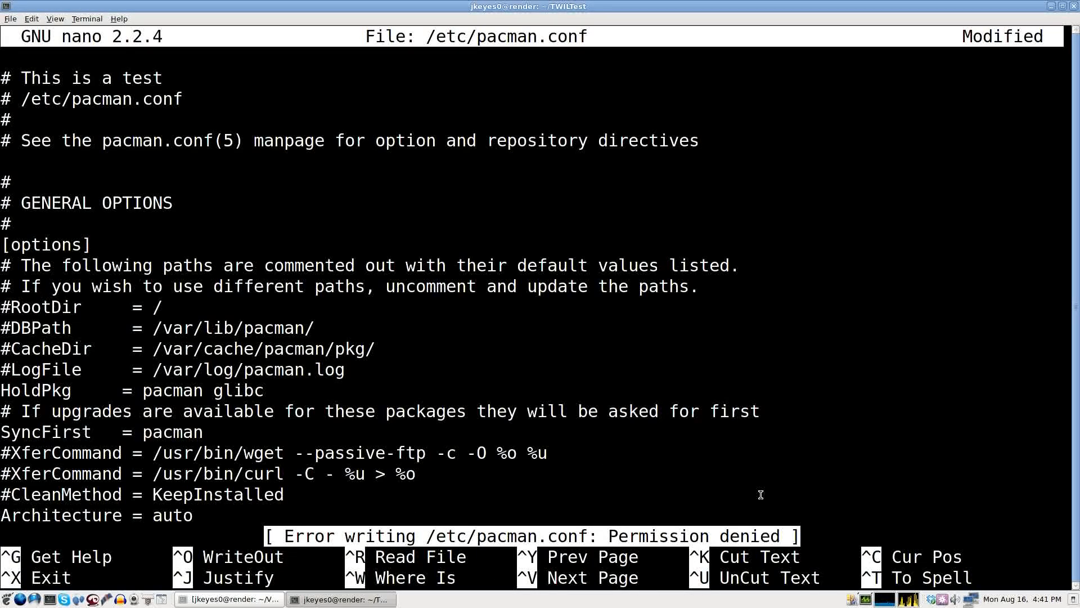
{"action": "key", "text": "ctrl+x"}
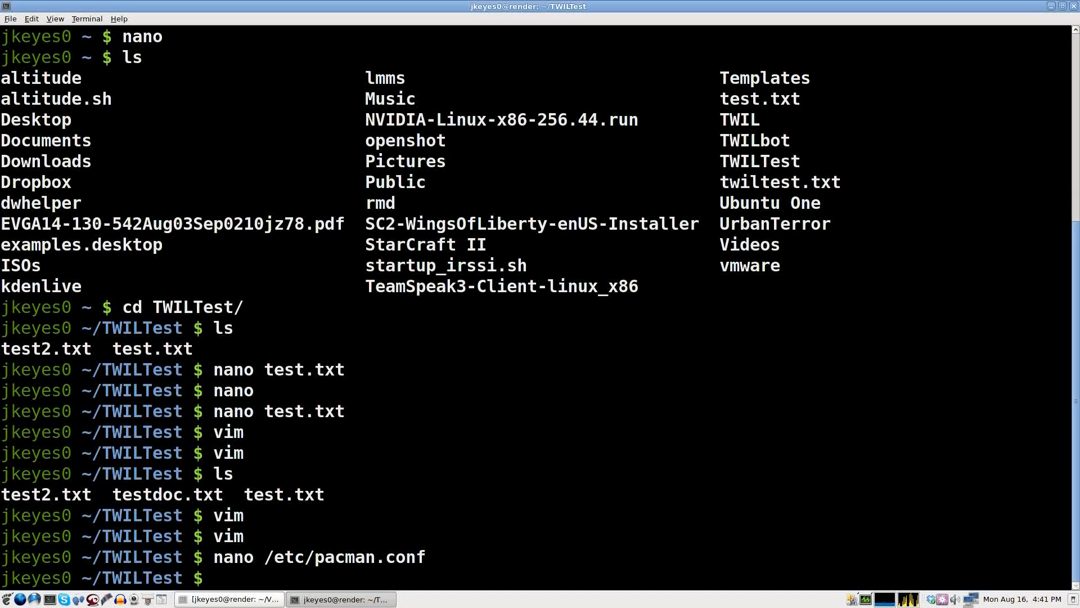
Reopen /etc/pacman.conf in nano prefixed with sudo and the password
{"action": "type", "text": "nano /etc/pacman.conf"}
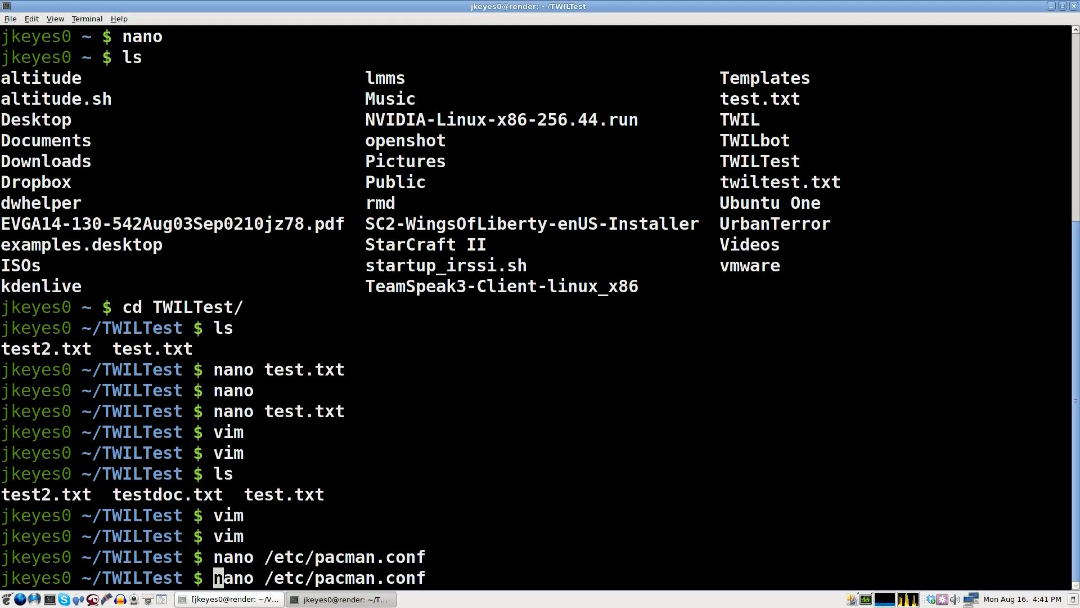
{"action": "type", "text": "sudo"}
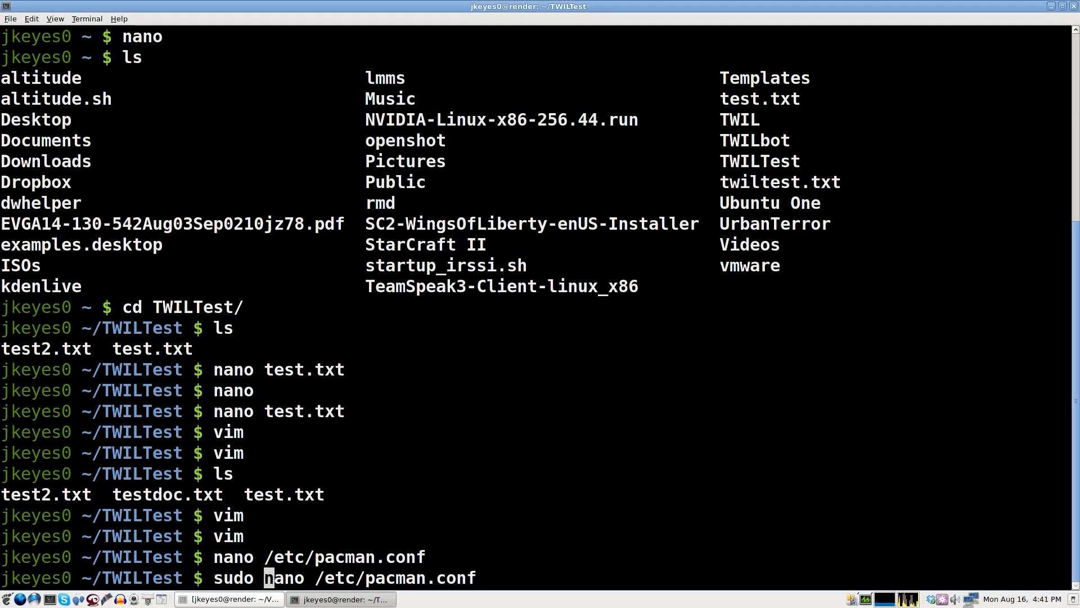
{"action": "key", "text": "Return"}
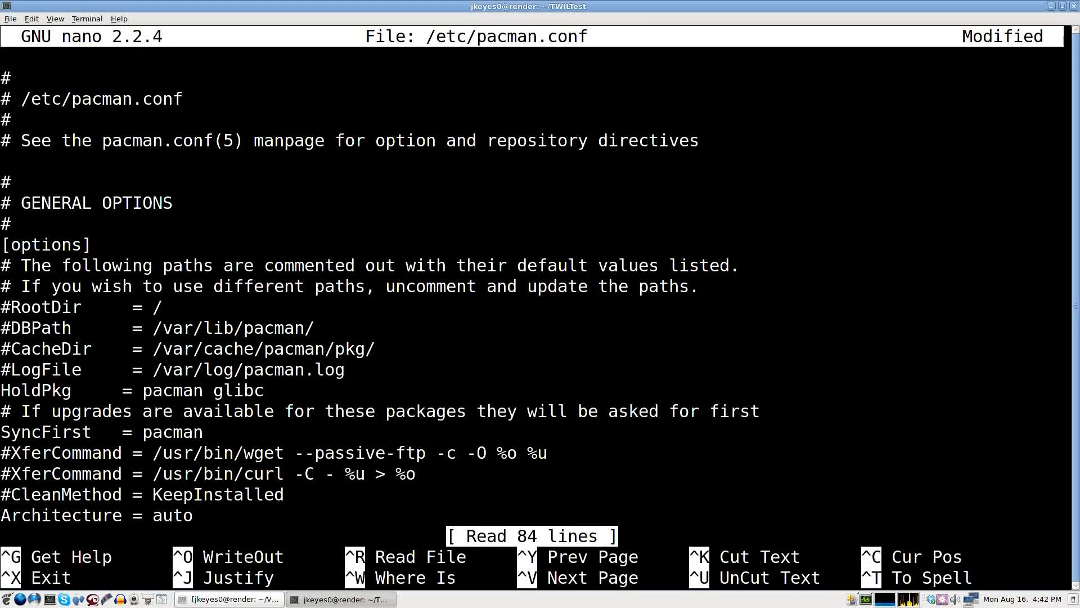
Write 'Changes' on line one and exit nano, answering the save-changes prompt
{"action": "type", "text": "Changes"}
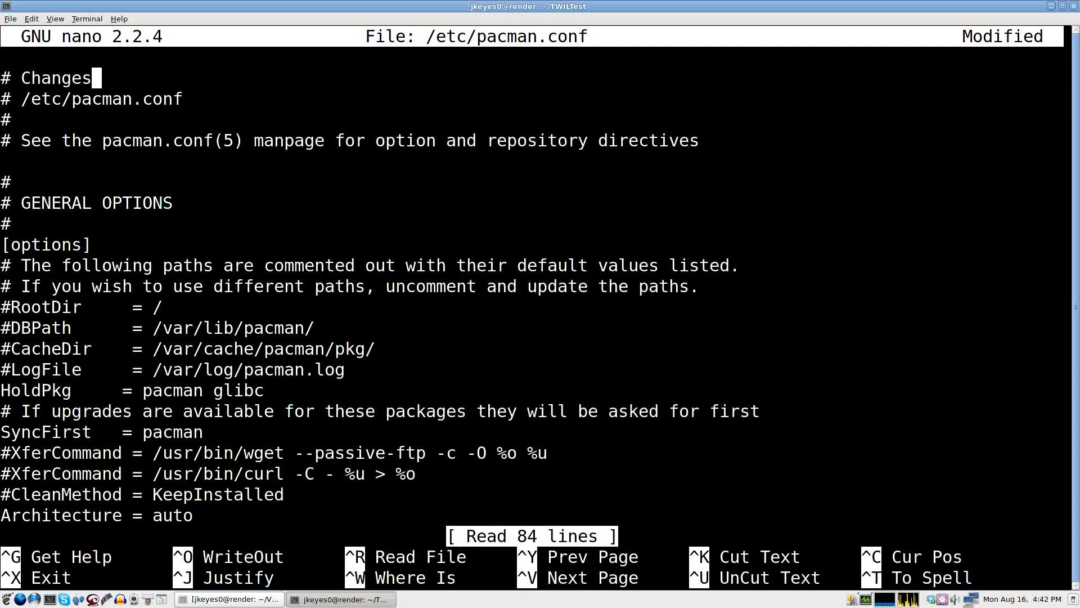
{"action": "key", "text": "ctrl+x"}
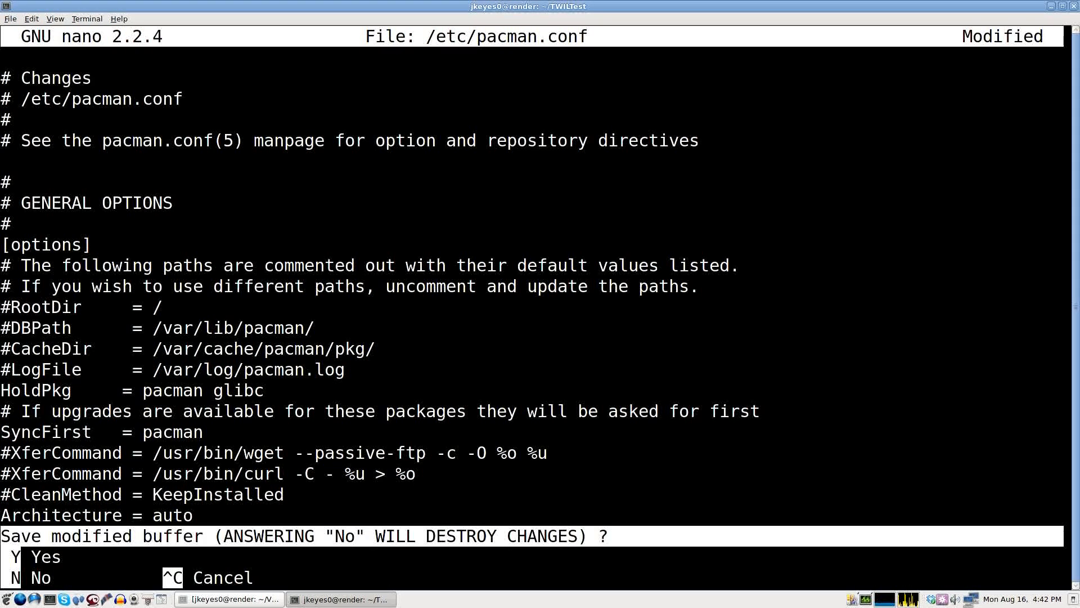
{"action": "key", "text": "n"}
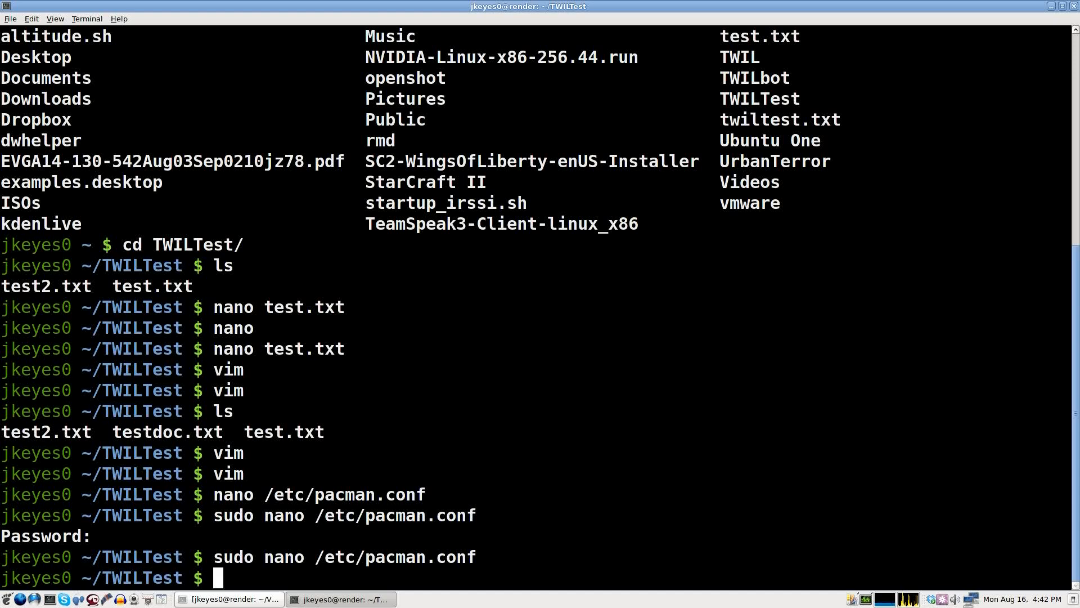
Open /etc/pacman.conf in Vim with sudo, then quit with :q
{"action": "type", "text": "sudo no /etc/pacman.conf"}
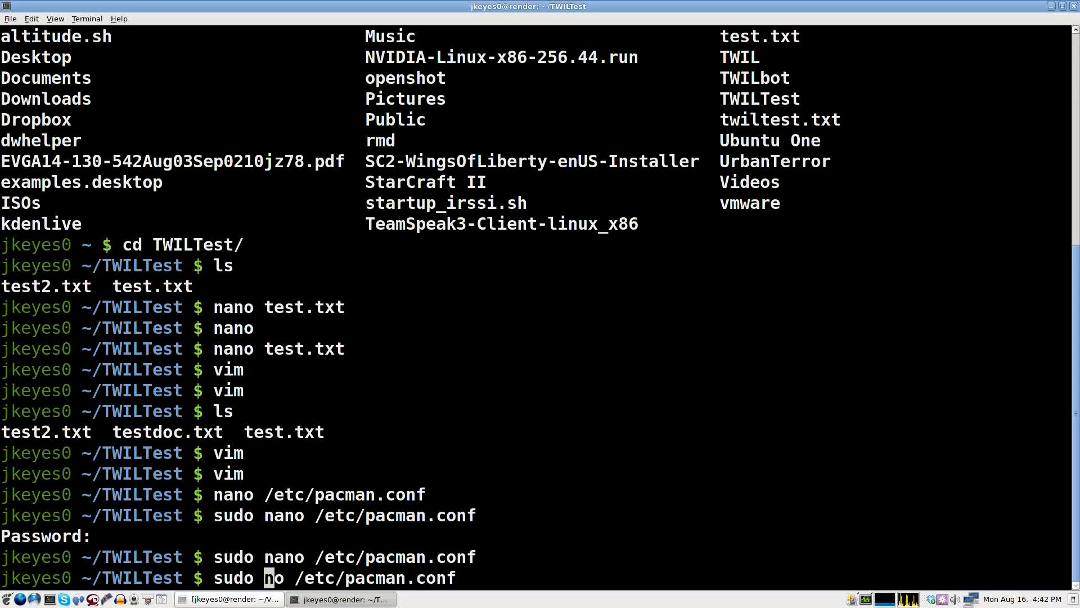
{"action": "type", "text": "vim"}
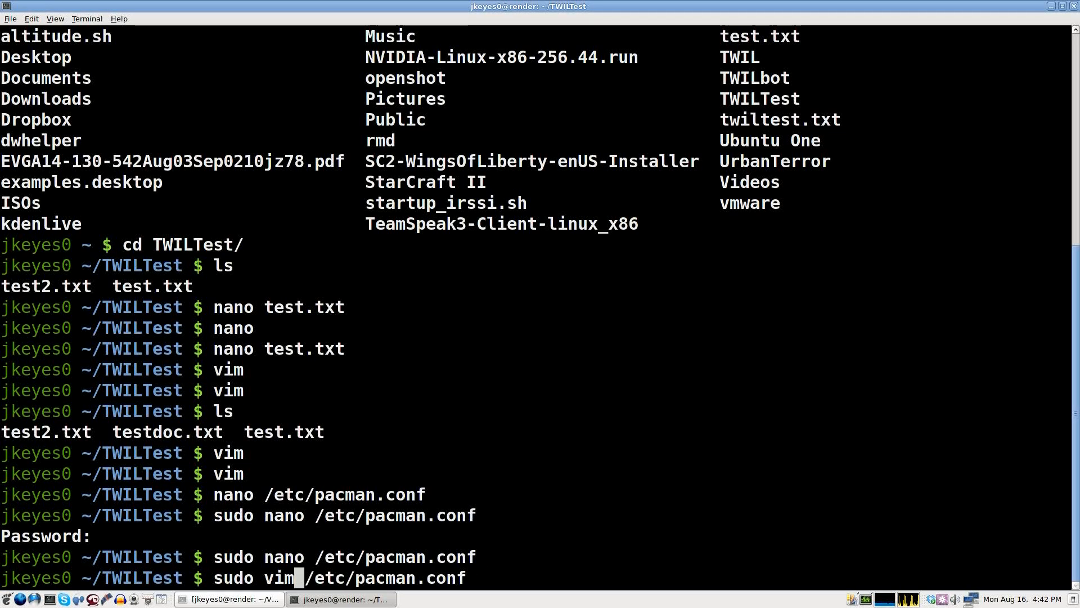
{"action": "key", "text": "Return"}
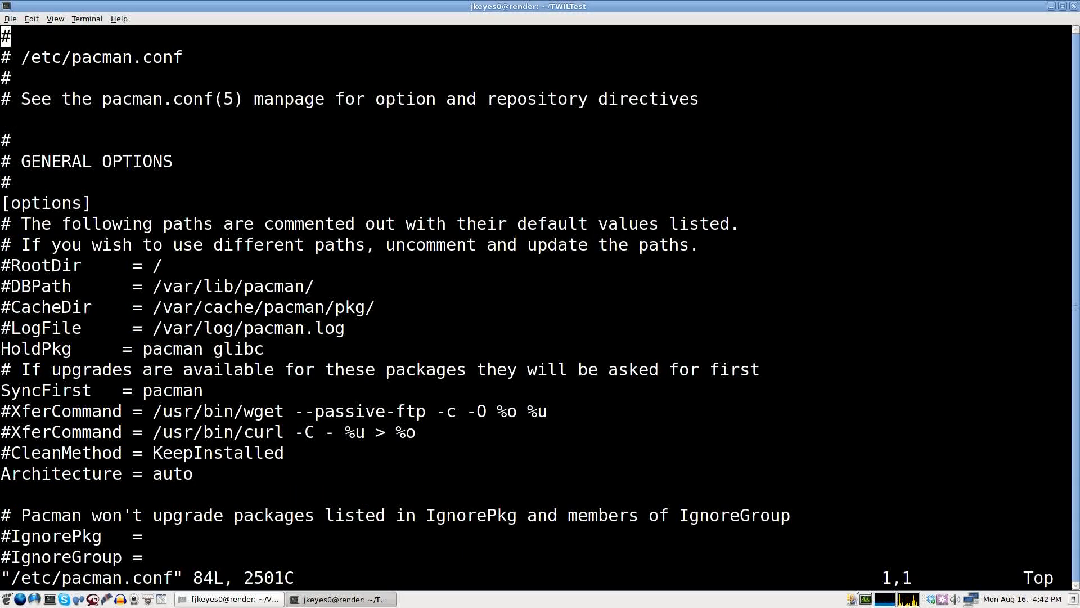
{"action": "type", "text": ":q"}
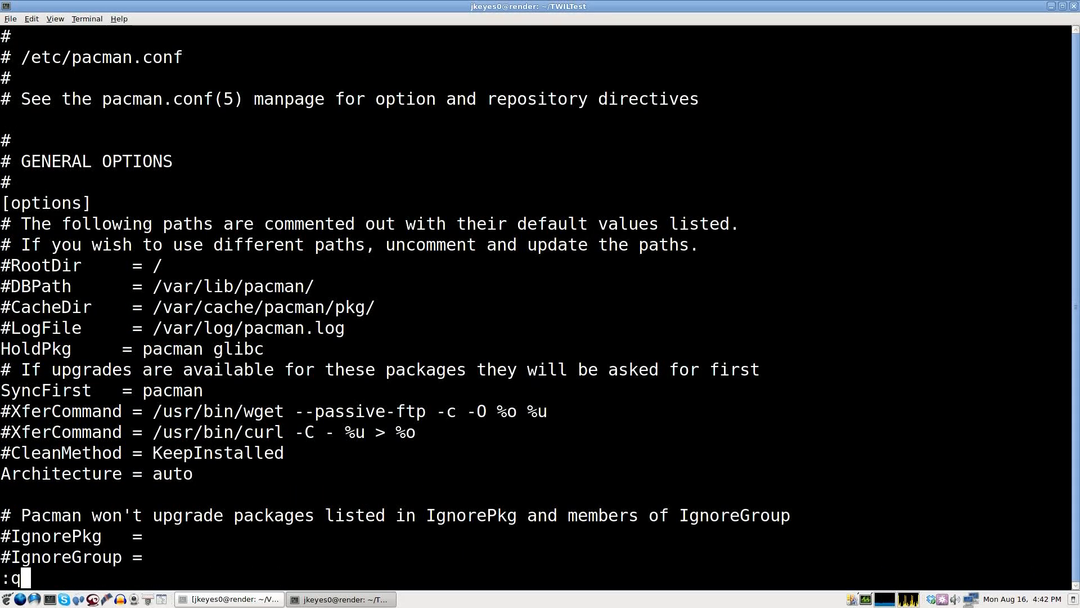
{"action": "key", "text": "Return"}
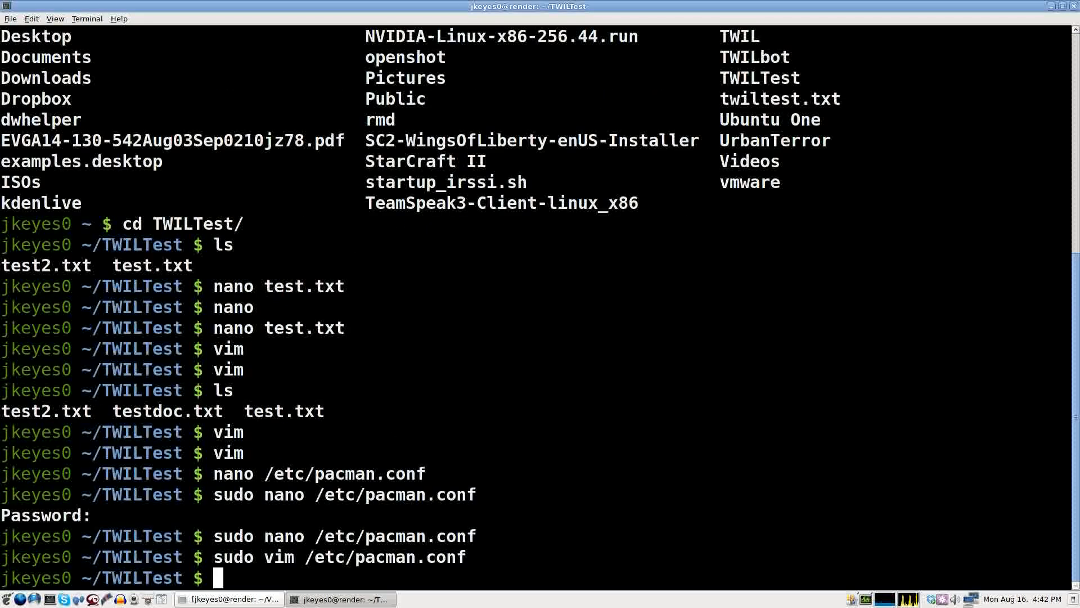
Reopen /etc/pacman.conf in Vim without sudo and trigger the W10 readonly warning by attempting insert mode
{"action": "type", "text": "vim /"}
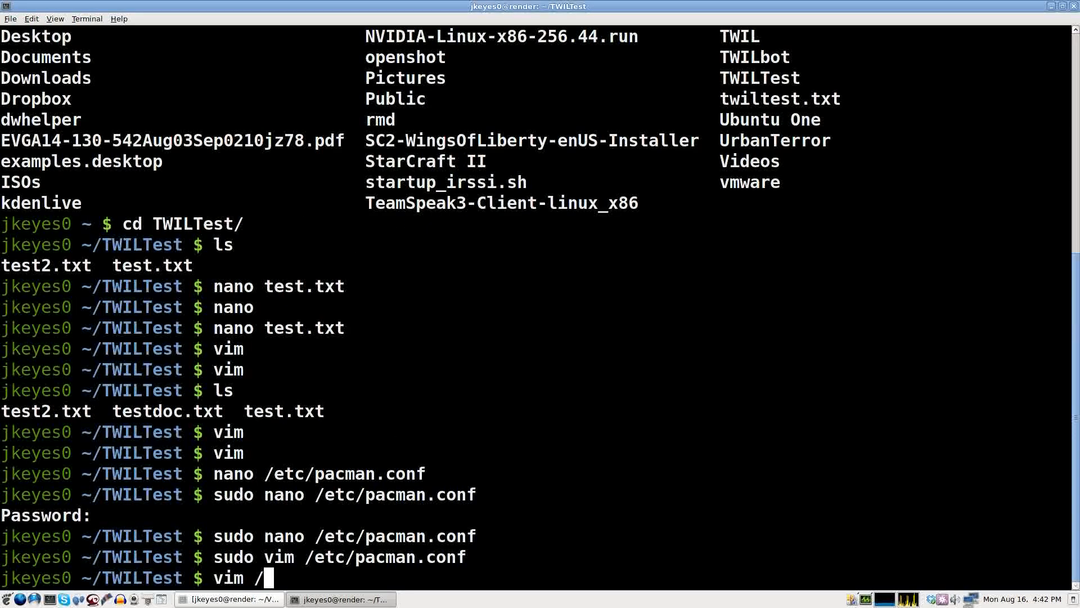
{"action": "type", "text": "etc/pacman.conf"}
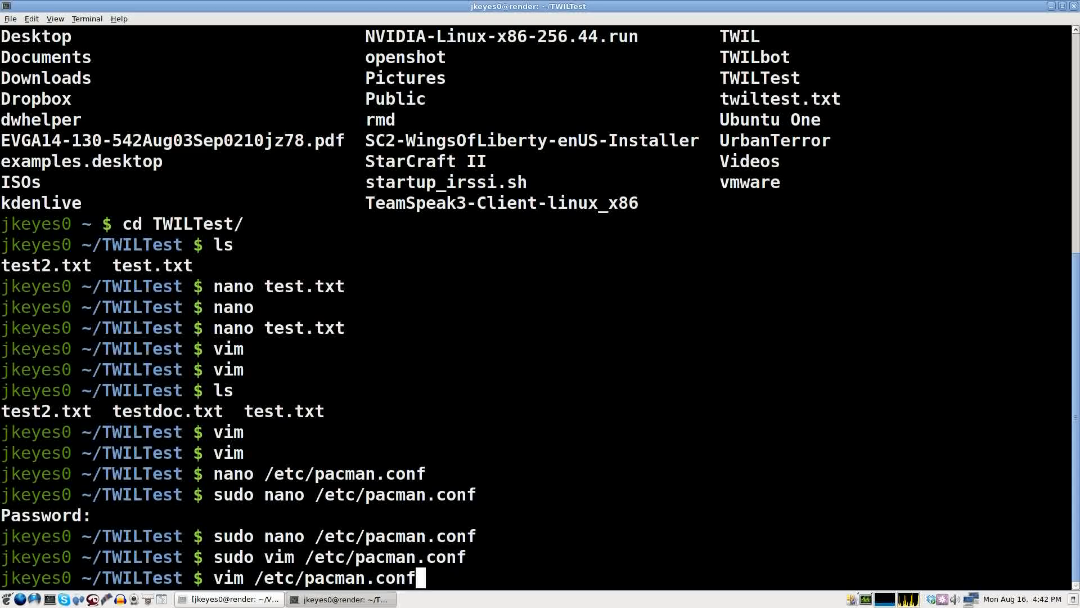
{"action": "key", "text": "Return"}
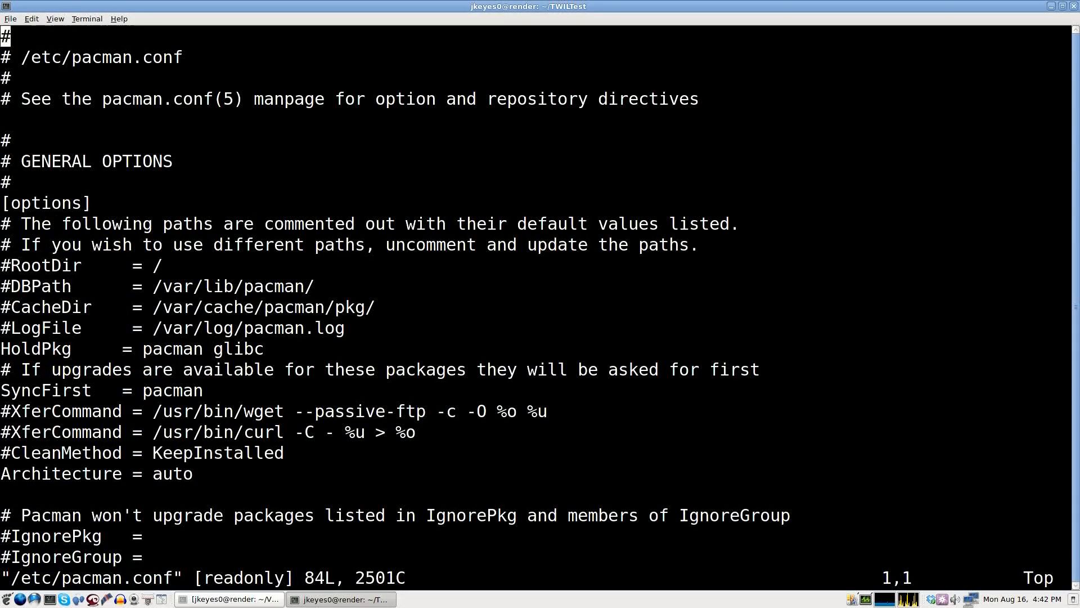
{"action": "key", "text": "i"}
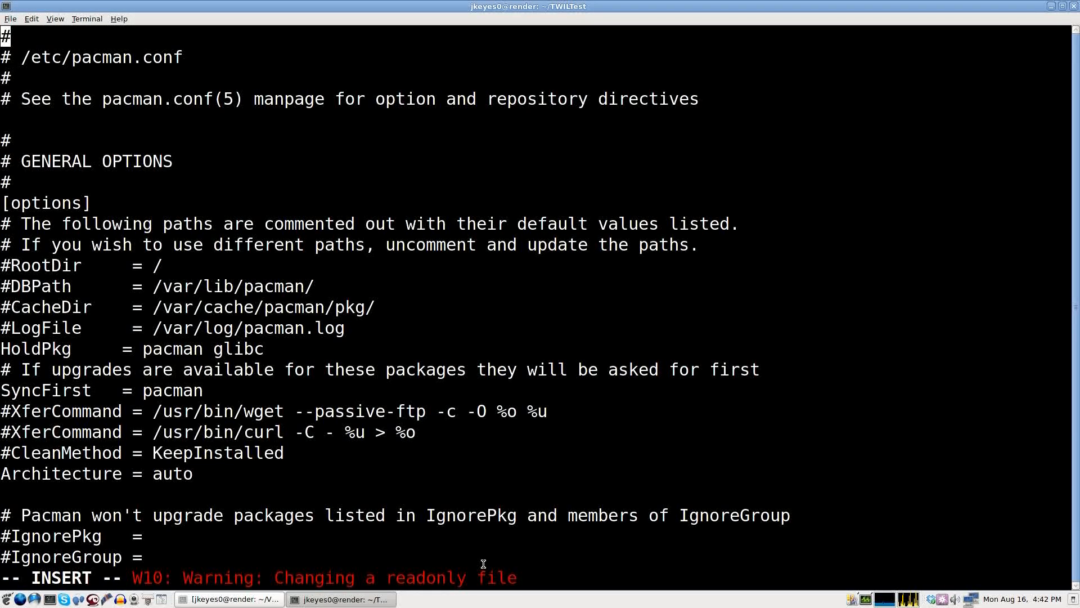
{"action": "key", "text": "Escape"}
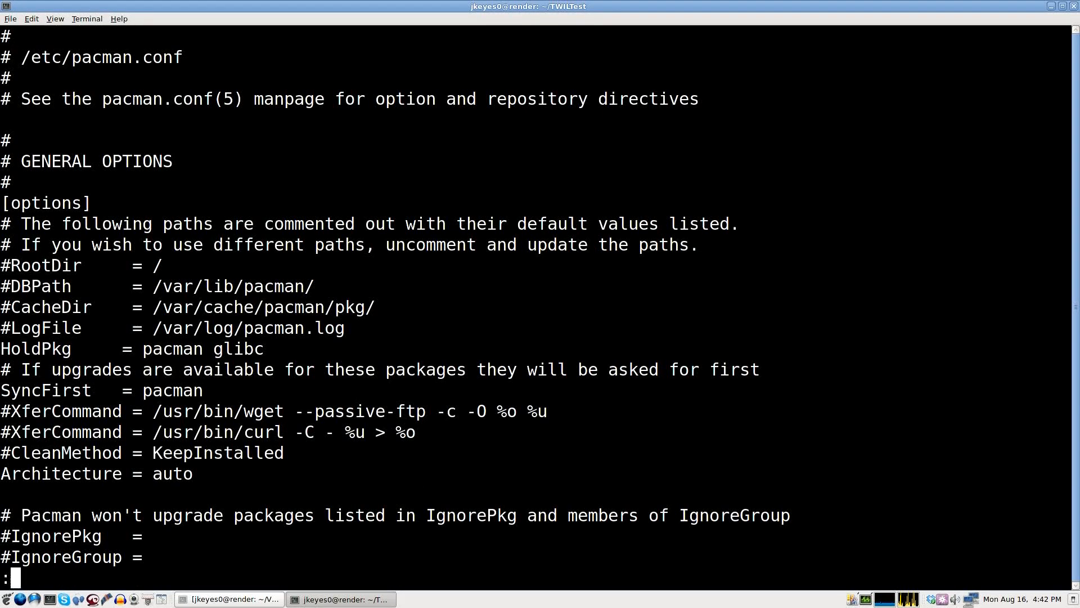